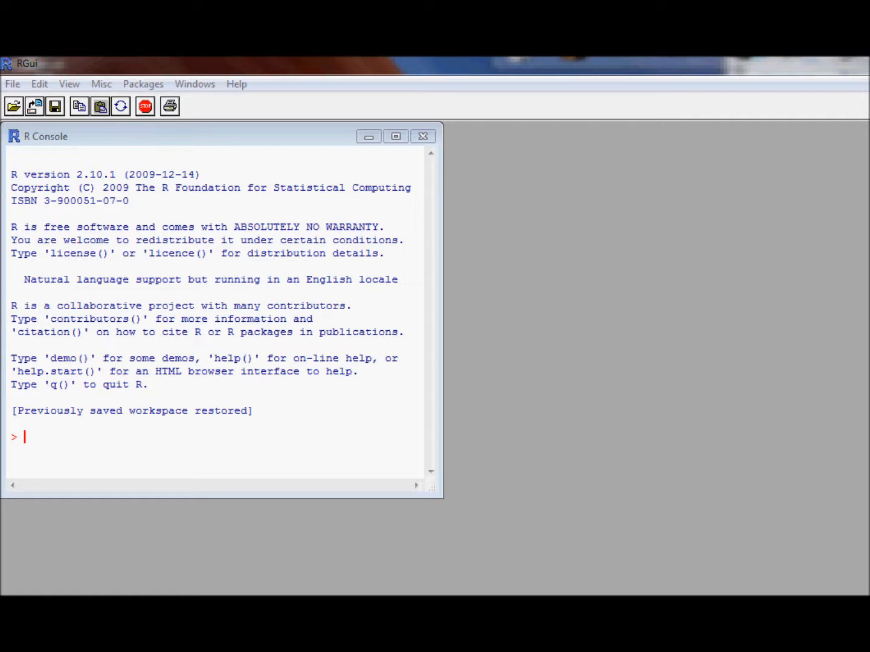
mouse_move(792, 461)
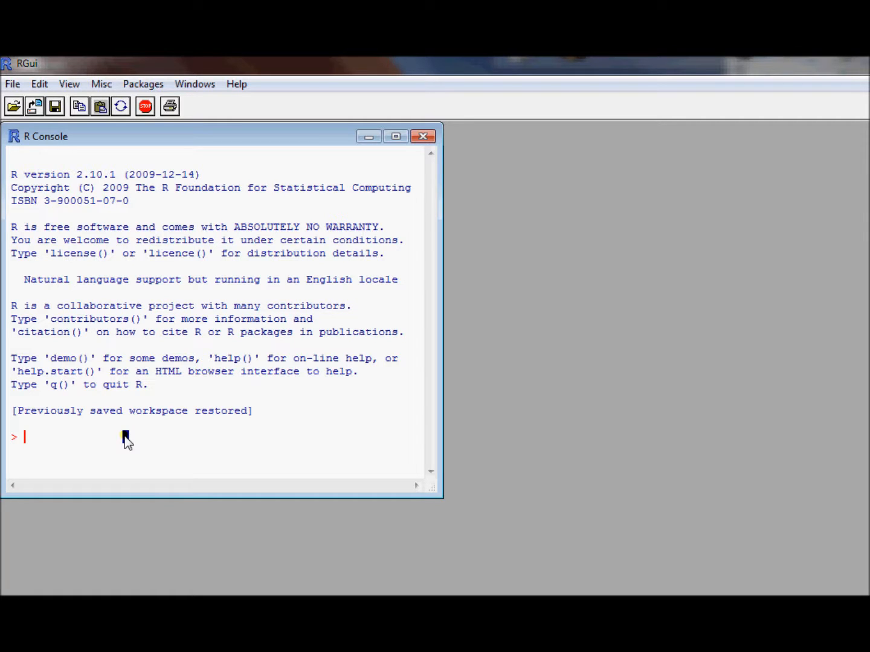
Step: Assign x = 1 and then x = c(1,2), printing each, and type x again
text(x)
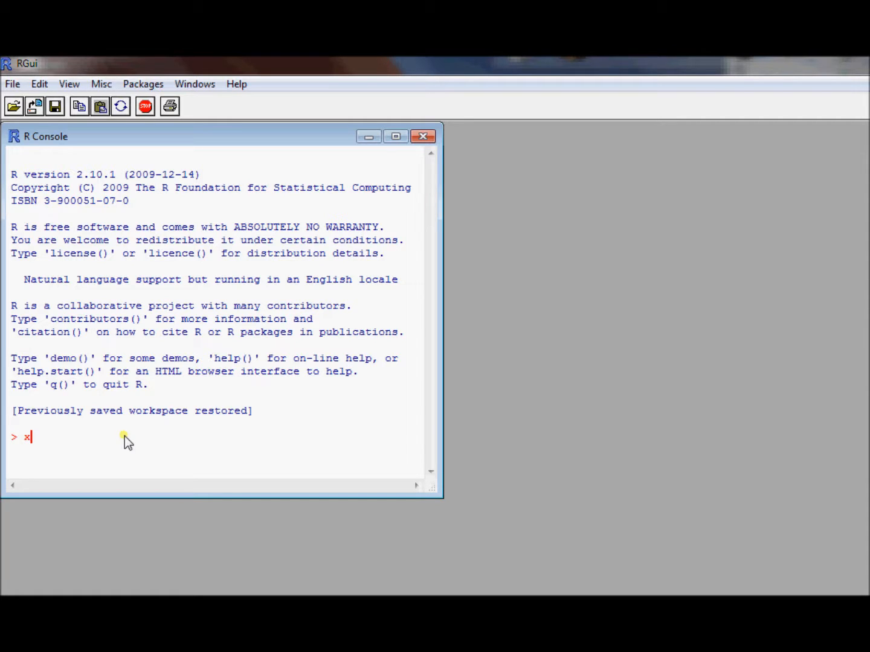
text(= 1)
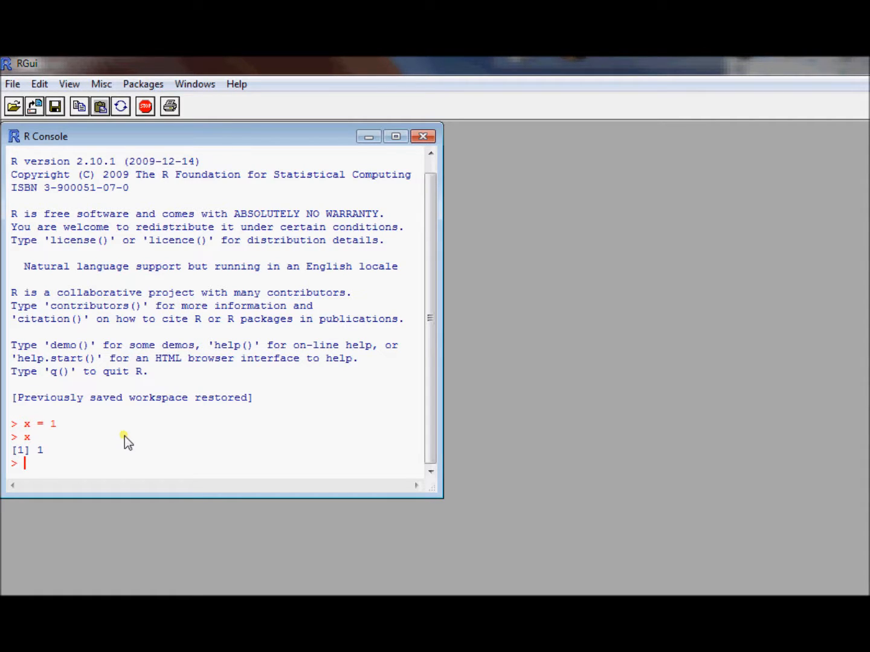
text(x = c)
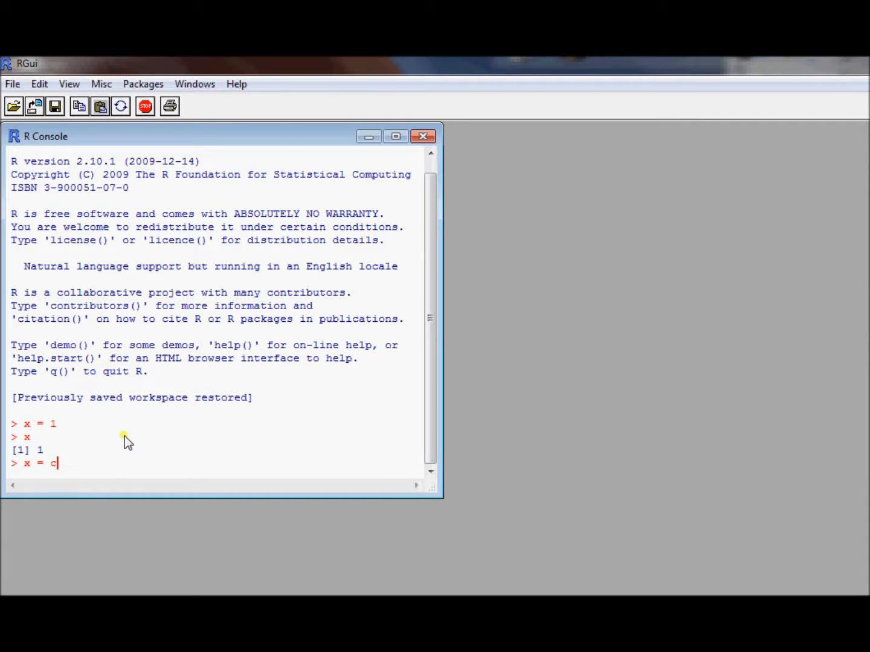
text((1,1)
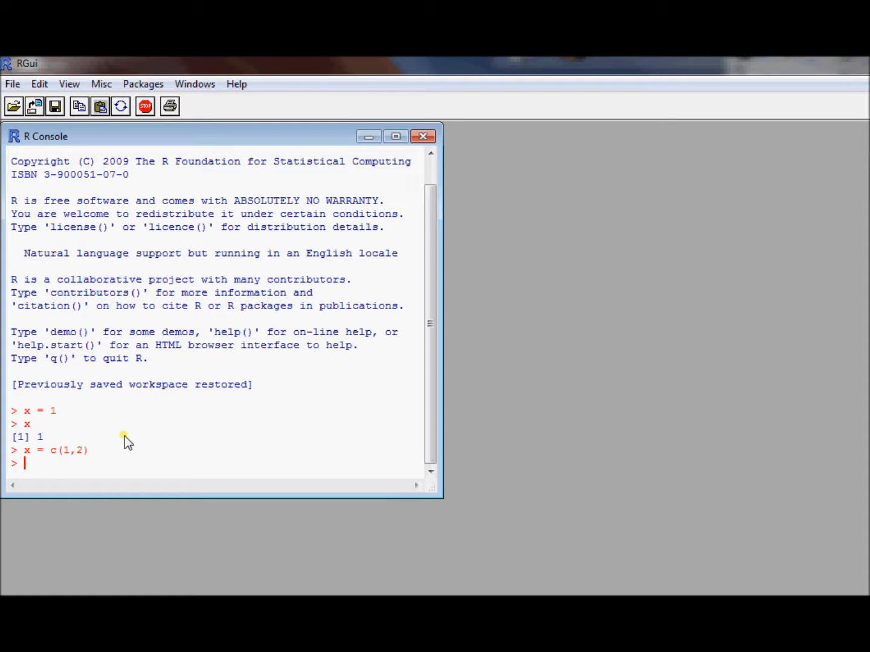
key(Return)
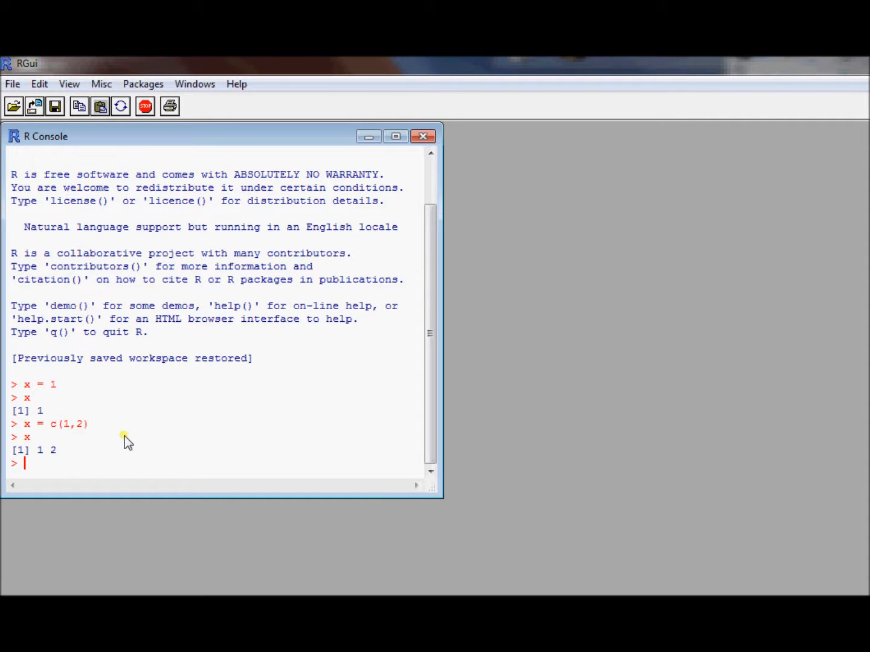
text(x)
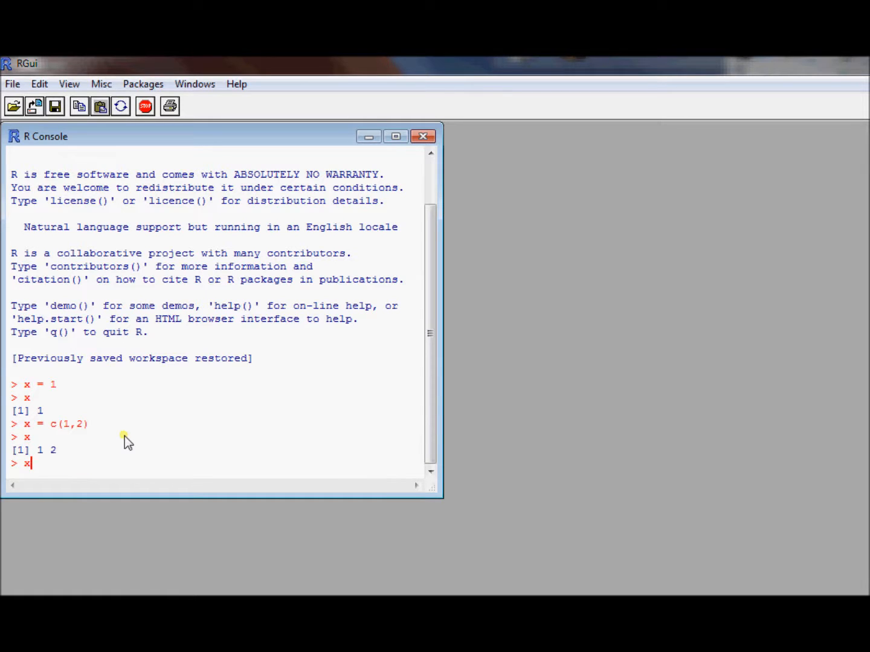
Step: Reassign x to c(1,2,3) and print it back as 1 2 3
key(Backspace)
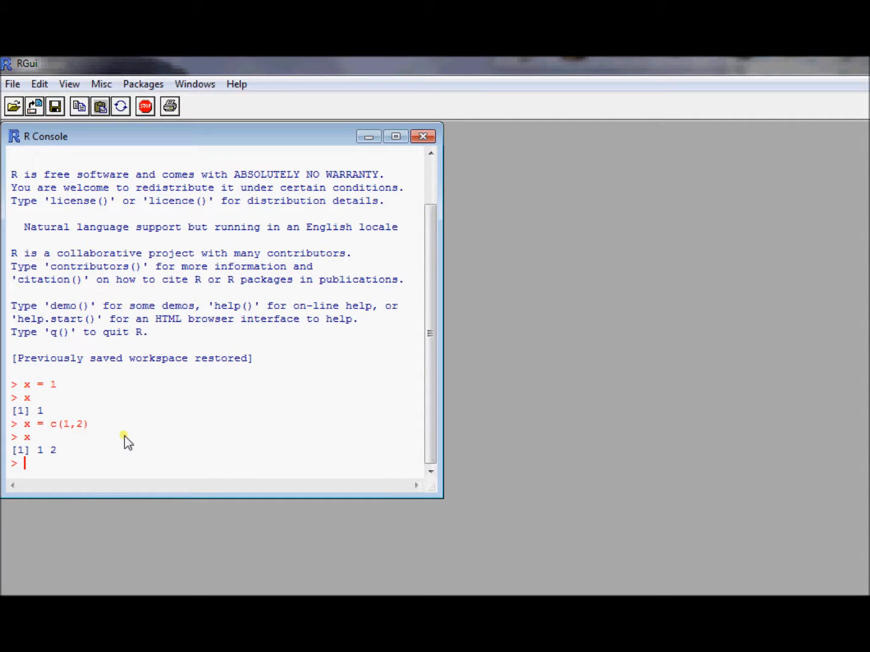
text(x = c(1,2))
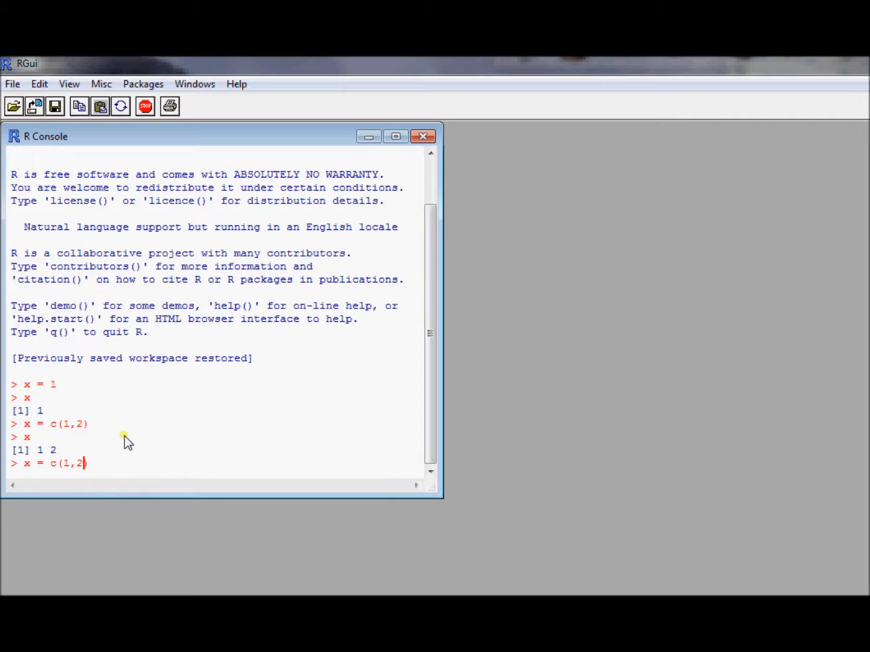
text(,3)
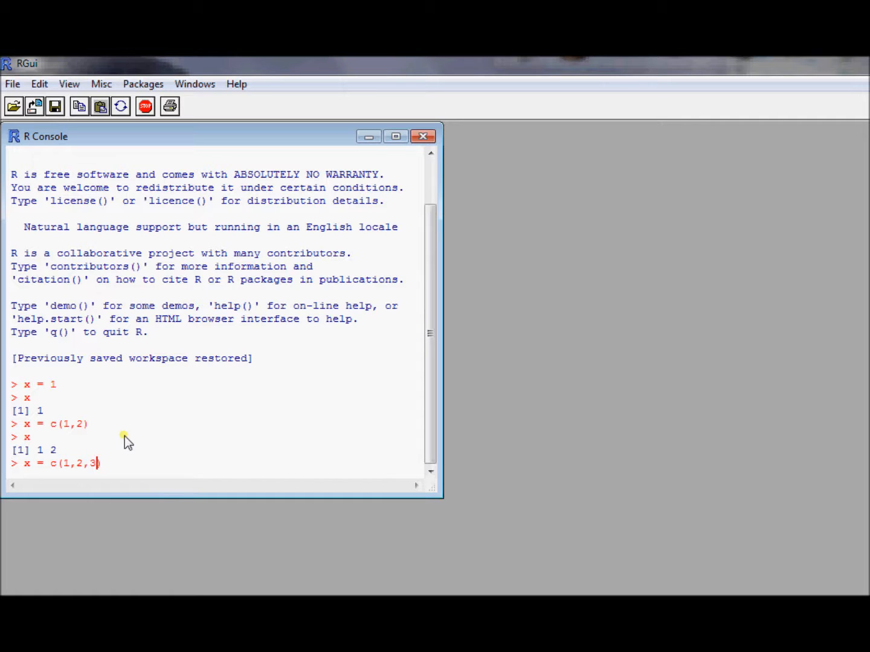
key(Return)
text(x)
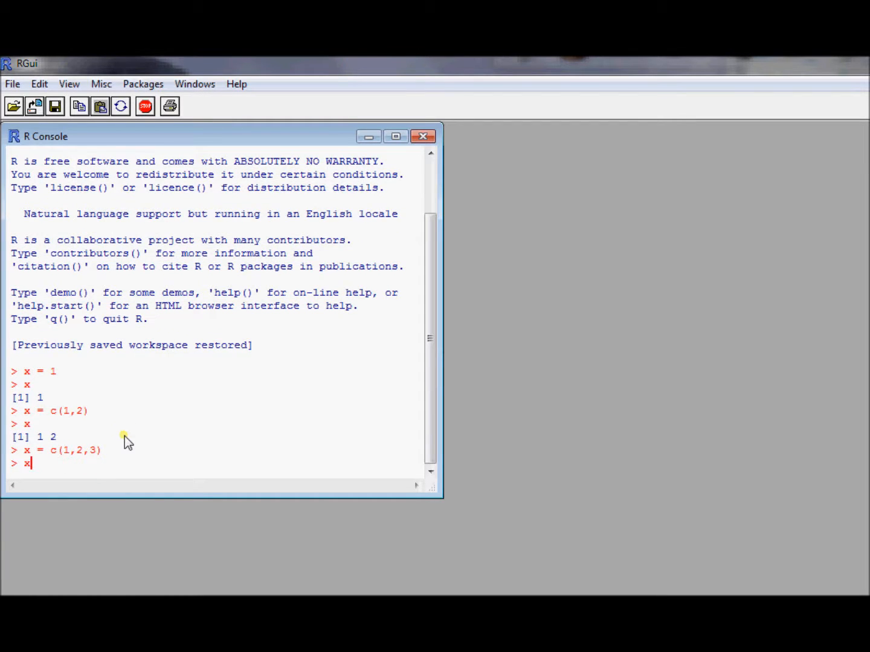
key(Return)
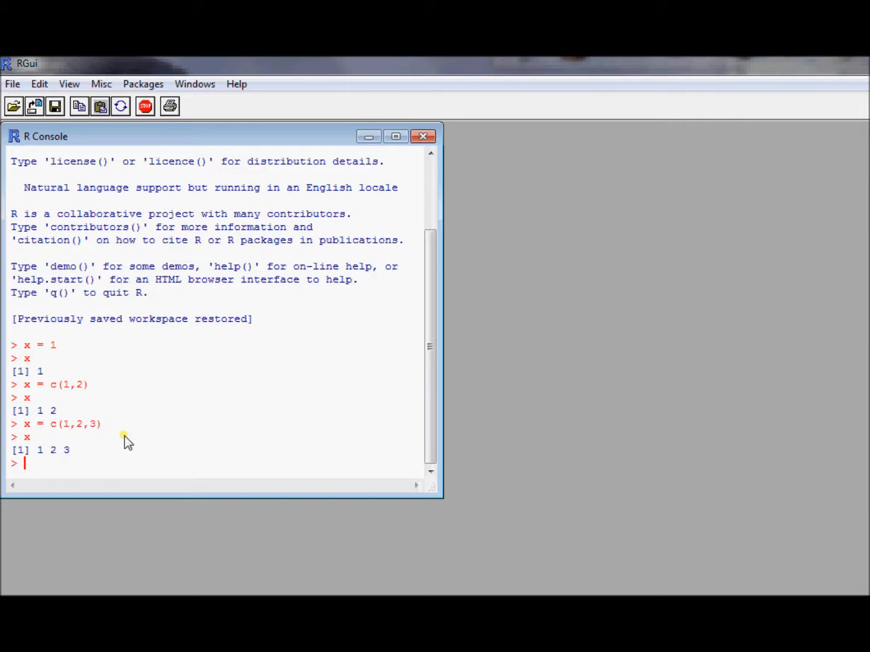
mouse_move(303, 464)
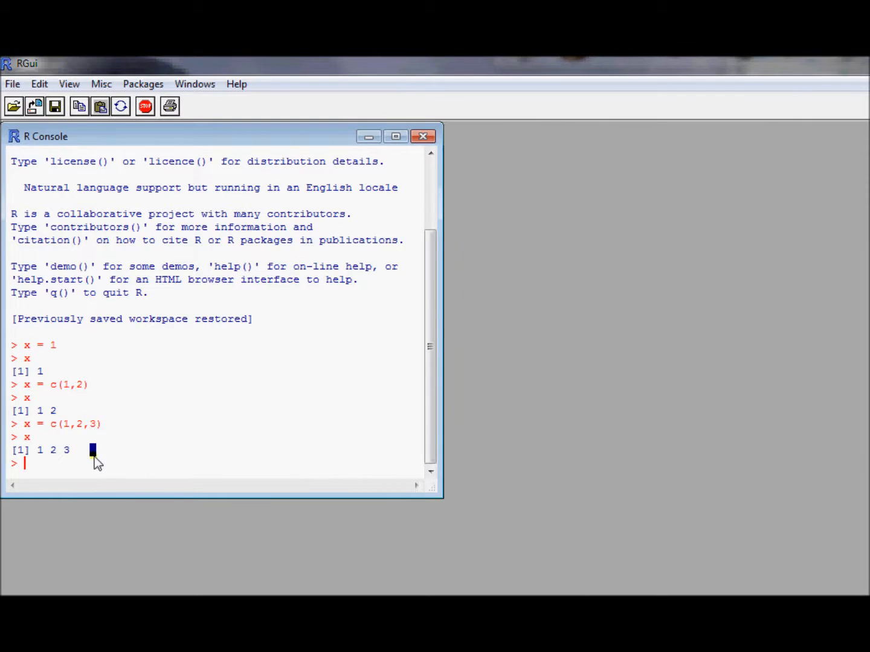
text(x =)
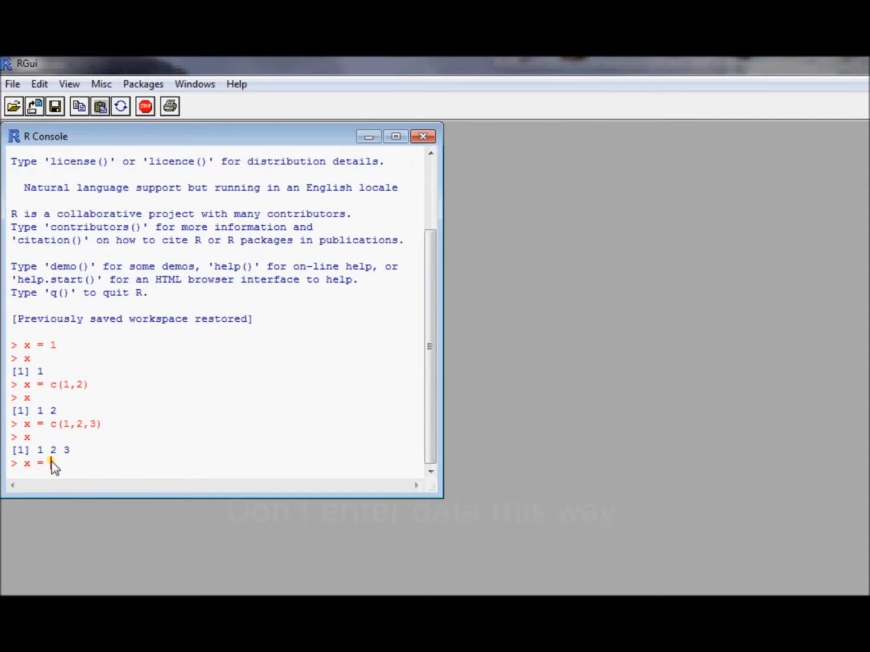
text((1)
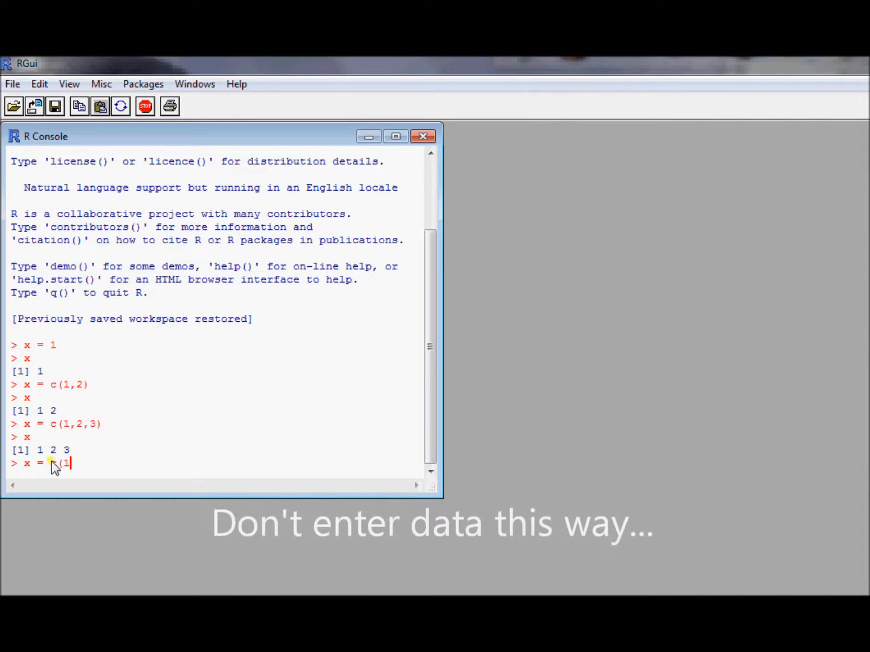
text(12.2,)
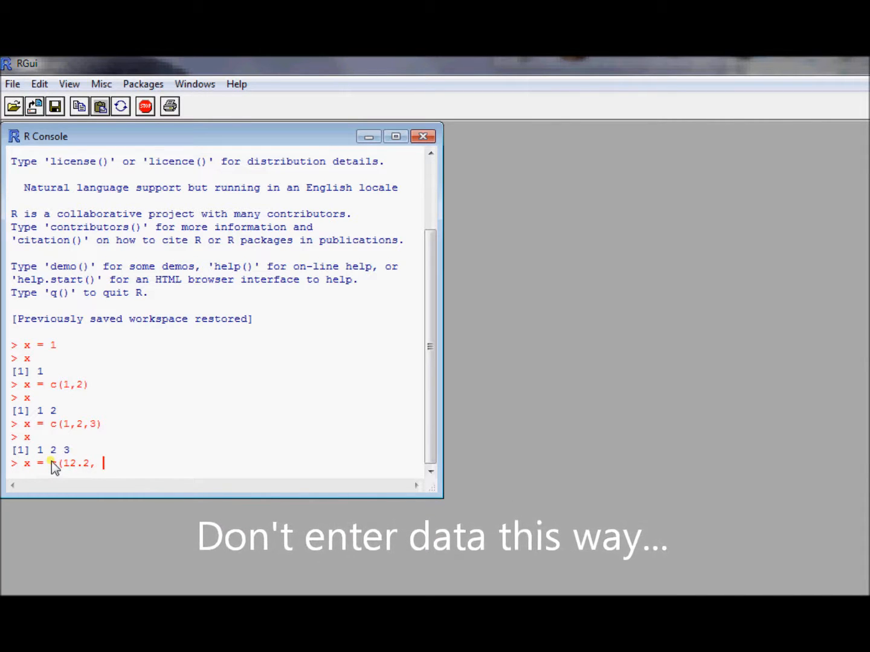
text(12)
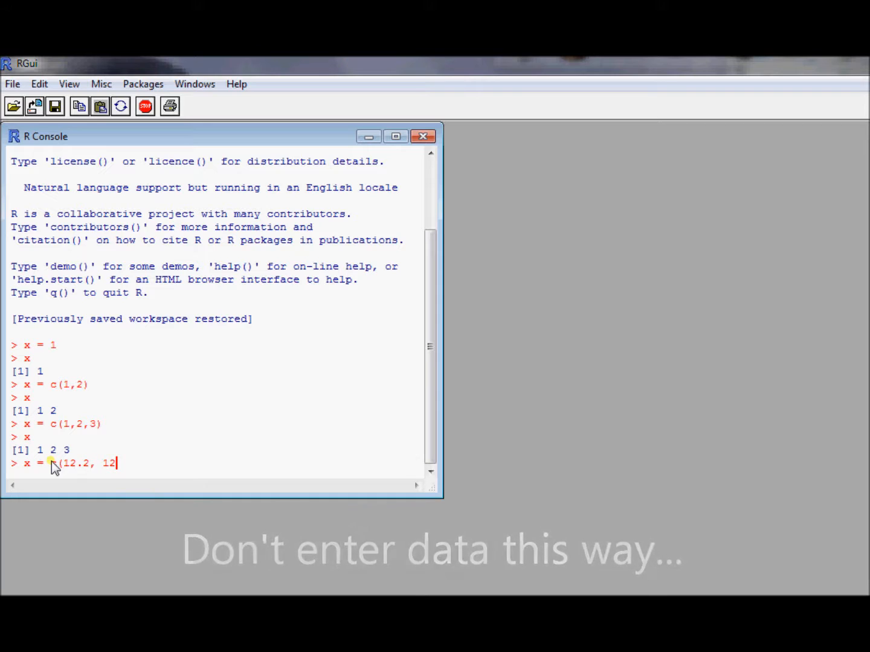
key(BackSpace)
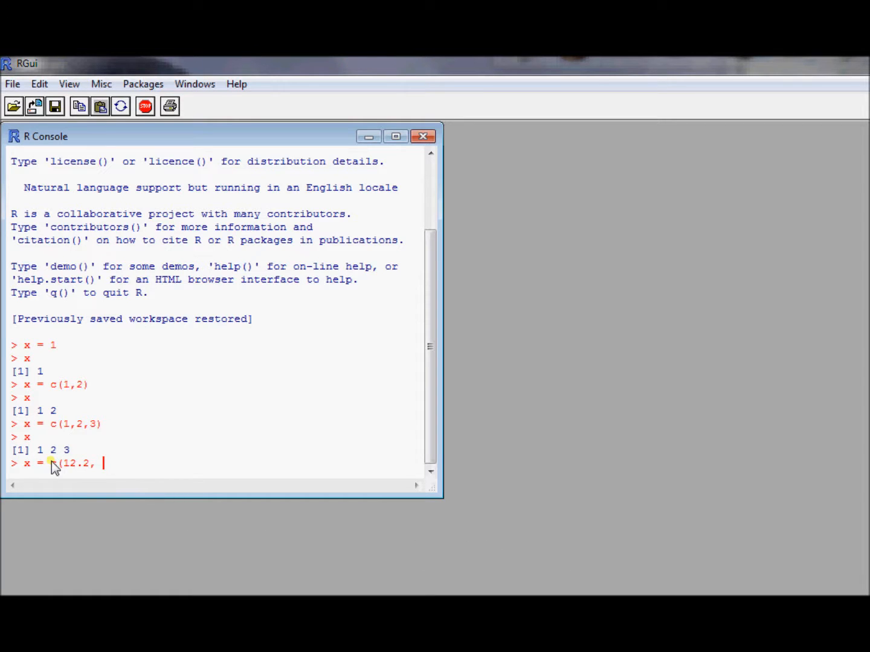
text(1)
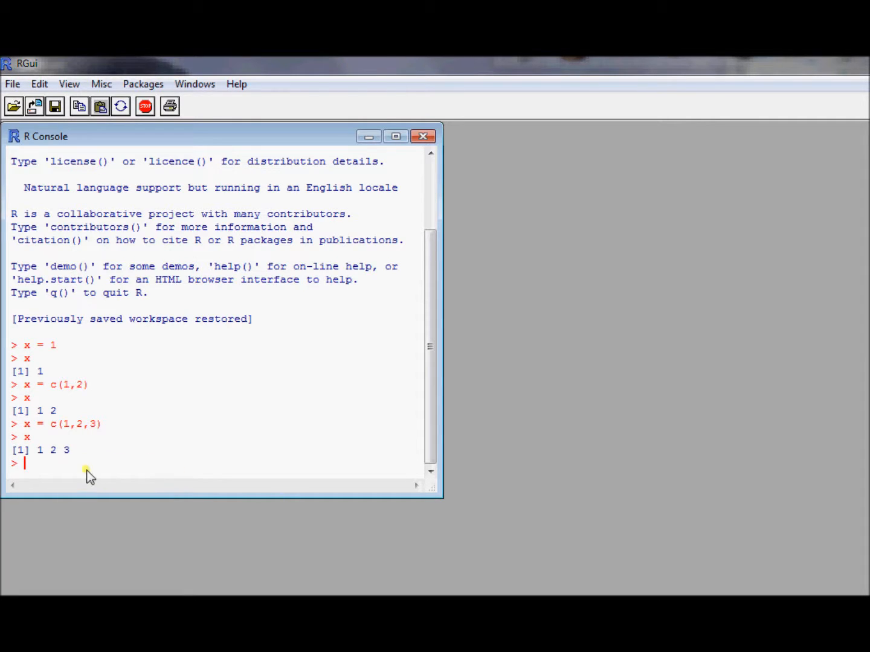
mouse_move(290, 472)
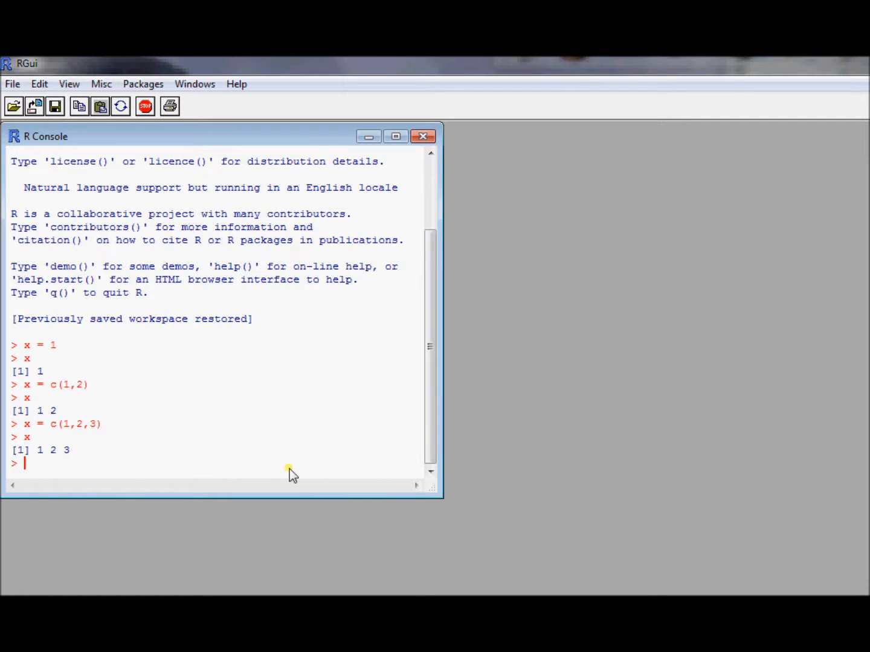
mouse_move(568, 521)
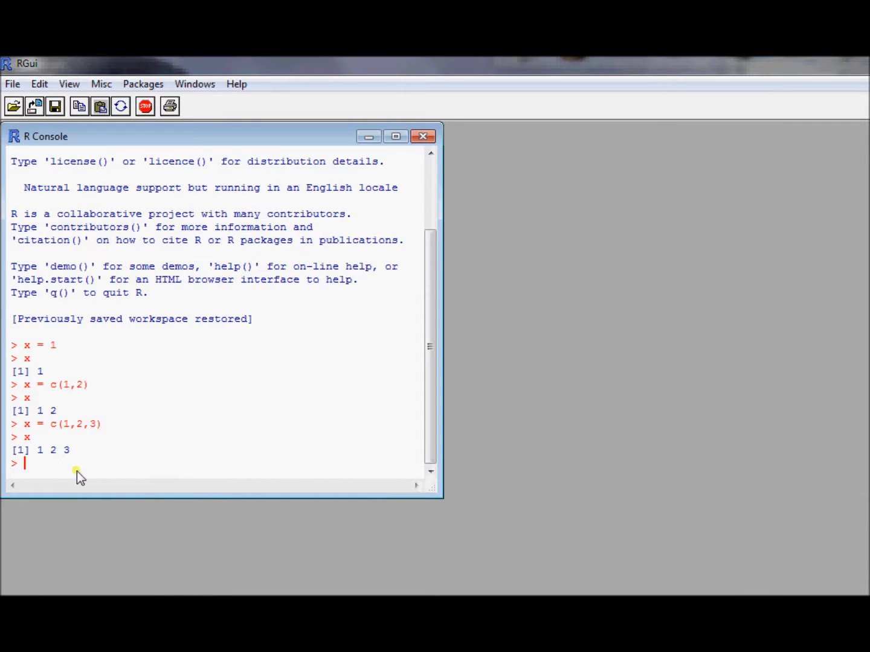
Step: Type read.csv("C://R//insulin.csv", header=T) at the prompt without running it
text(rea)
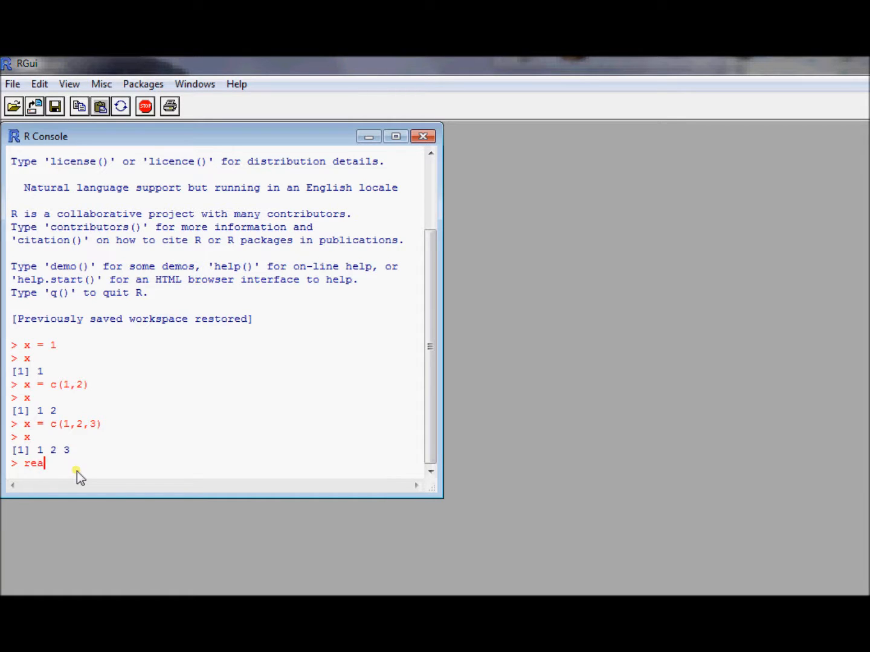
text(d.csv(")
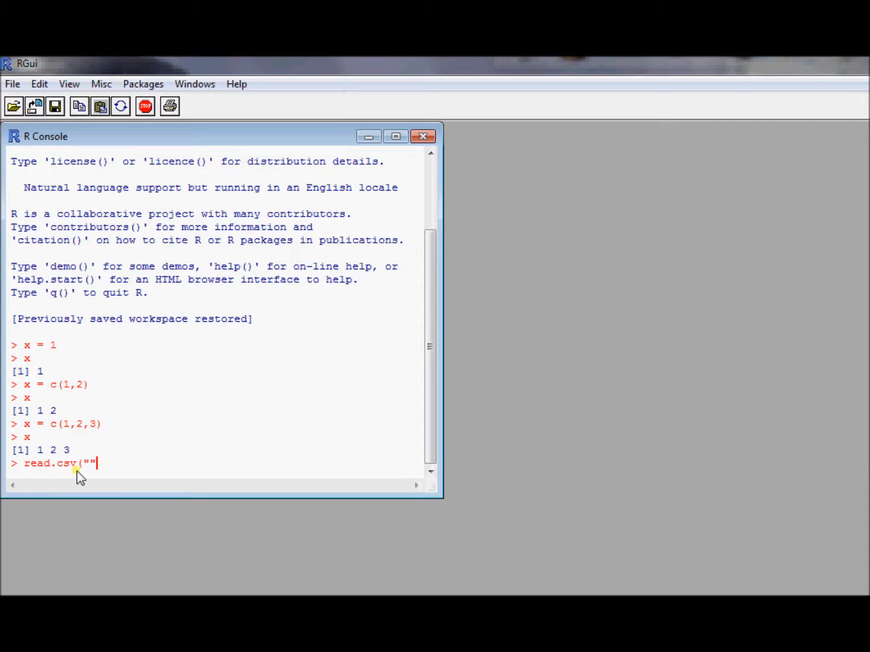
text(, header=)
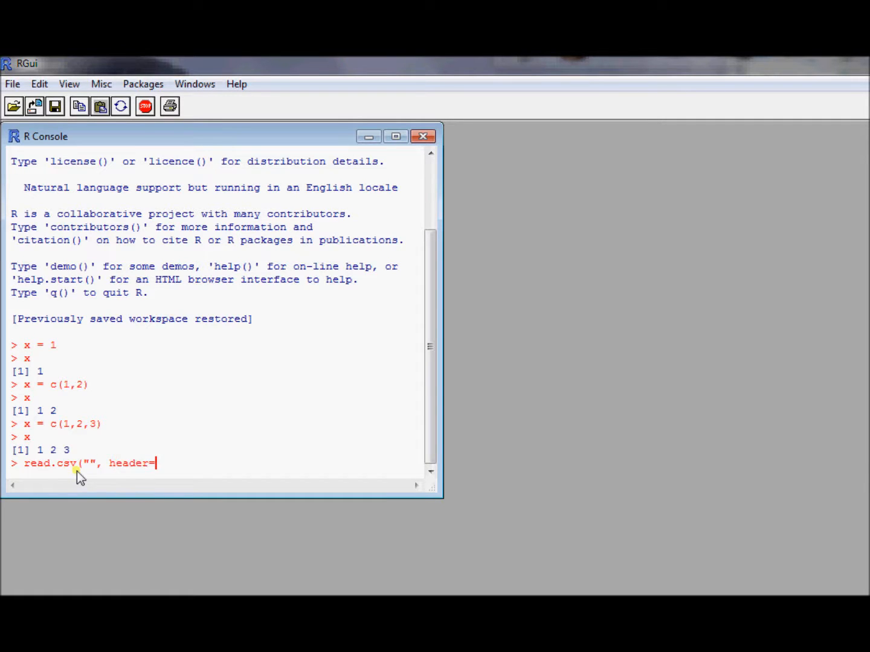
text(T))
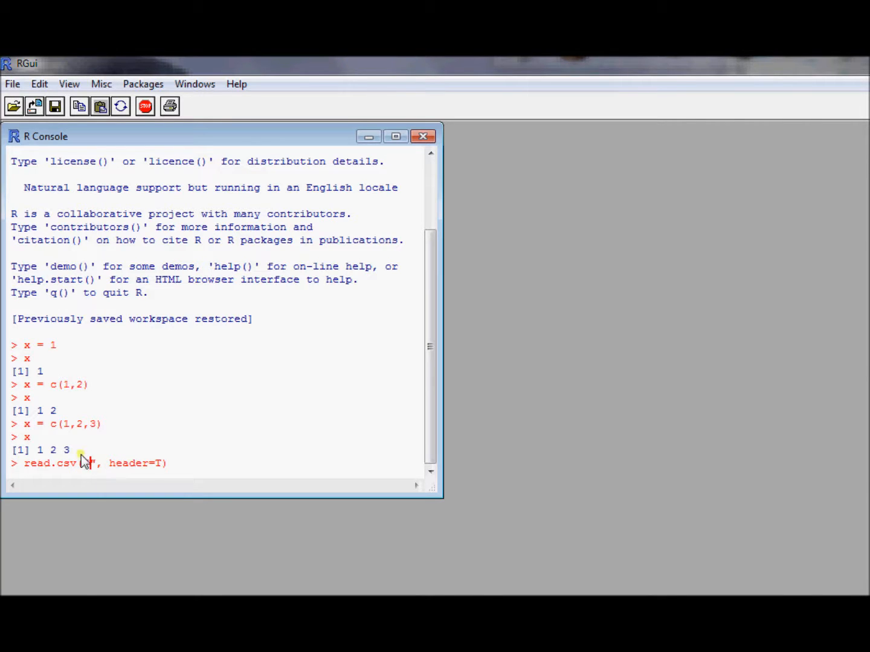
text(")
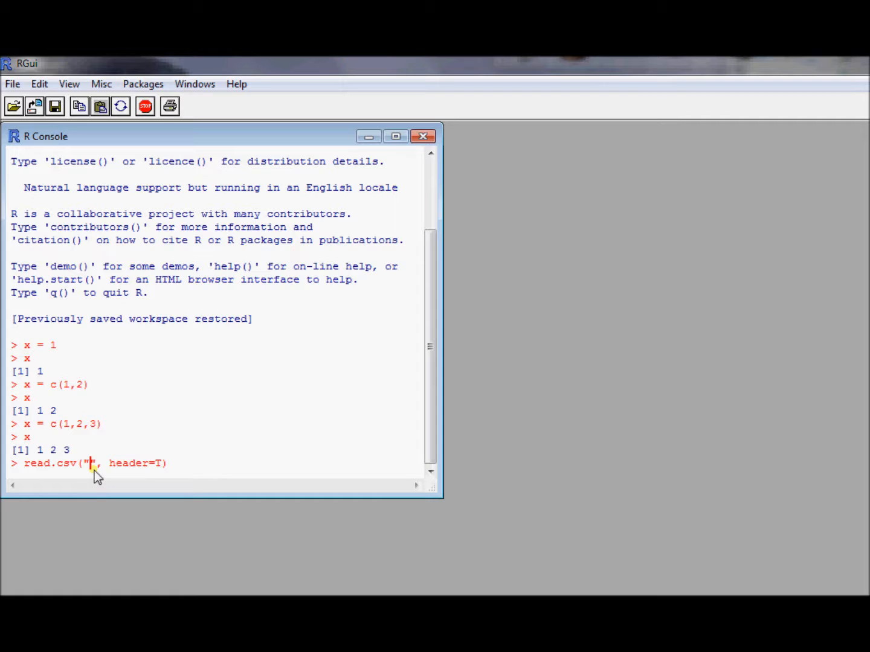
text(.)
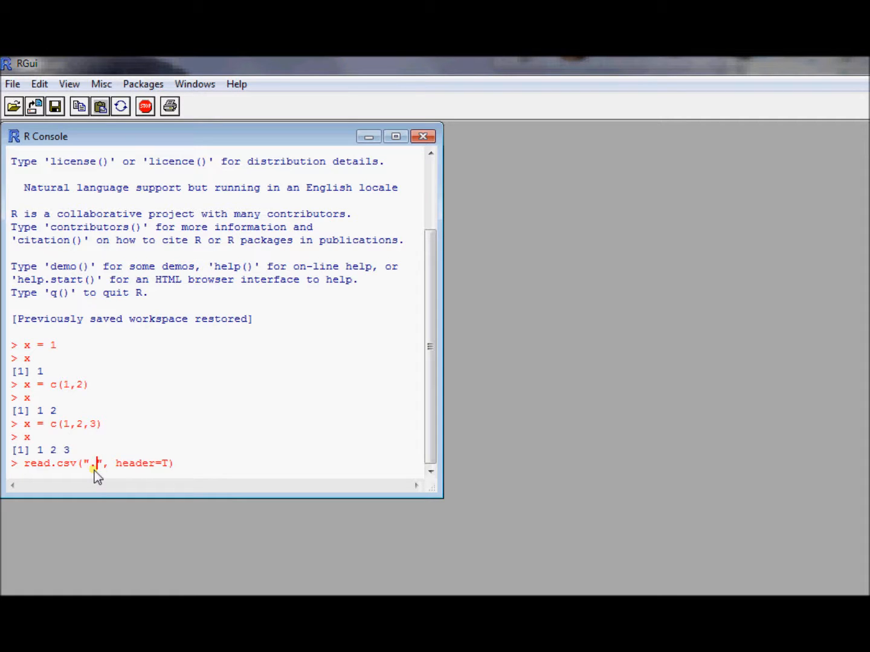
text(csv)
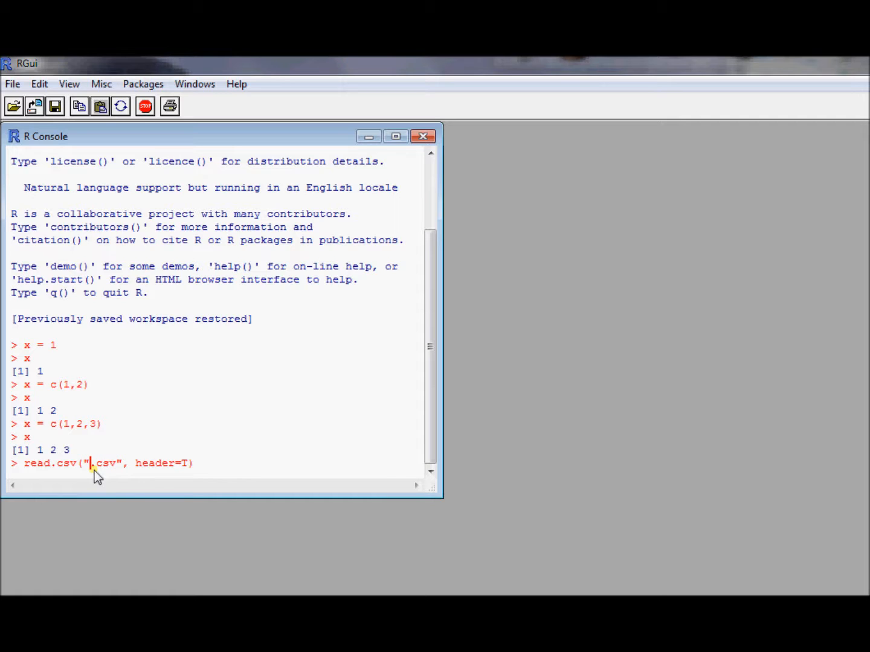
text(insuli)
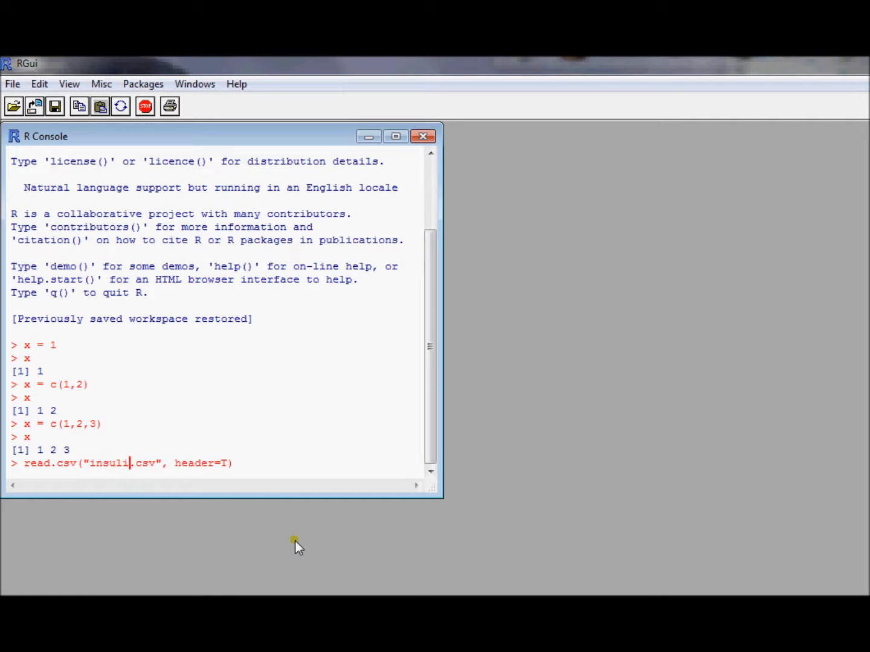
text(n)
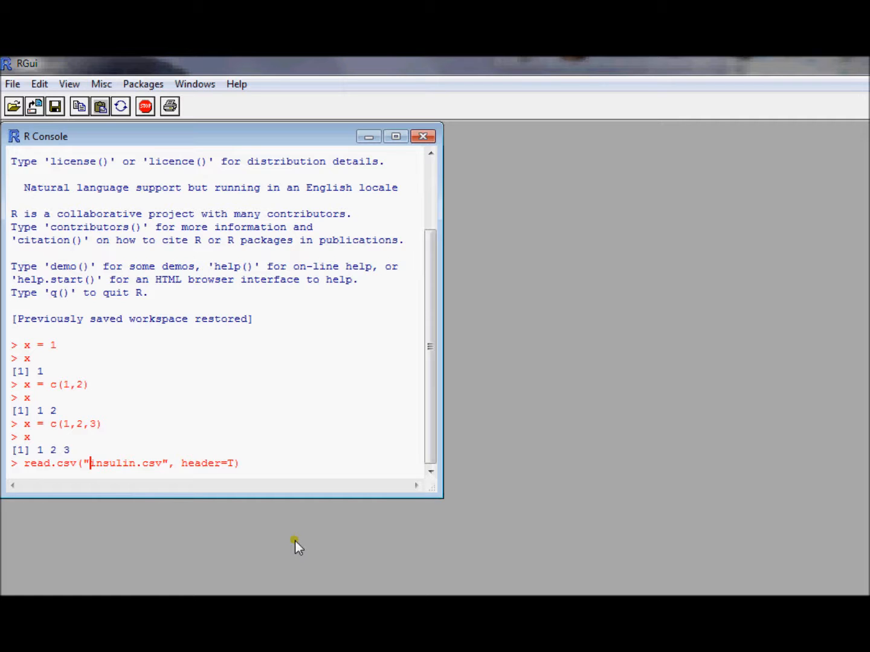
text(C:)
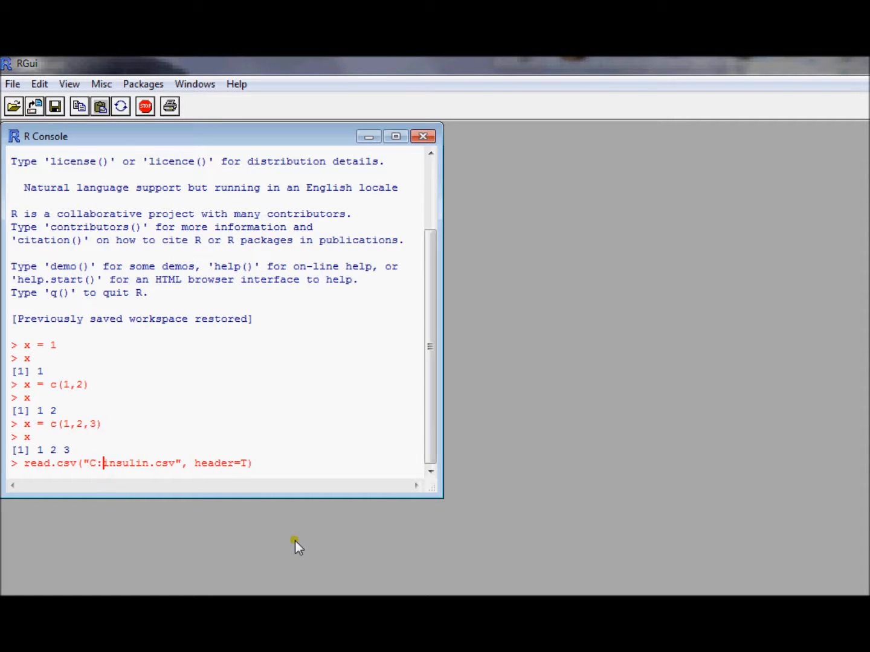
text(//R//)
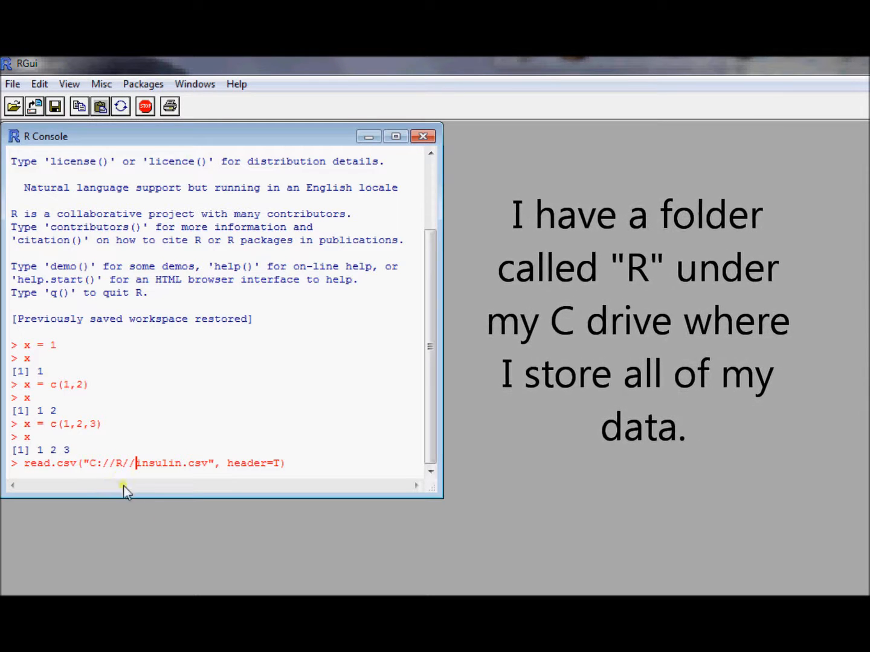
mouse_move(162, 534)
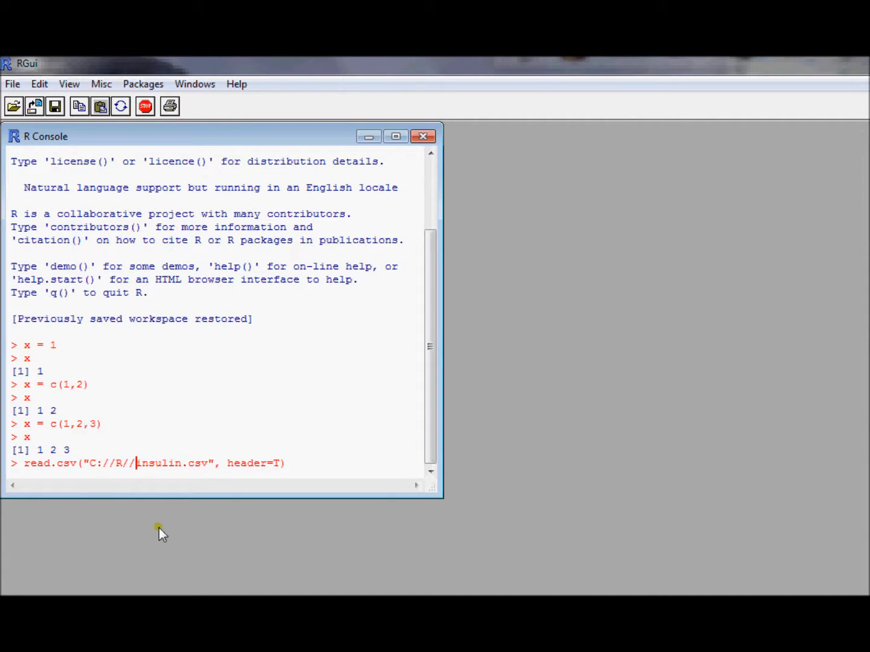
mouse_move(164, 523)
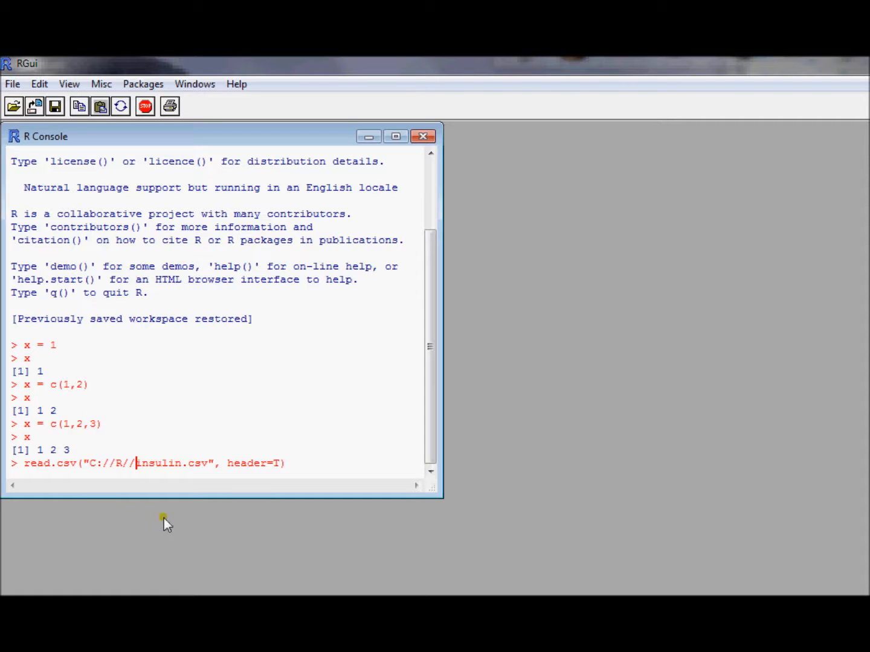
double_click(151, 464)
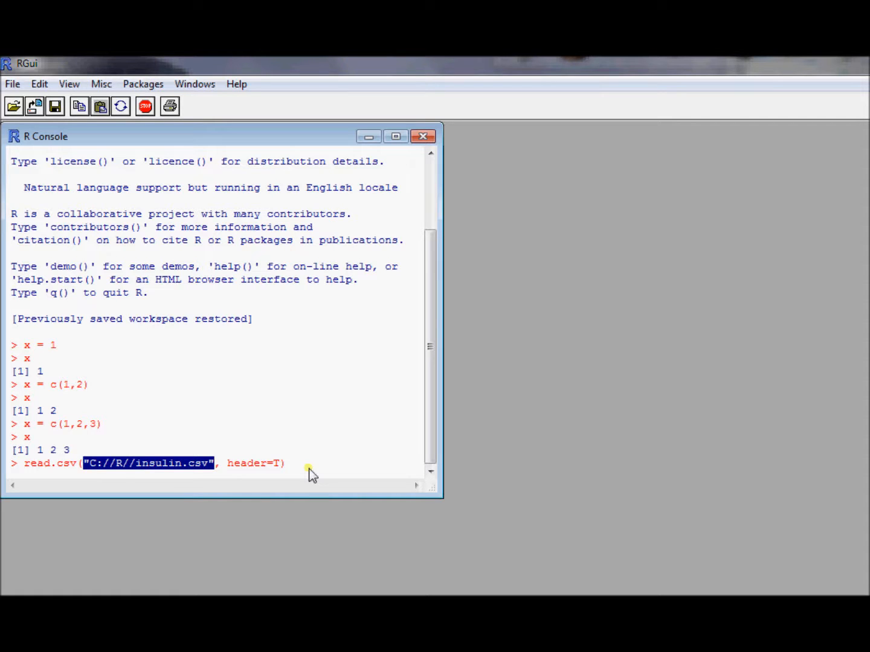
click(138, 463)
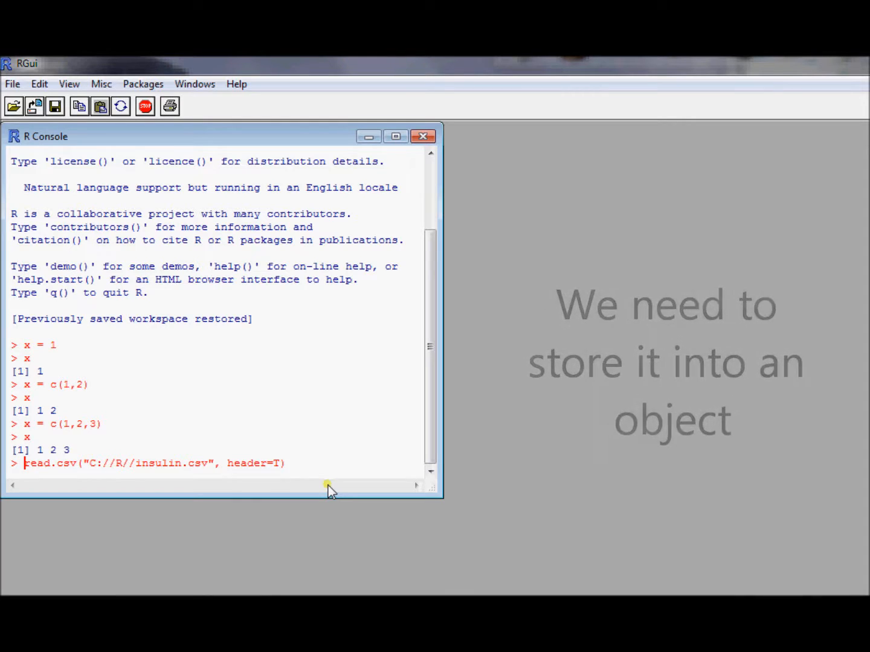
Step: Prefix the read.csv command with "data = " and run it to store insulin.csv as data
text(data =)
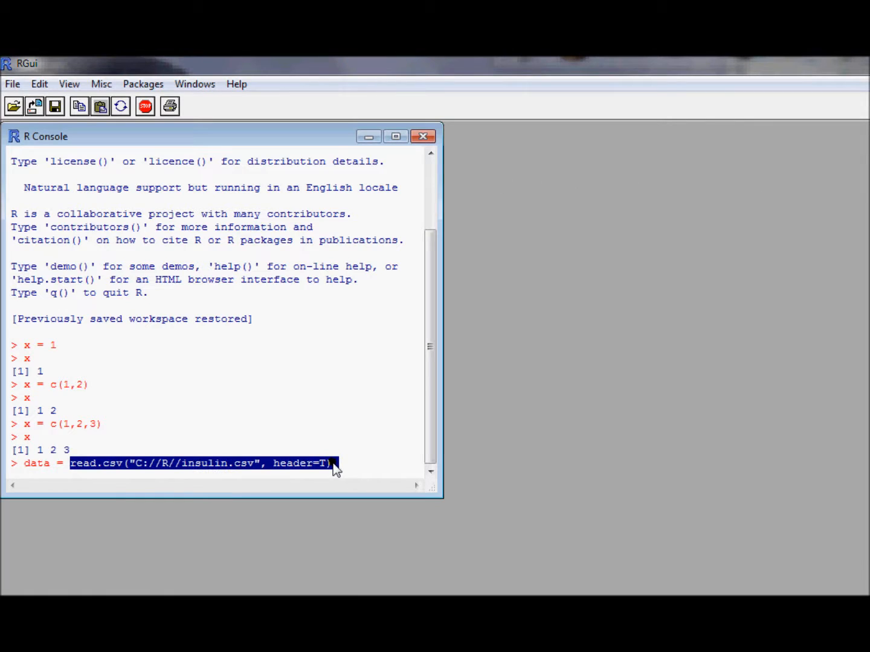
mouse_move(328, 473)
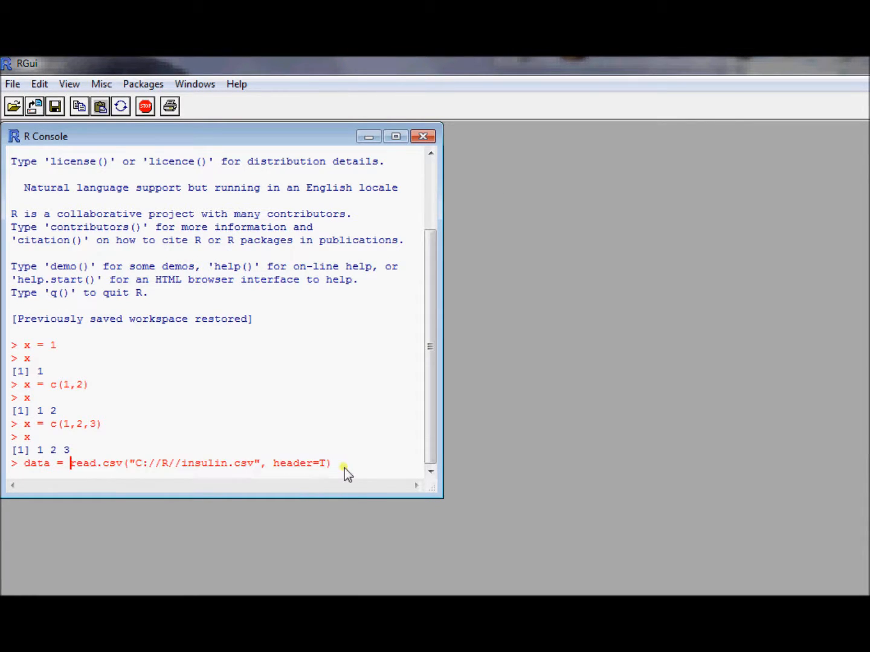
mouse_move(362, 490)
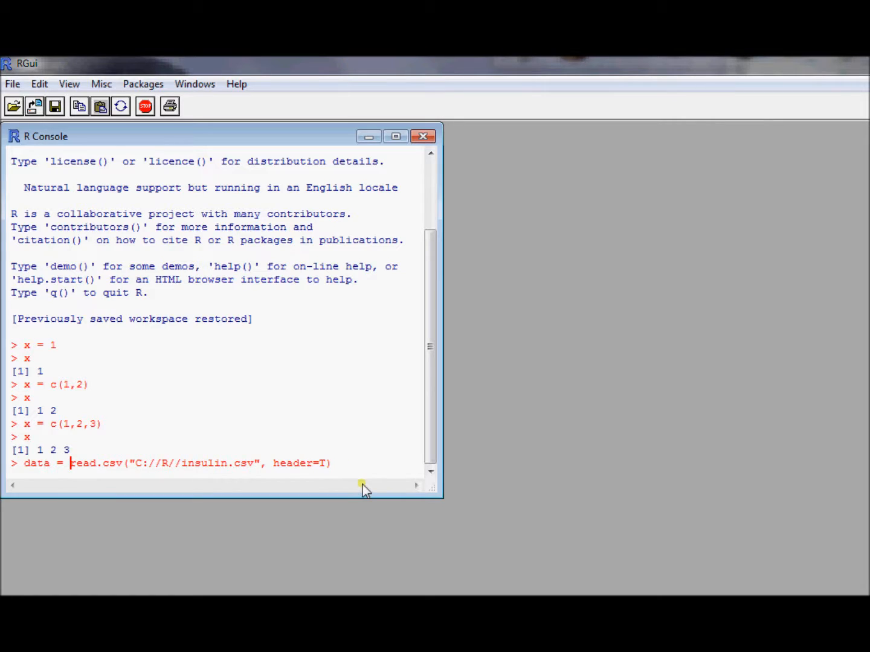
mouse_move(370, 481)
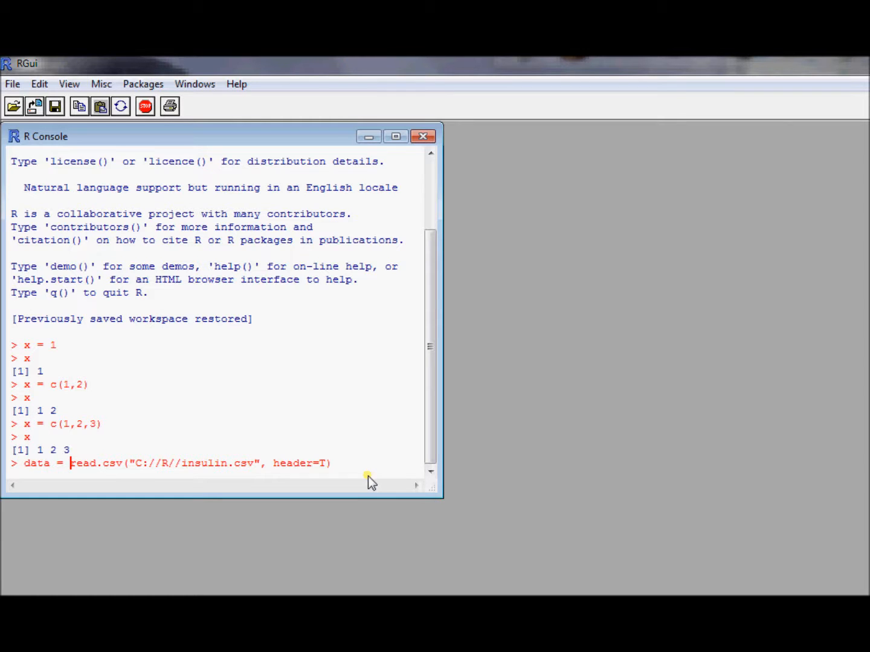
key(Return)
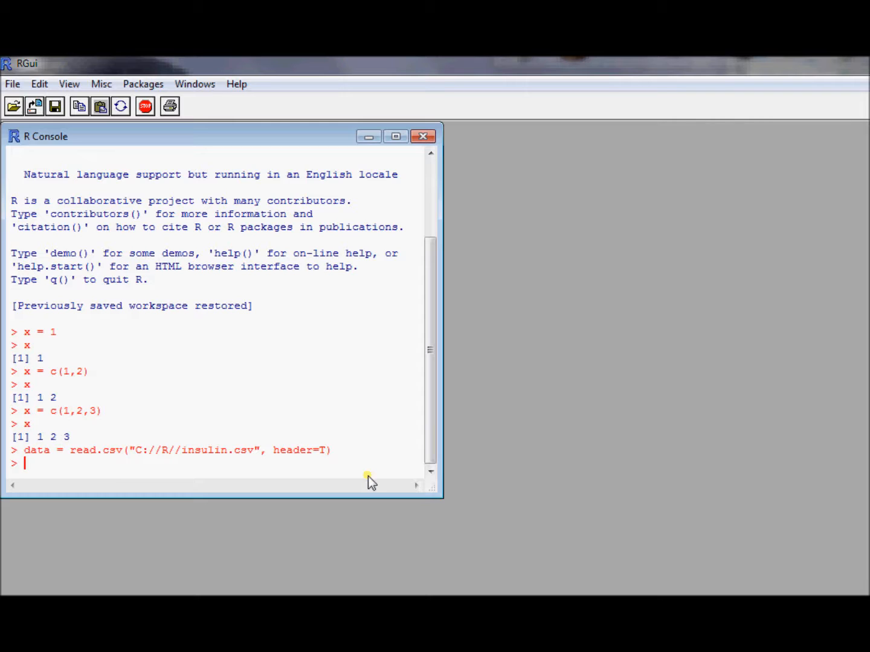
mouse_move(432, 490)
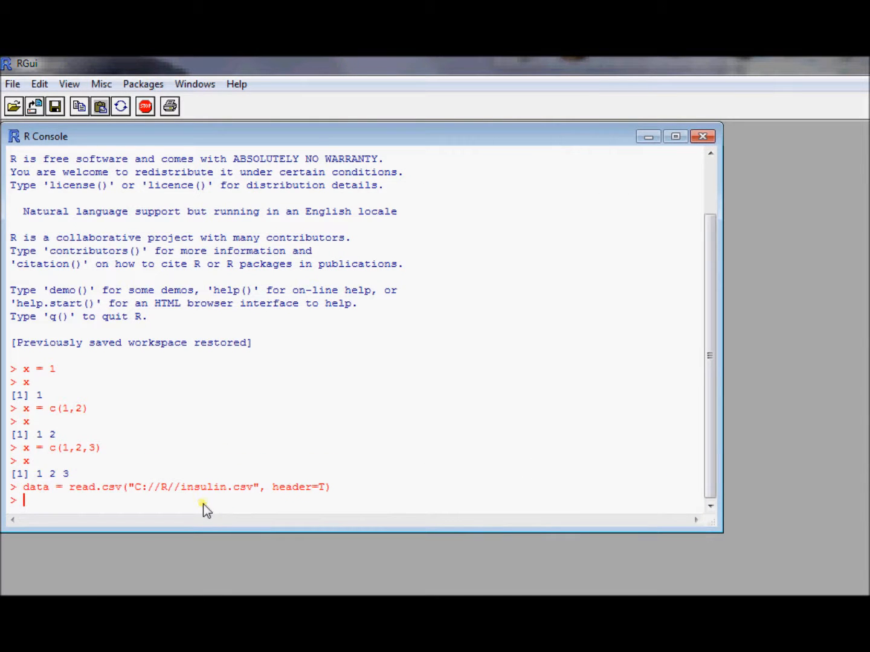
text(data)
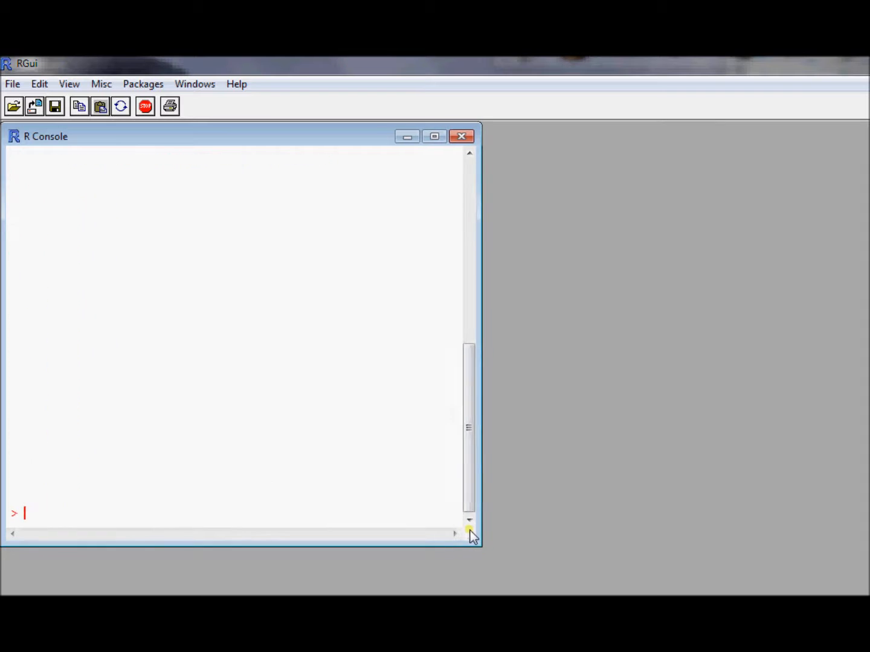
Step: Print data, showing 24 rows of insulin values with week numbers 1 to 3
text(data)
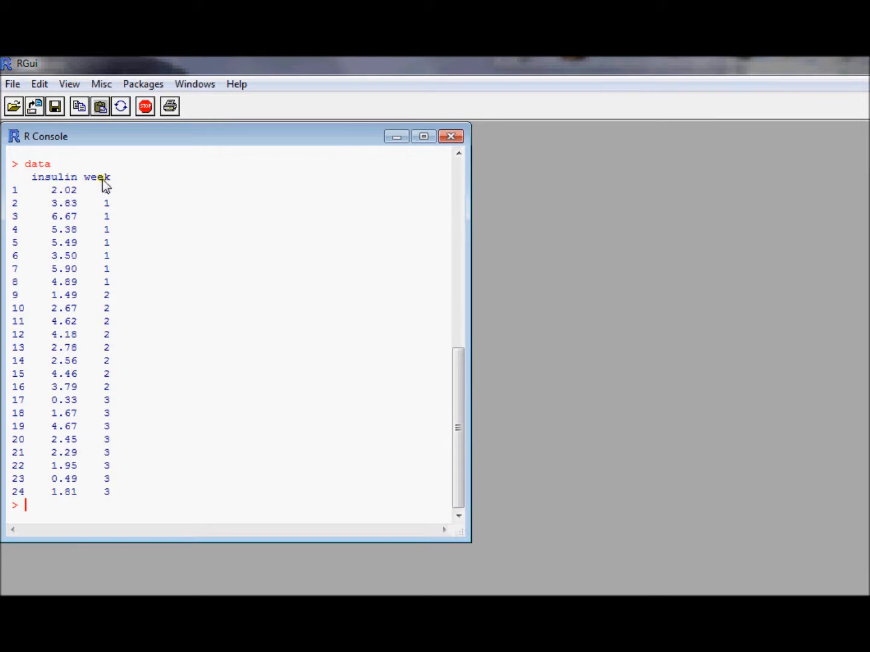
mouse_move(49, 193)
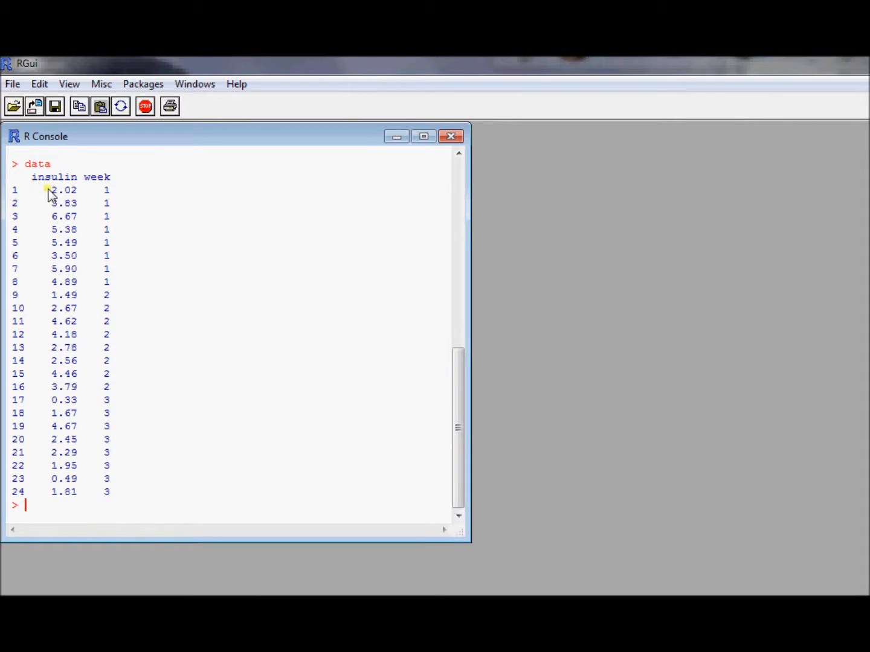
mouse_move(270, 360)
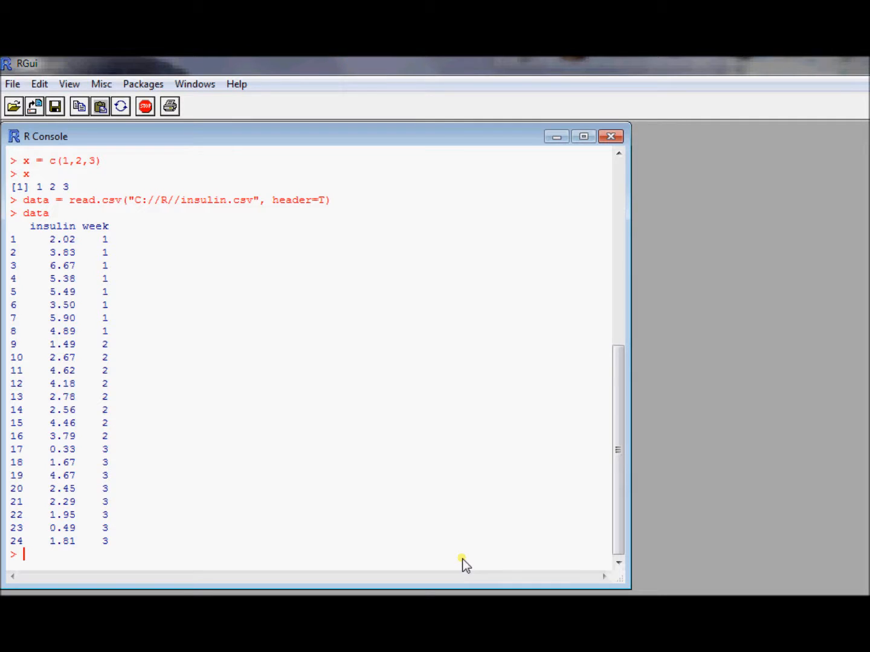
mouse_move(7, 241)
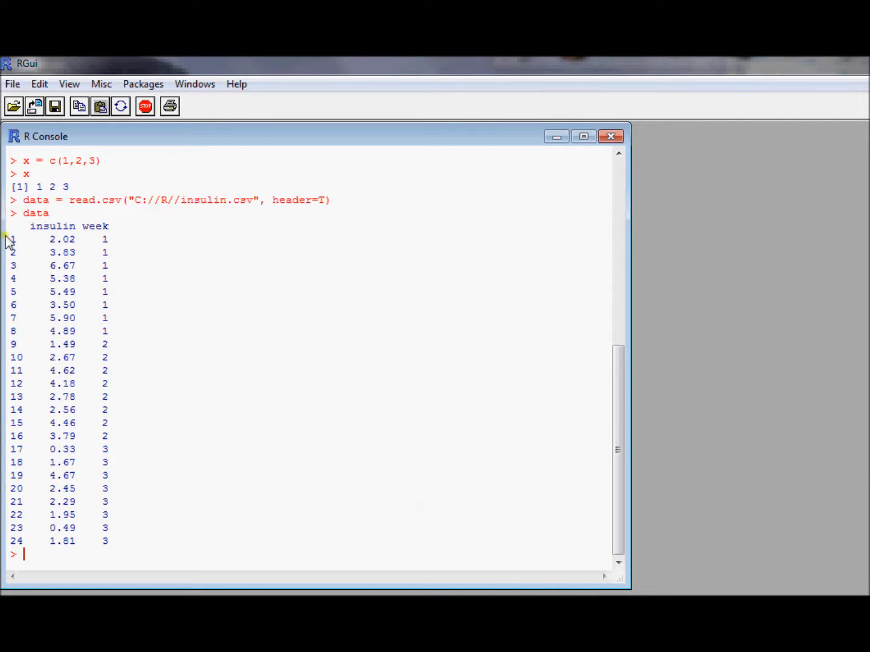
mouse_move(69, 252)
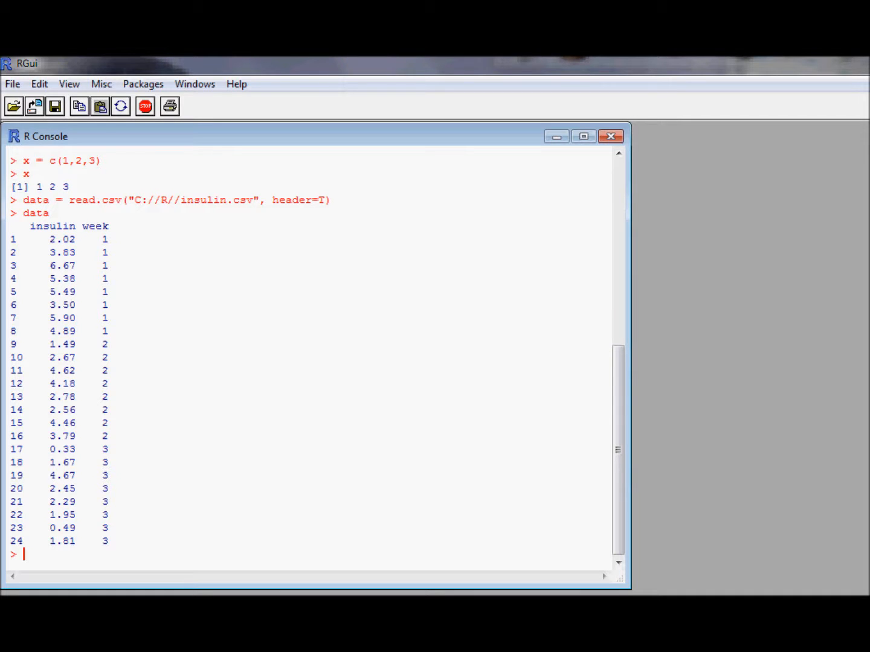
mouse_move(73, 248)
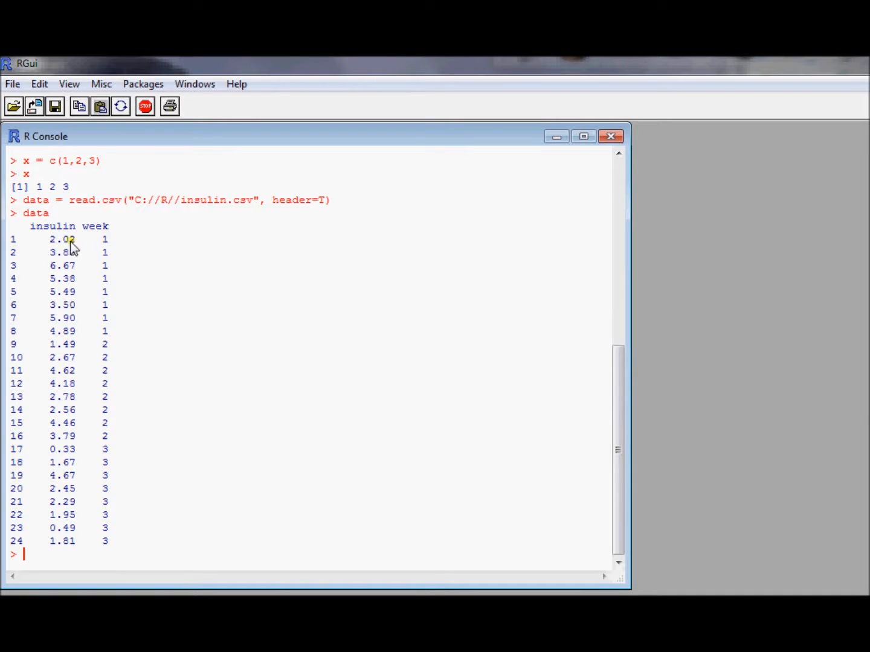
mouse_move(220, 544)
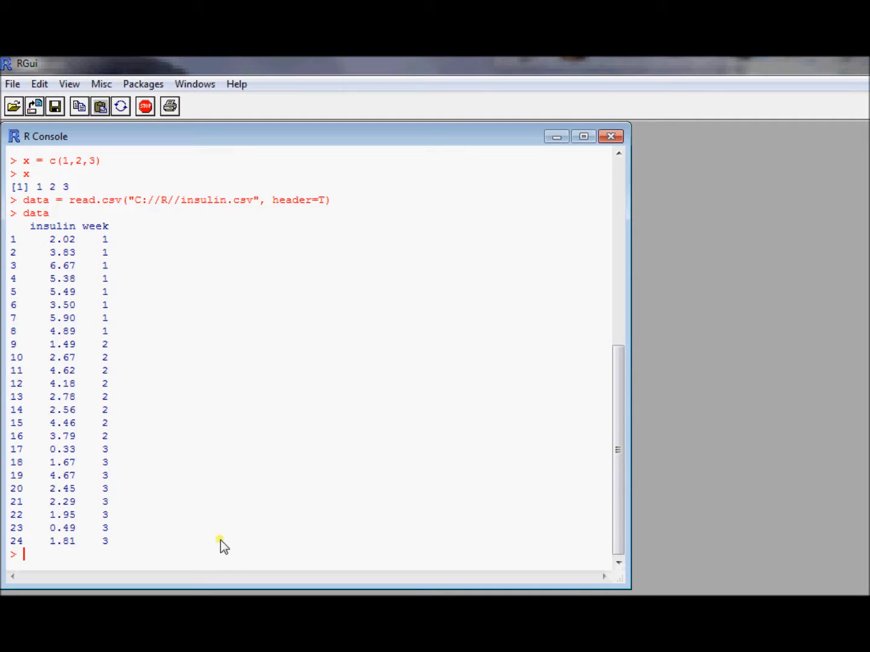
Step: Run data[1,1] to return the first insulin value, 2.02
text(data[)
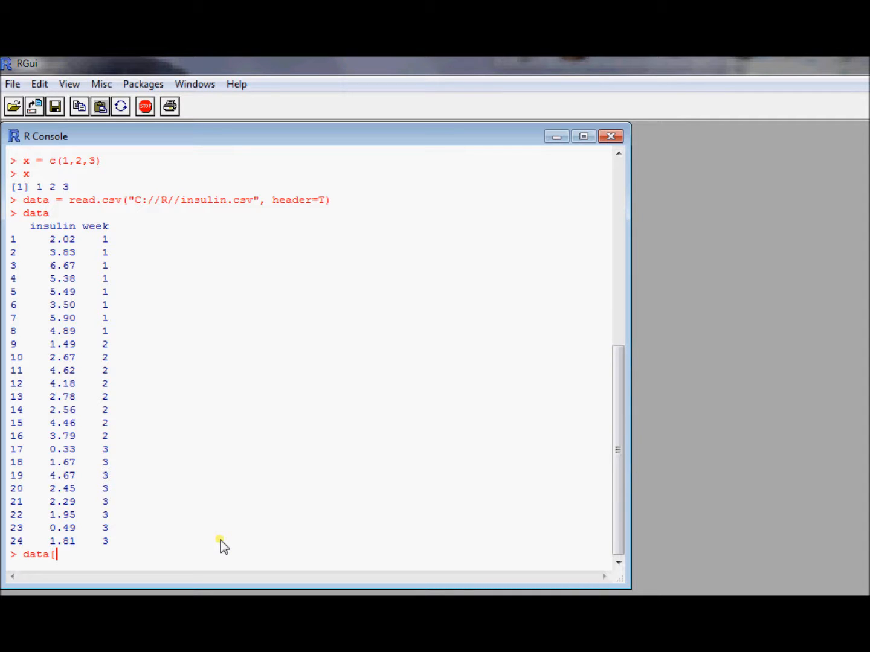
text(1,1])
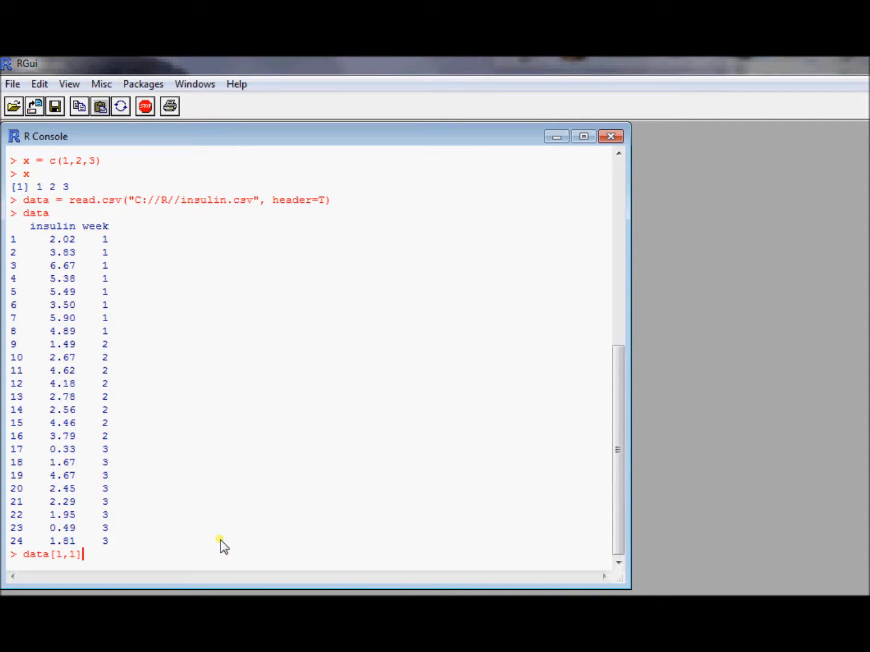
key(Return)
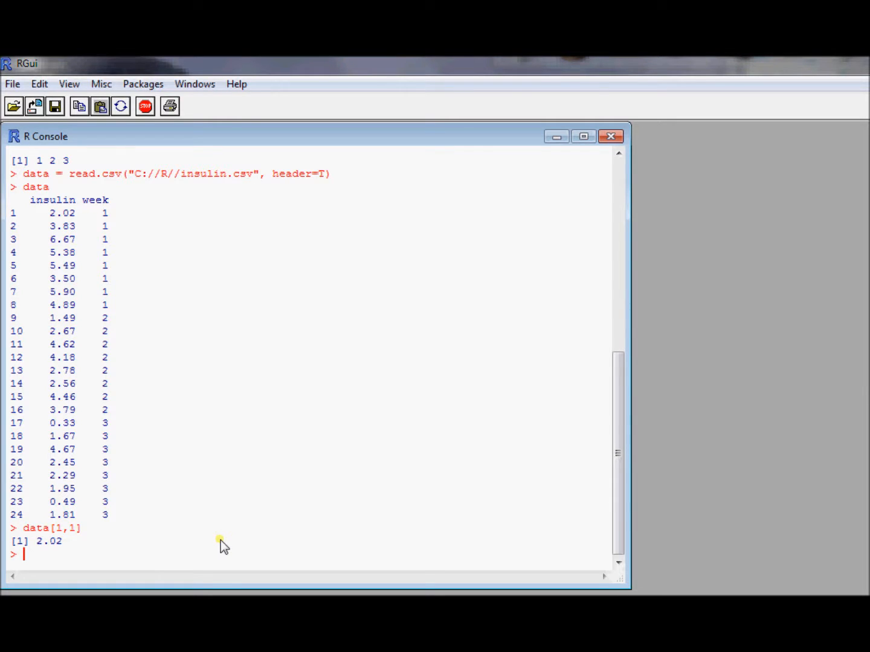
mouse_move(221, 217)
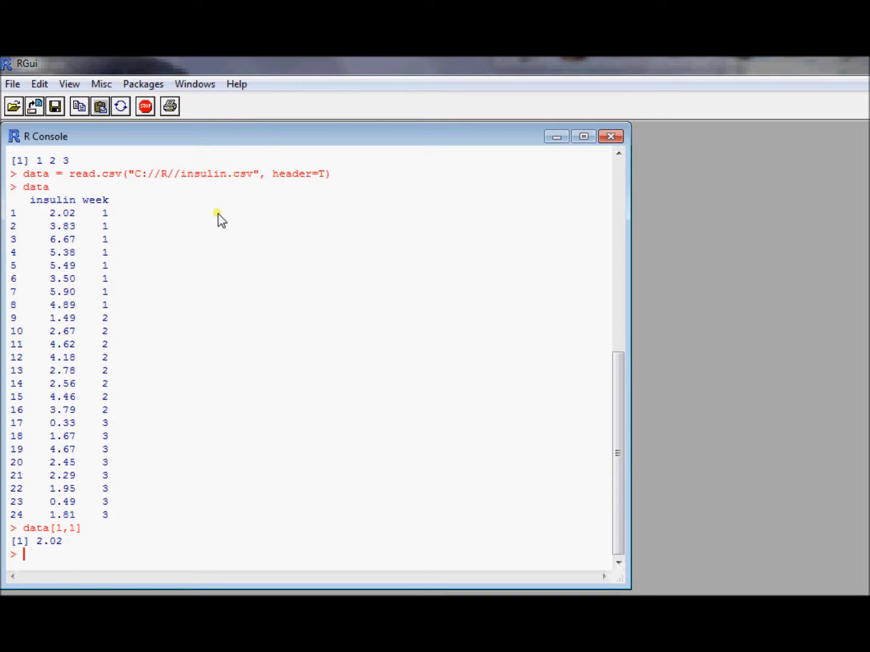
Step: Run data$insulin to list all 24 insulin values, 2.02 through 1.81
text(data)
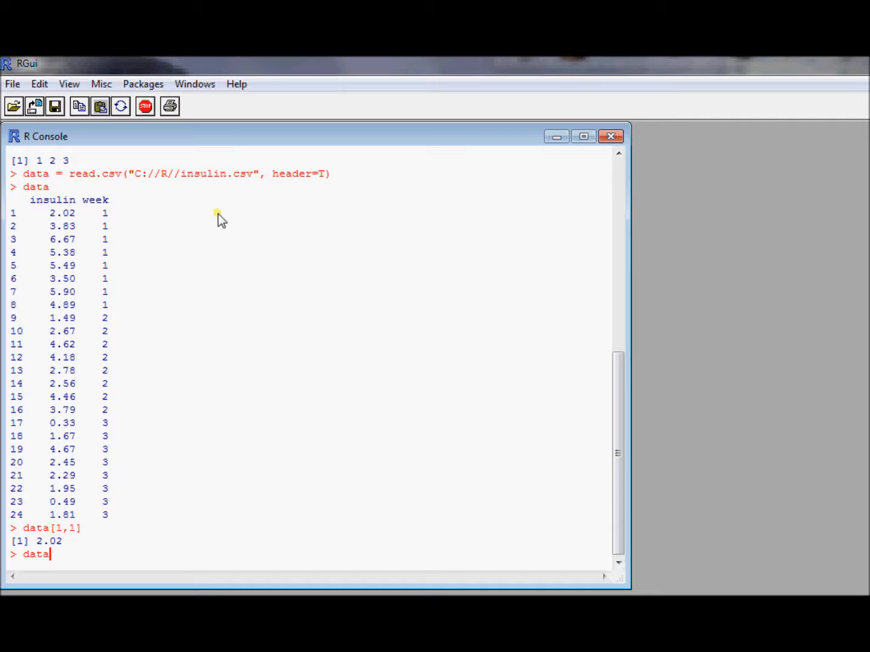
text($)
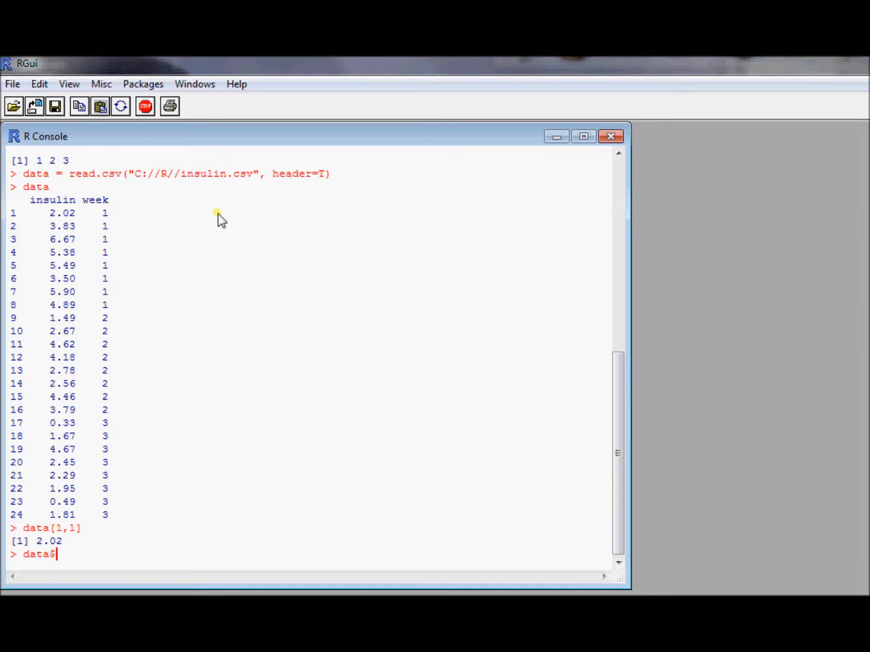
text(in)
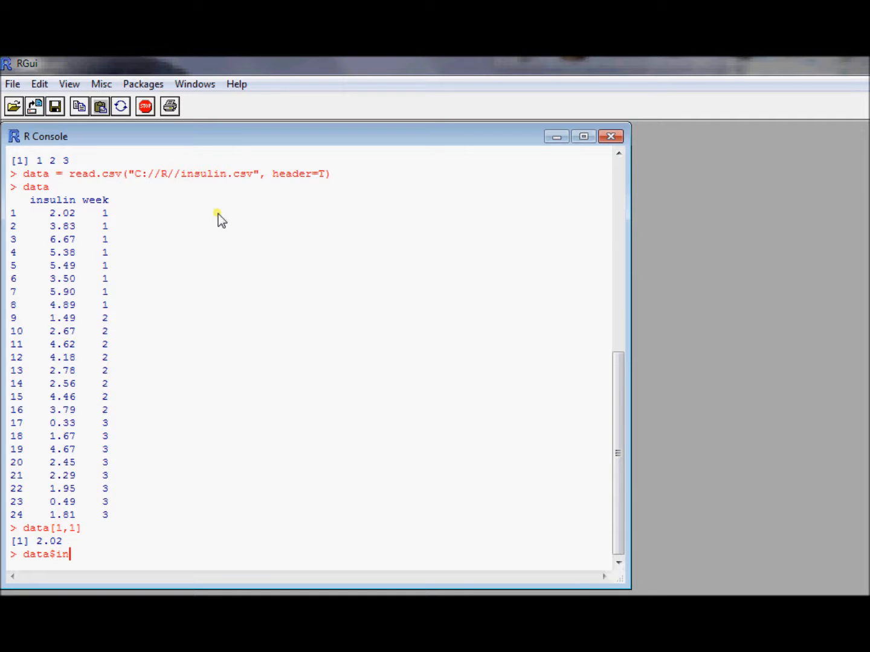
text(sulin)
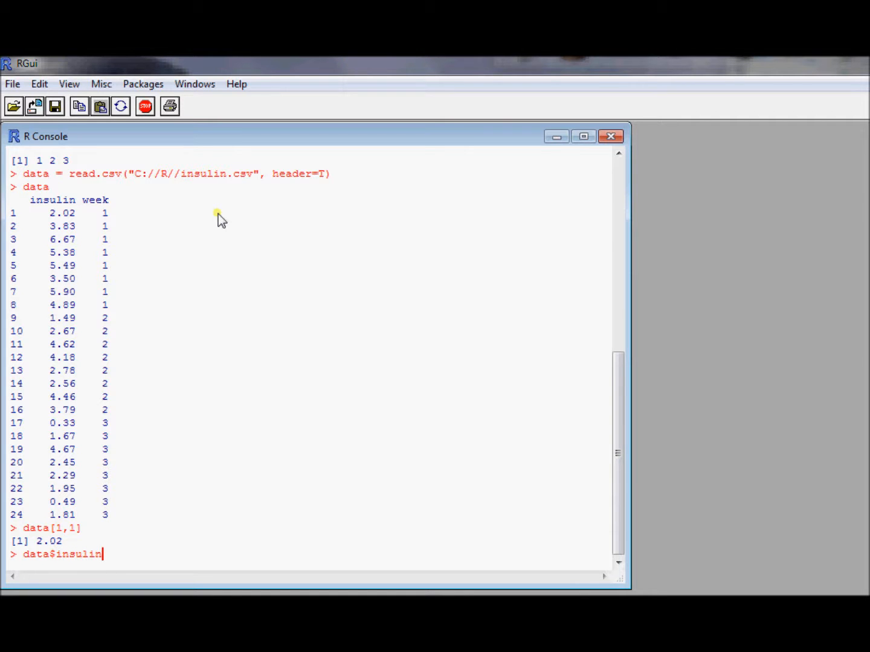
key(Return)
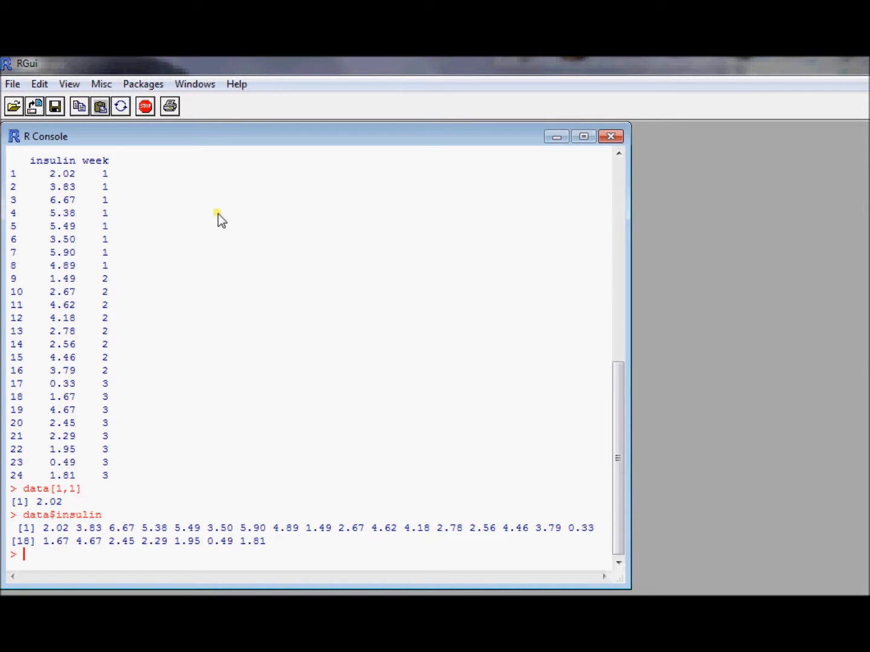
mouse_move(187, 487)
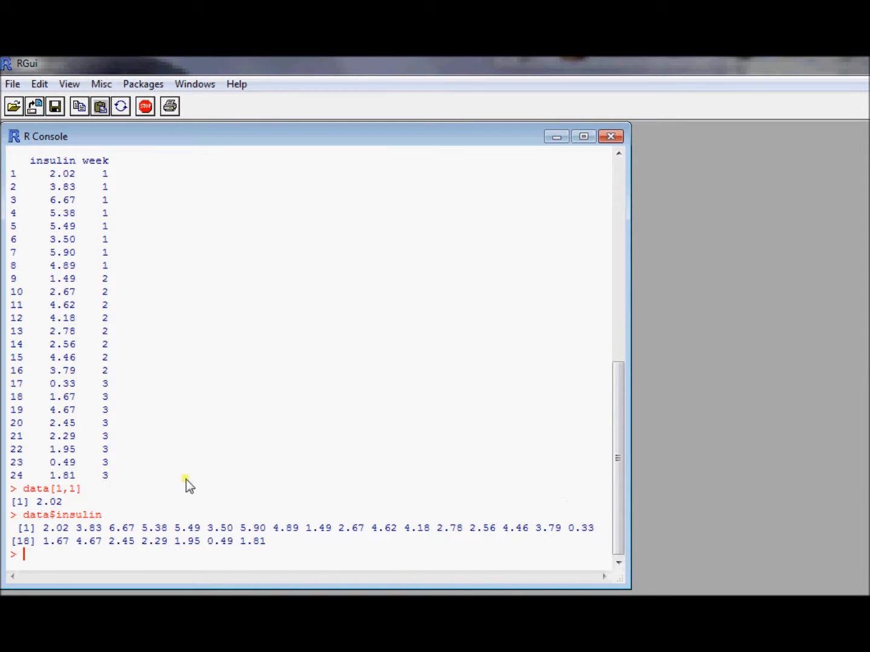
mouse_move(446, 556)
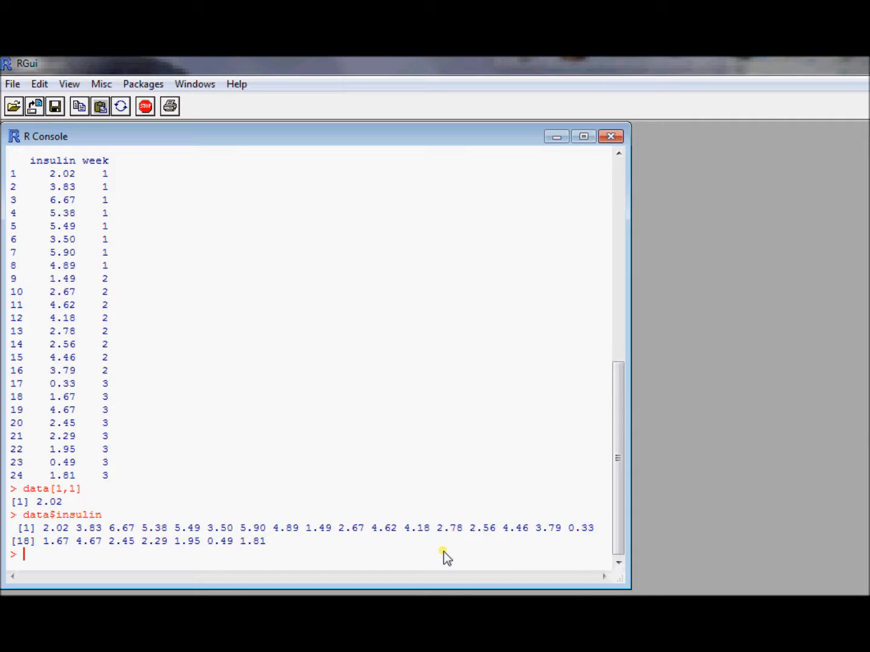
Step: Edit the recalled command to data[1:8,1] and run it, returning 2.02 through 4.89
text(data$insulin)
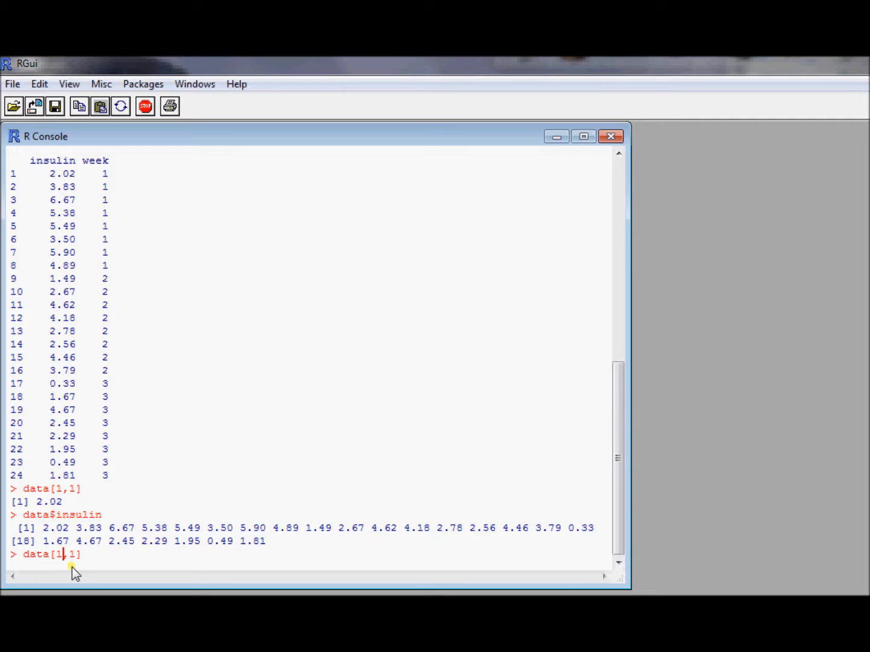
mouse_move(169, 244)
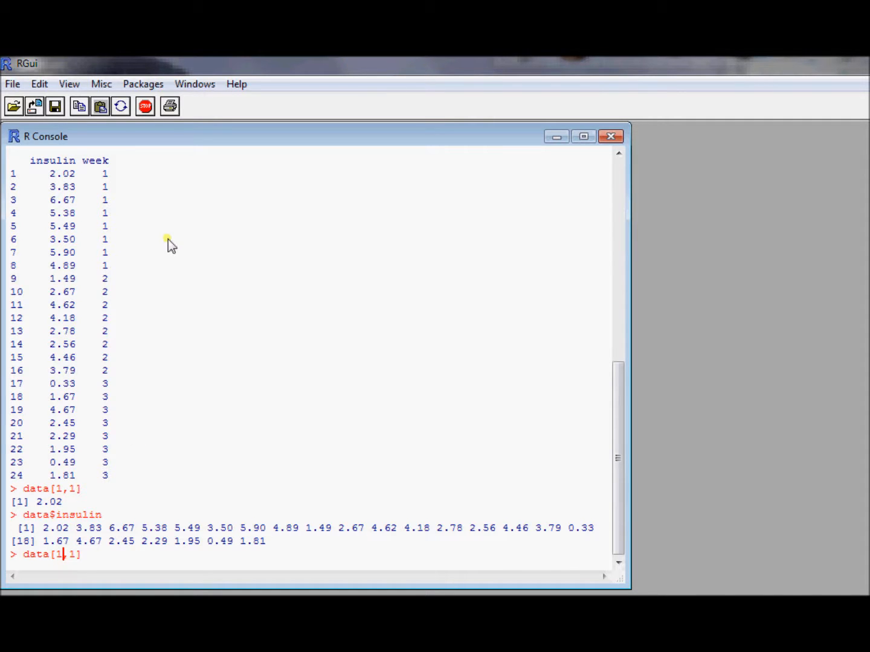
mouse_move(51, 173)
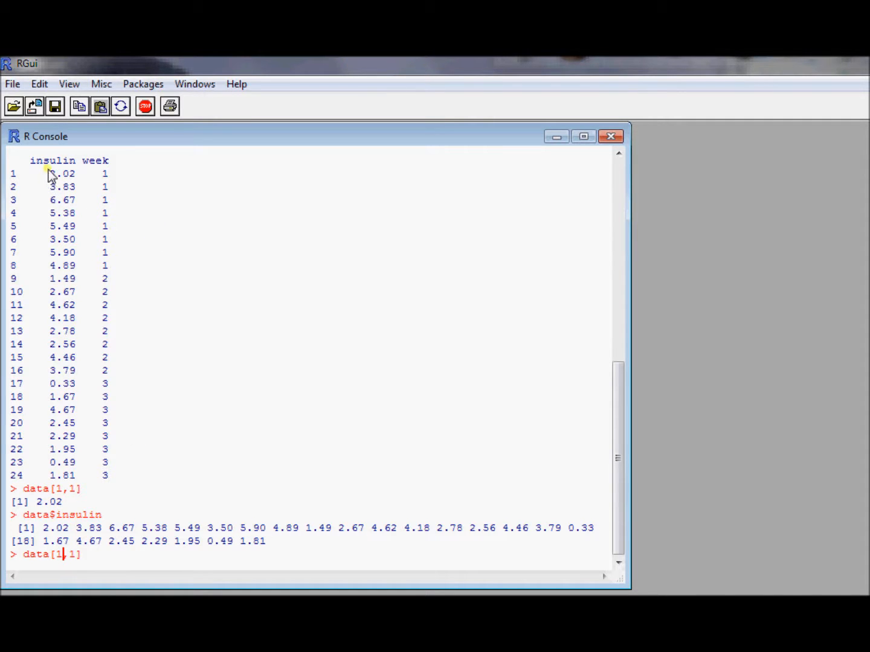
mouse_move(57, 273)
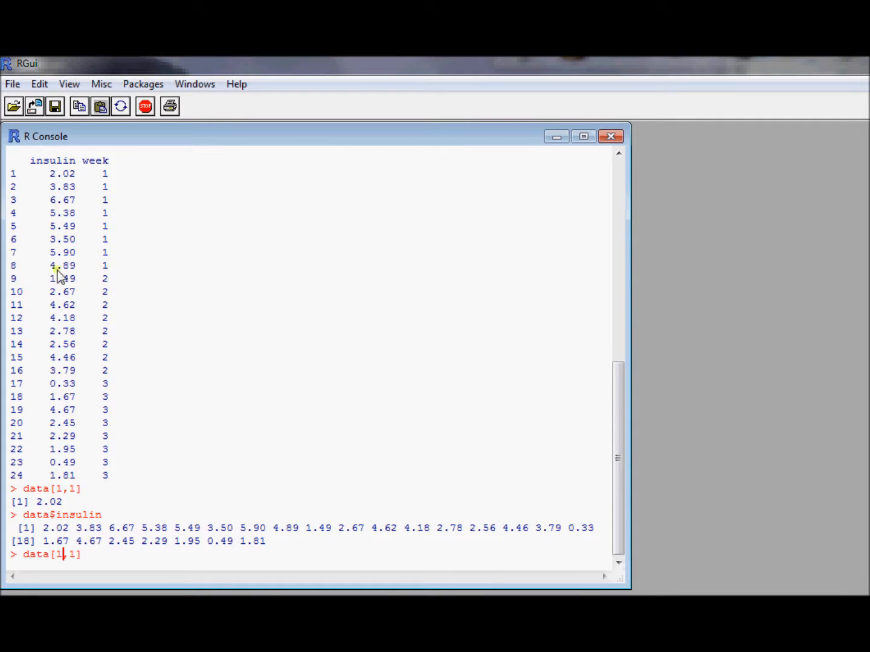
mouse_move(133, 339)
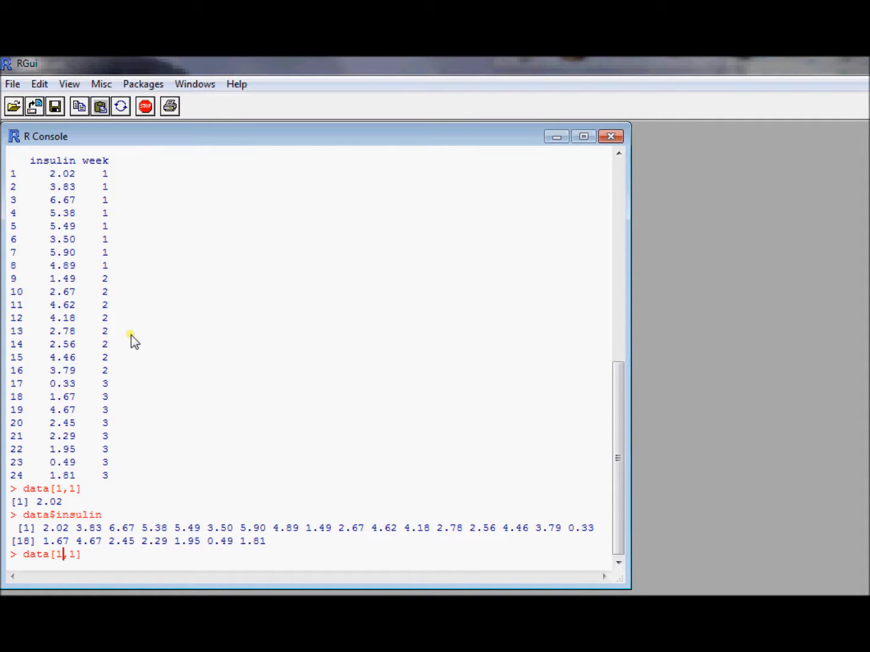
mouse_move(42, 278)
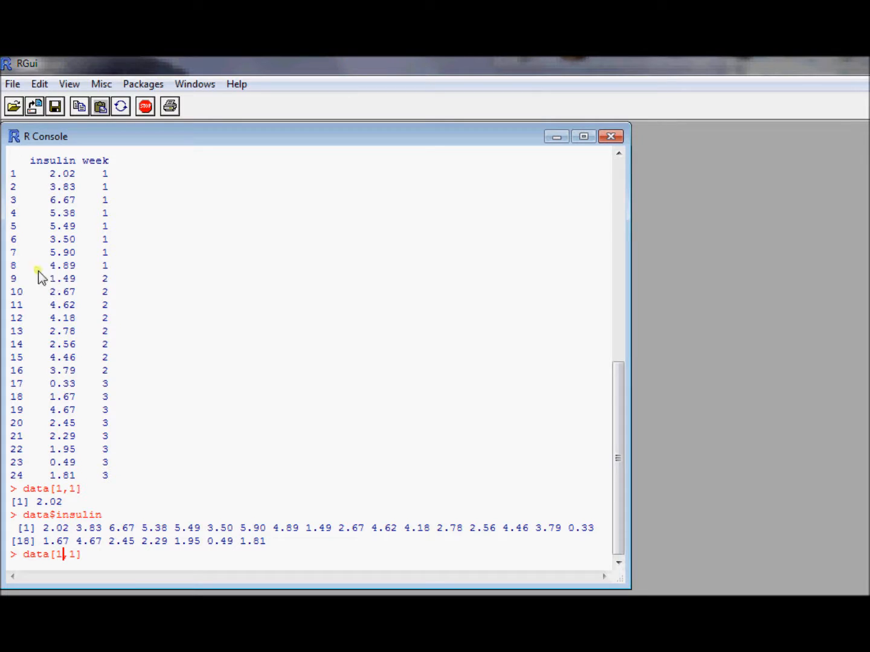
mouse_move(34, 281)
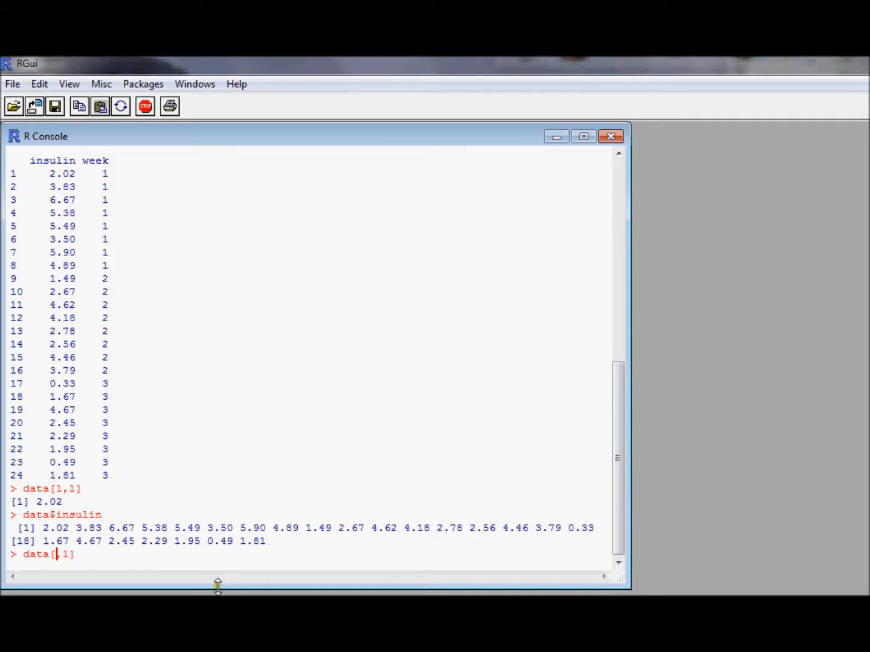
text(1)
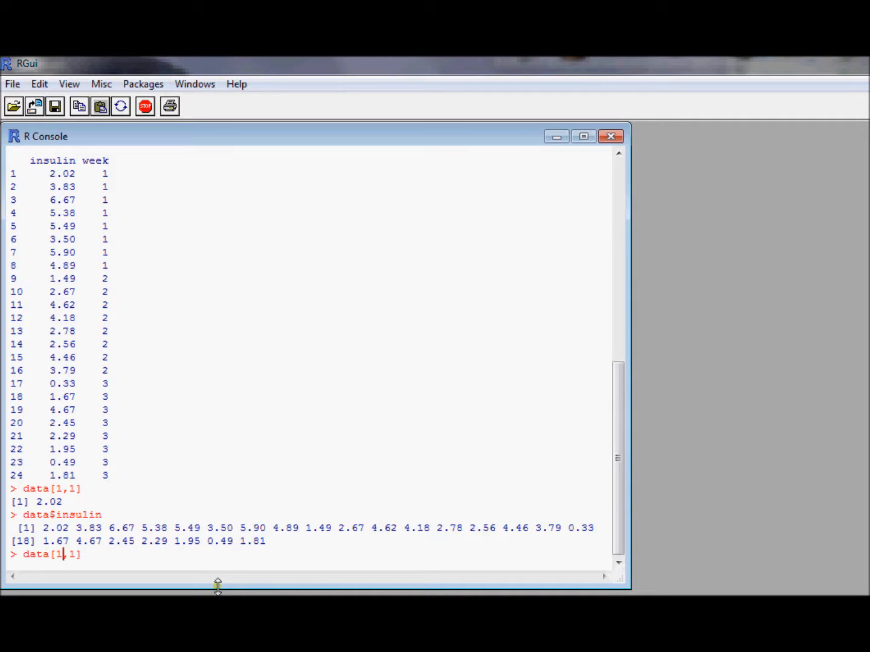
text(:8)
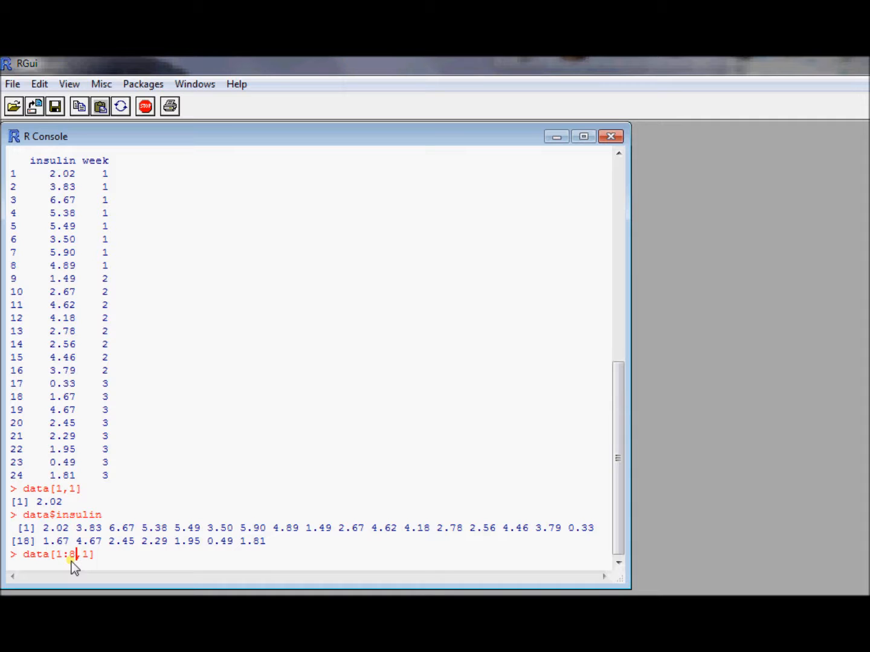
mouse_move(91, 562)
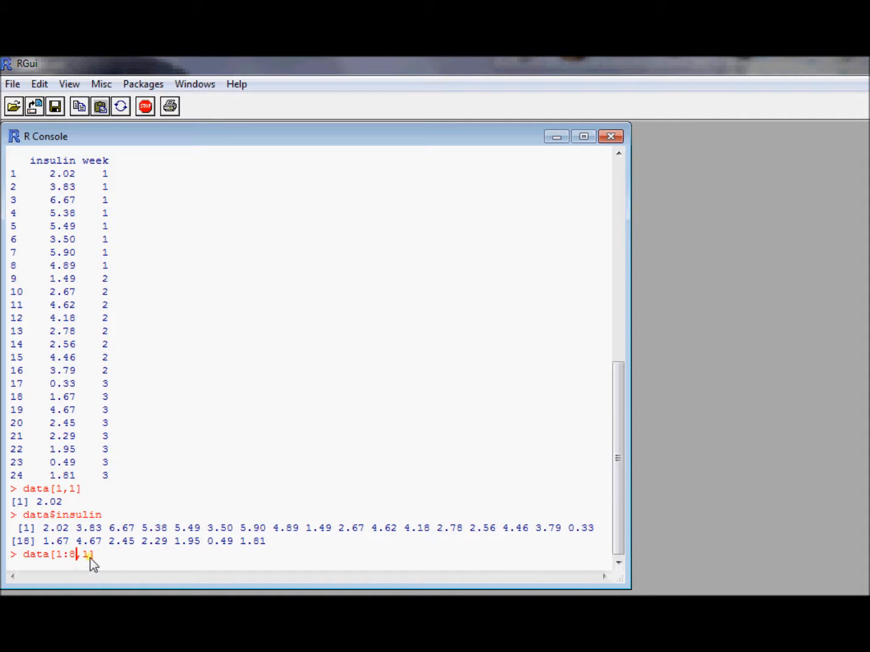
mouse_move(99, 562)
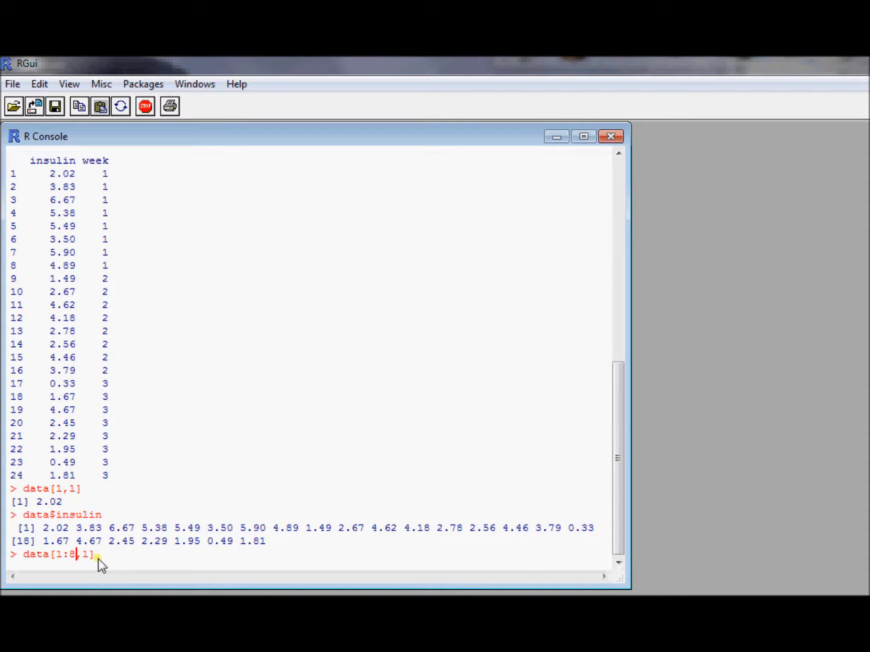
key(Return)
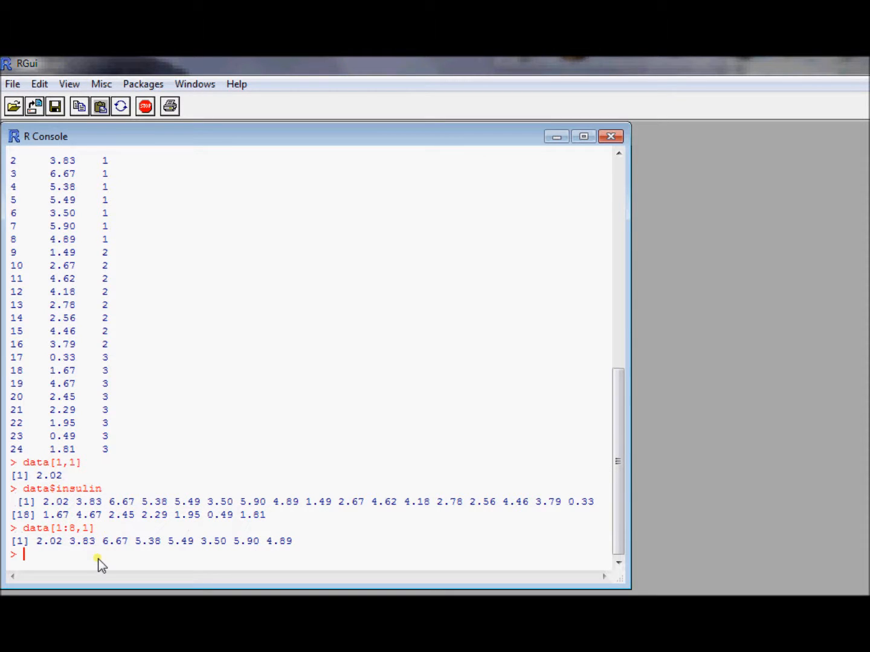
mouse_move(117, 486)
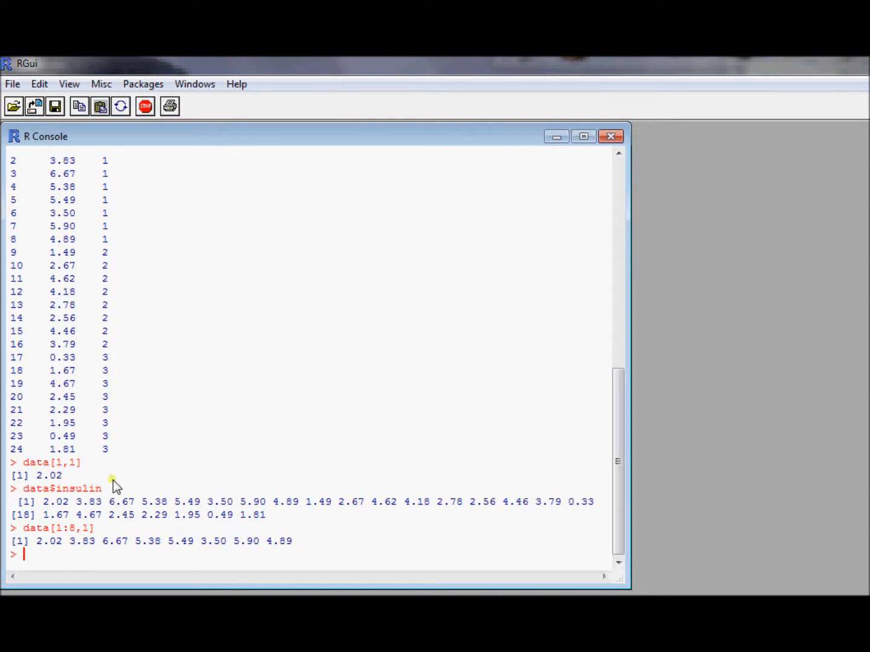
mouse_move(172, 362)
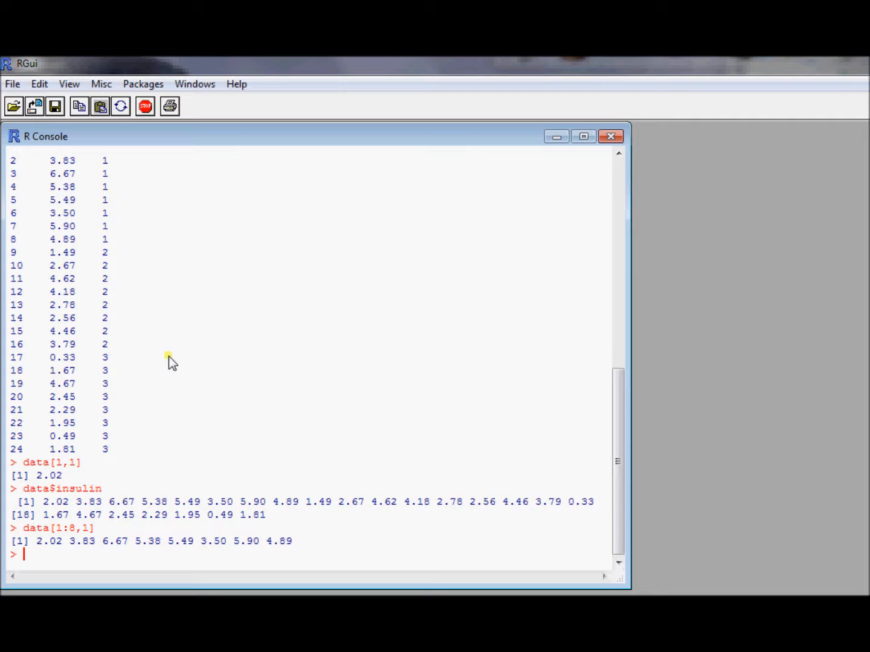
Step: Trim the recalled command back to data and run it to reprint all 24 rows
text(data$insulin)
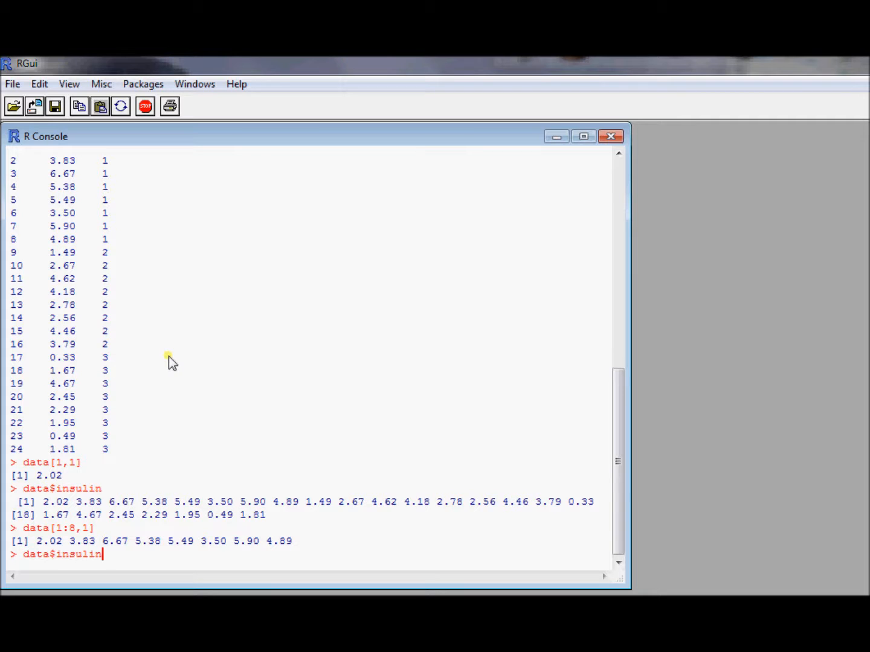
key(BackSpace)
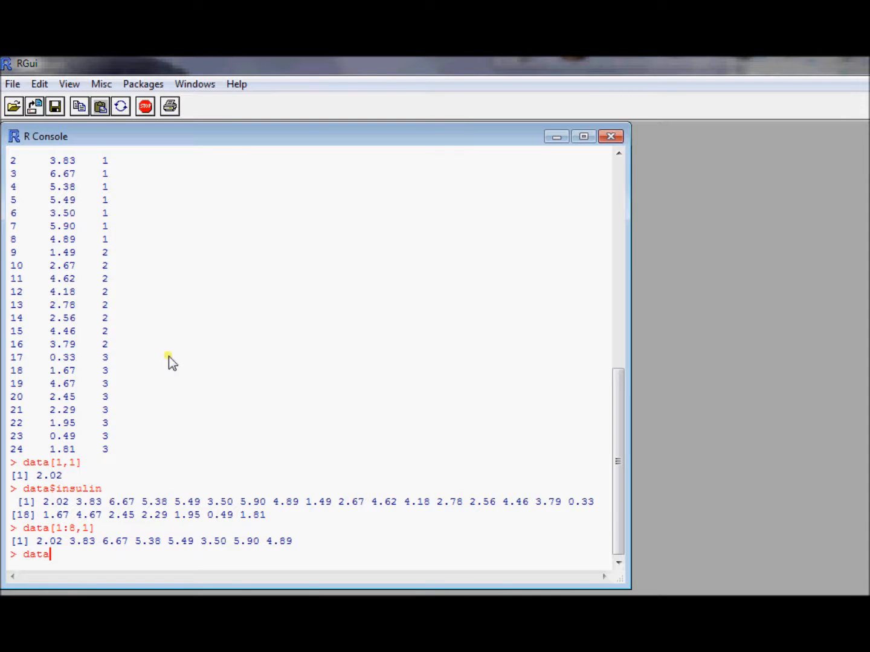
key(Return)
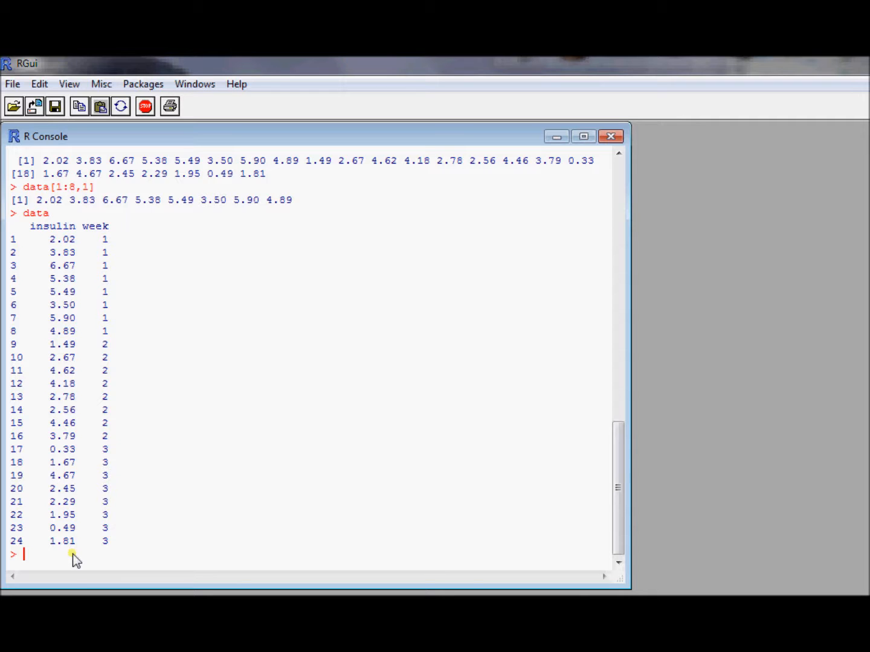
mouse_move(125, 349)
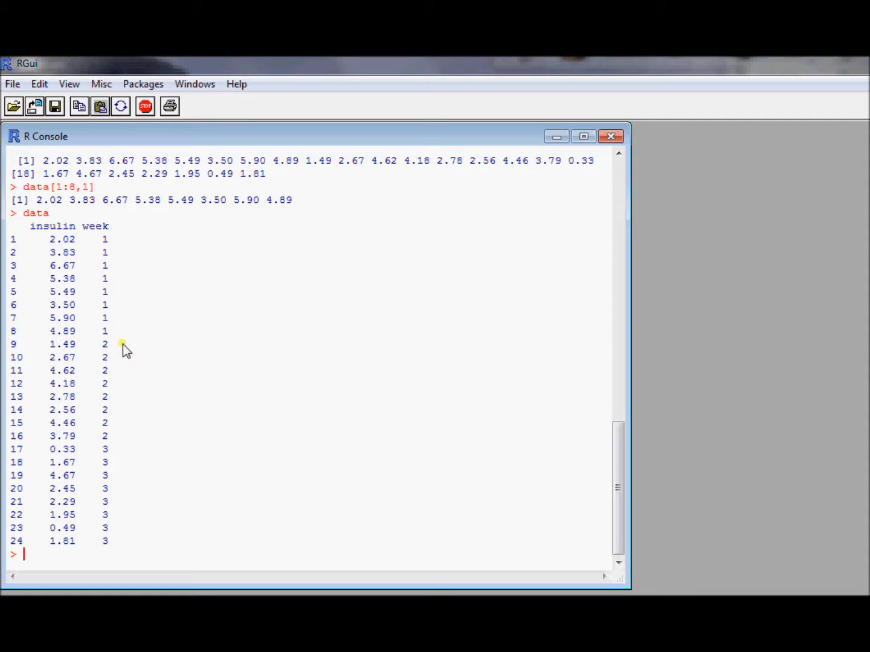
mouse_move(235, 498)
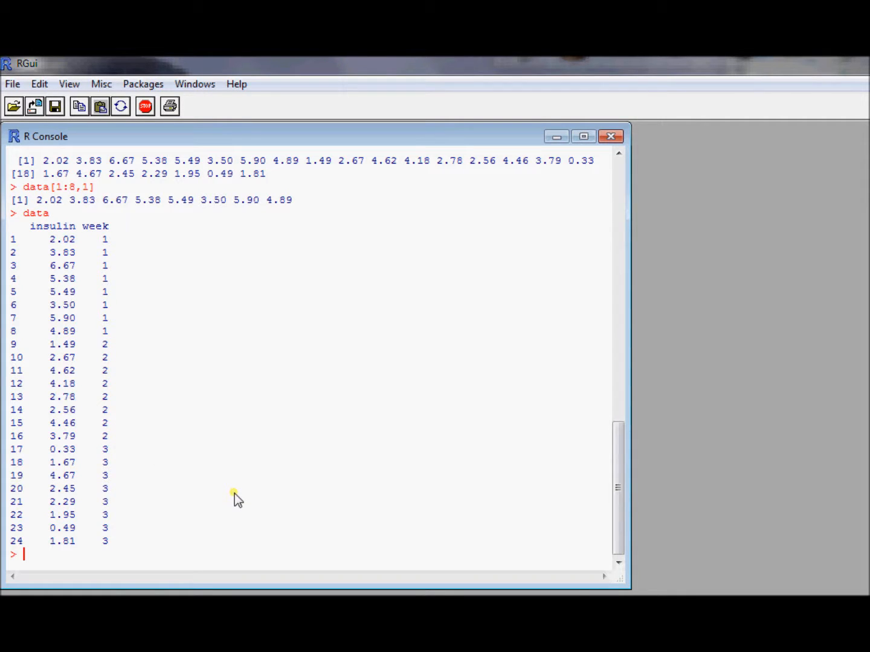
Step: Run data[data$week==2,] for rows 9–16, reprint data, then recall the filter
text(dat)
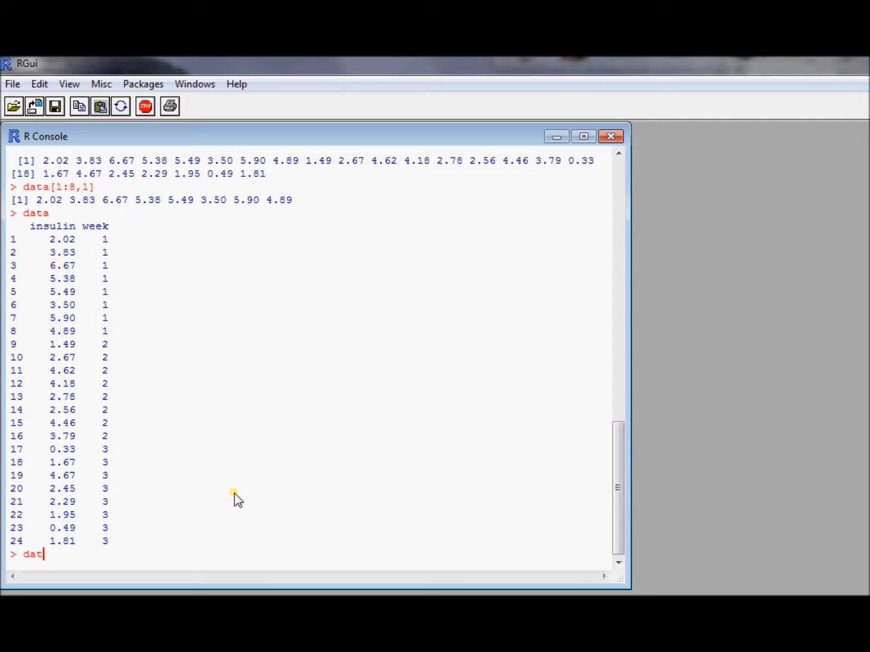
text(a[)
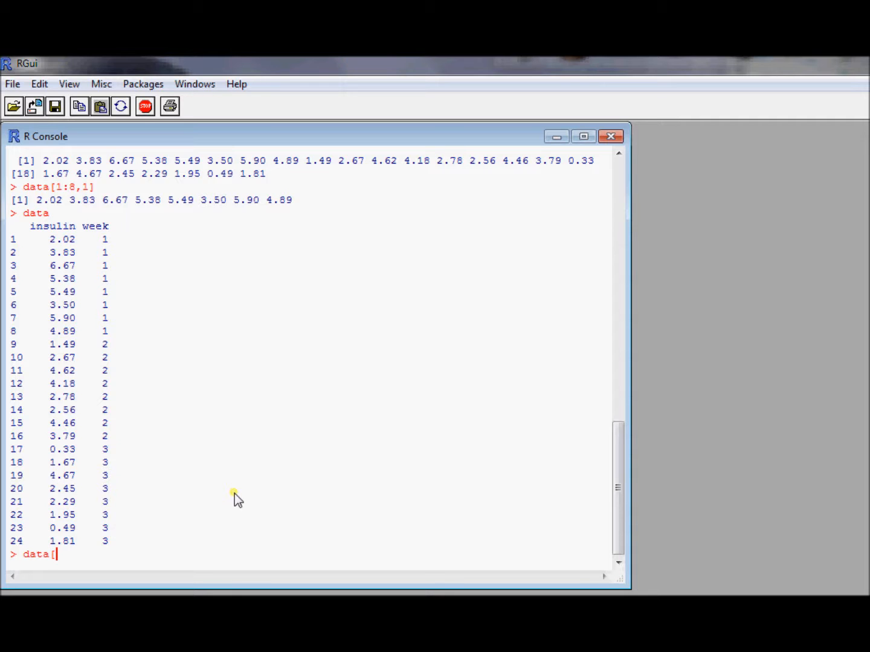
text(w)
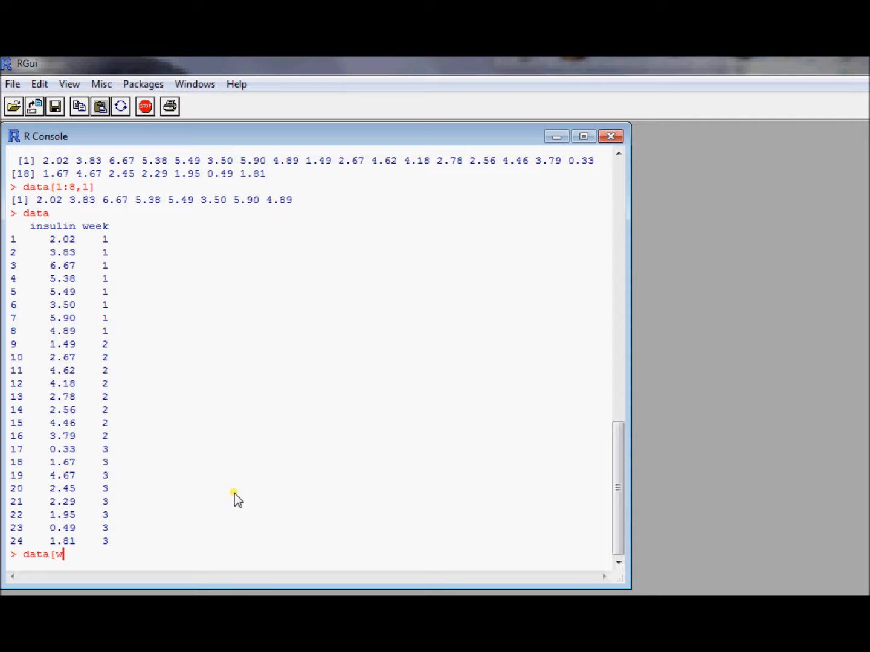
text(ata$)
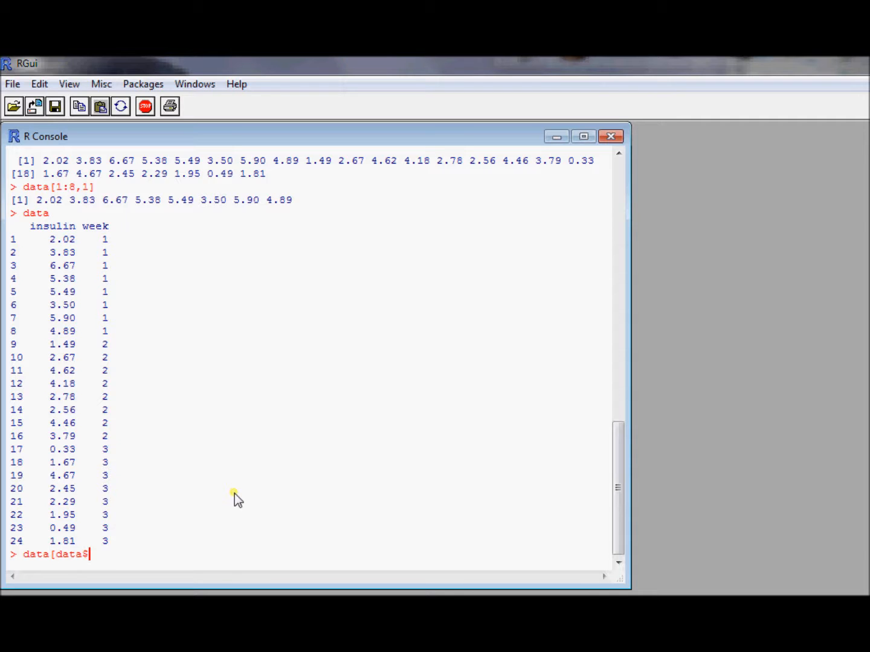
text(week==)
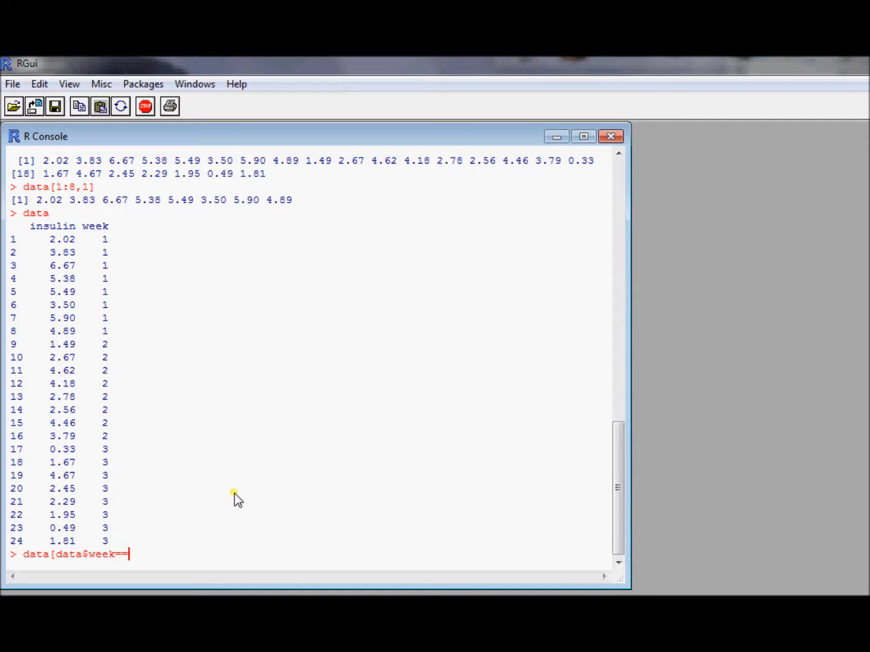
text(2,)
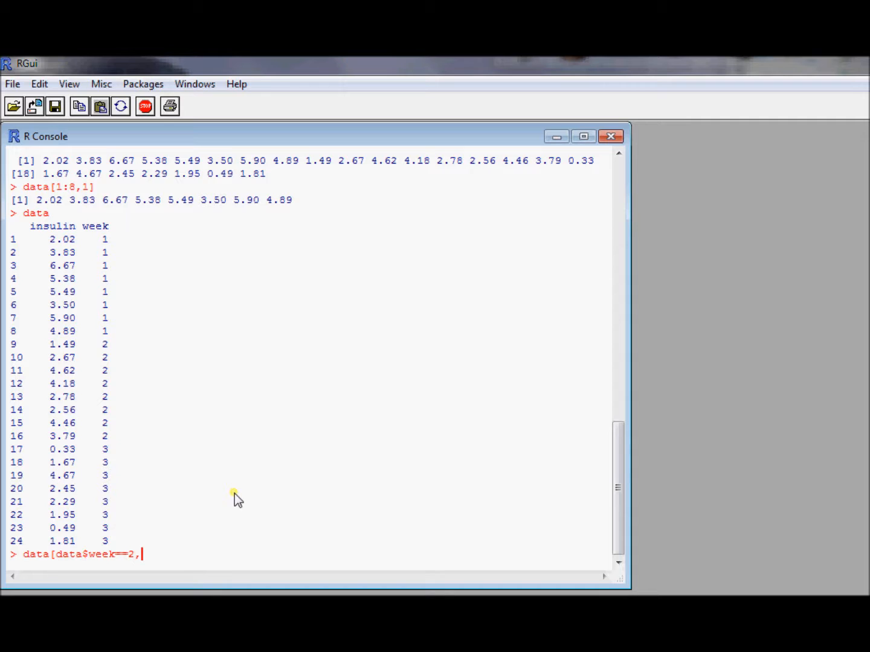
text(])
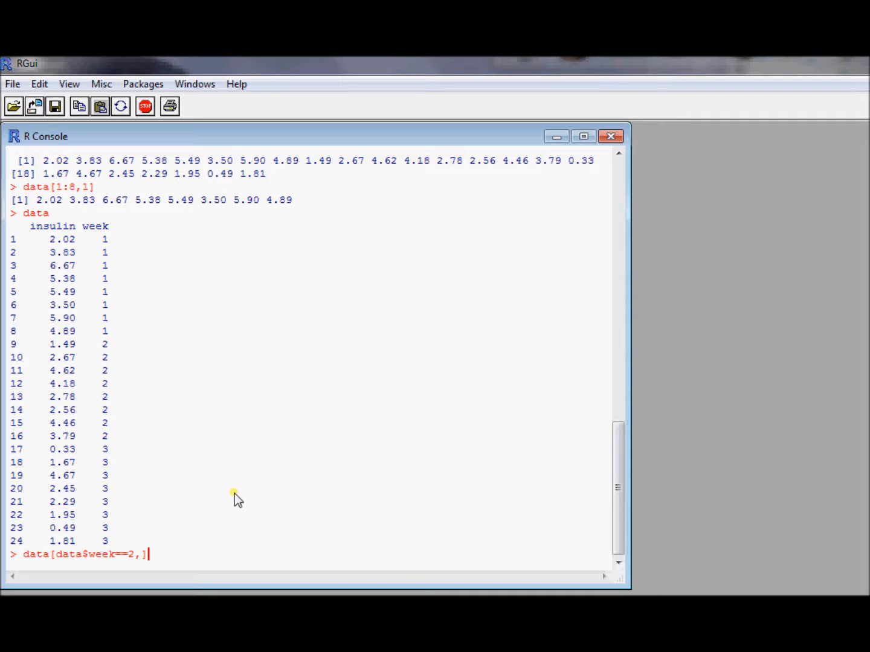
key(BackSpace)
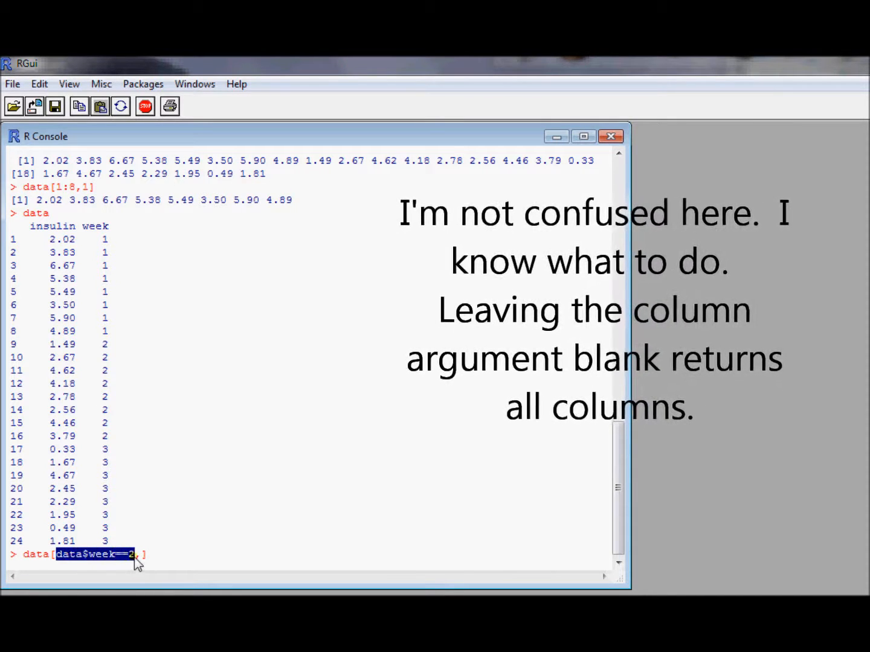
mouse_move(246, 565)
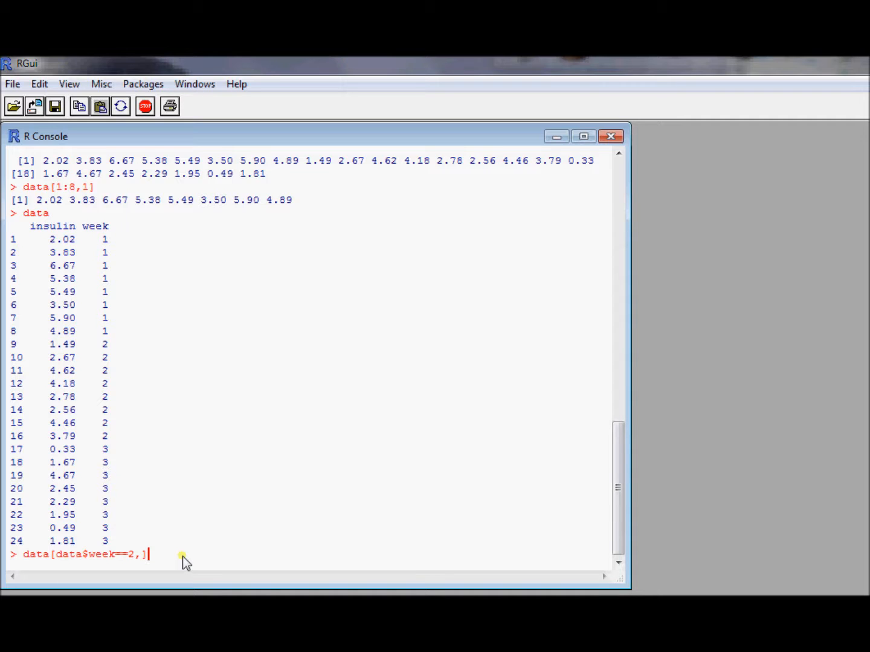
mouse_move(78, 570)
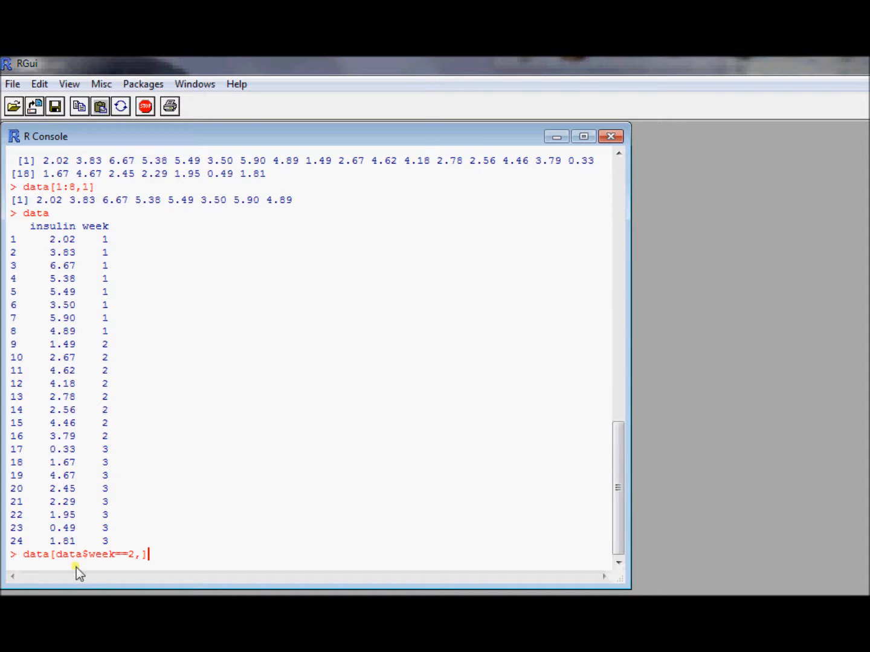
mouse_move(171, 557)
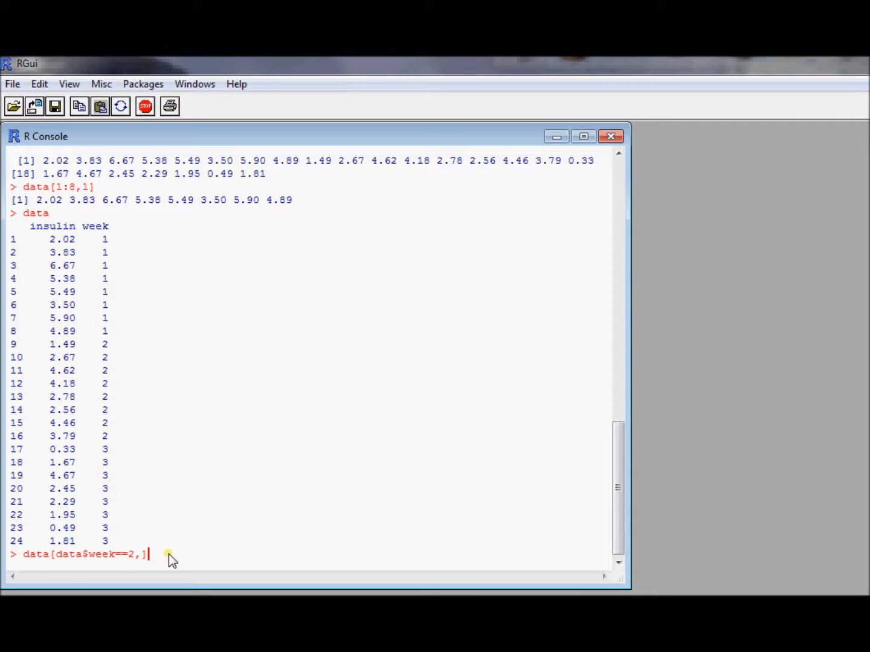
key(Return)
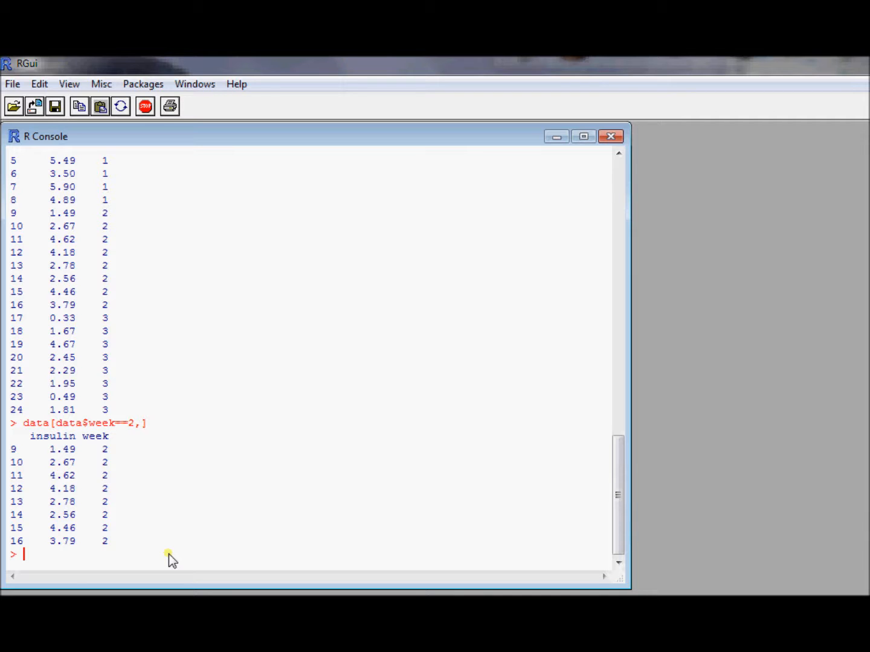
text(data[data$week==2,)
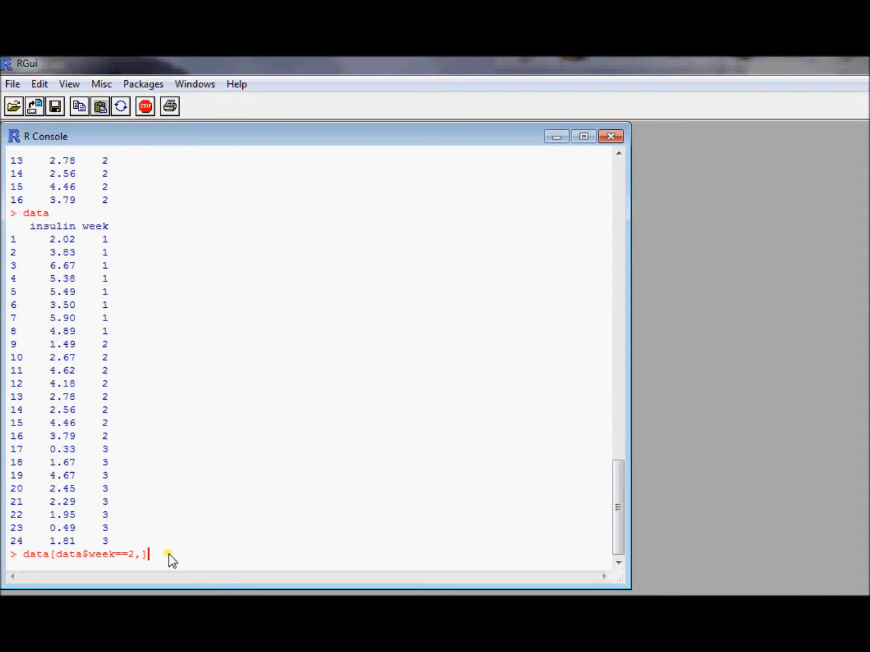
key(BackSpace)
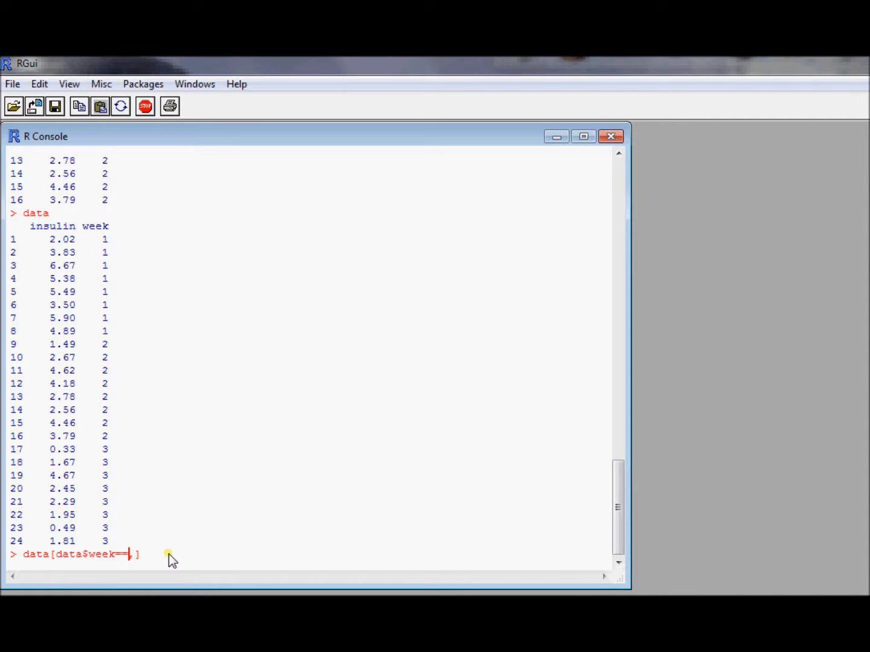
Step: Edit the recalled filter to data[data$insulin>2.4,], showing the 15 rows with insulin above 2.4
key(BackSpace)
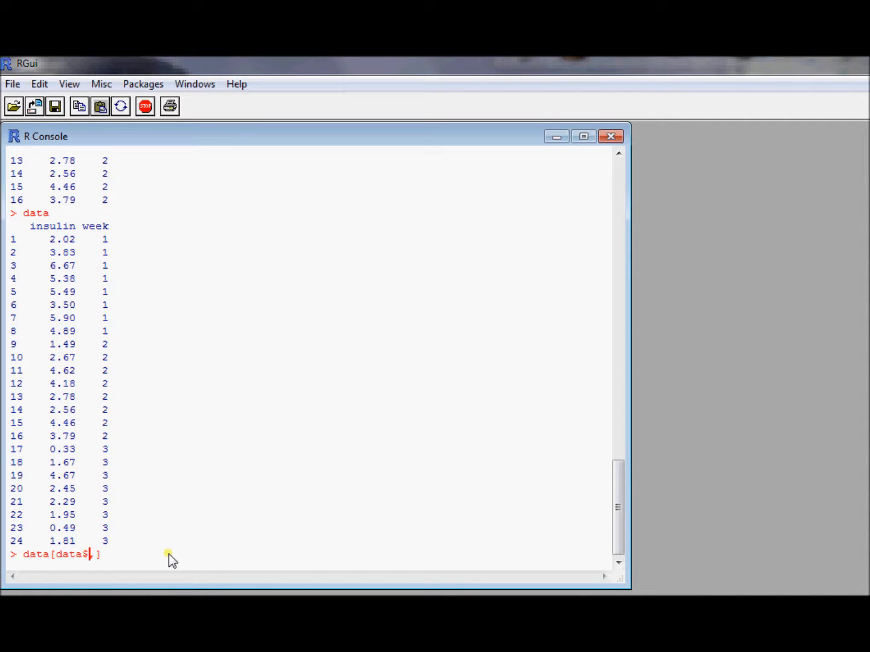
text(ins)
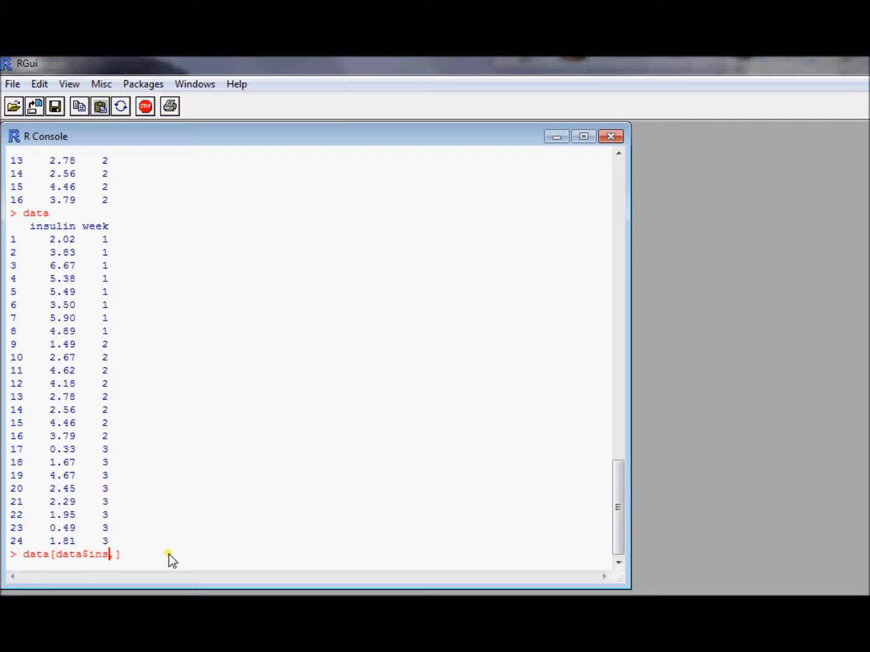
text(ulin>)
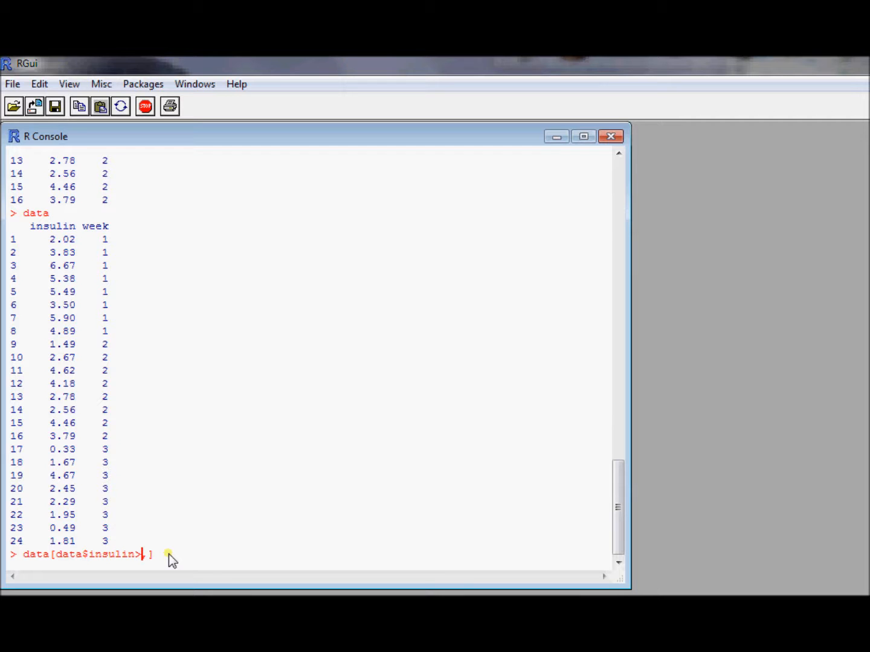
text(2.4)
key(Return)
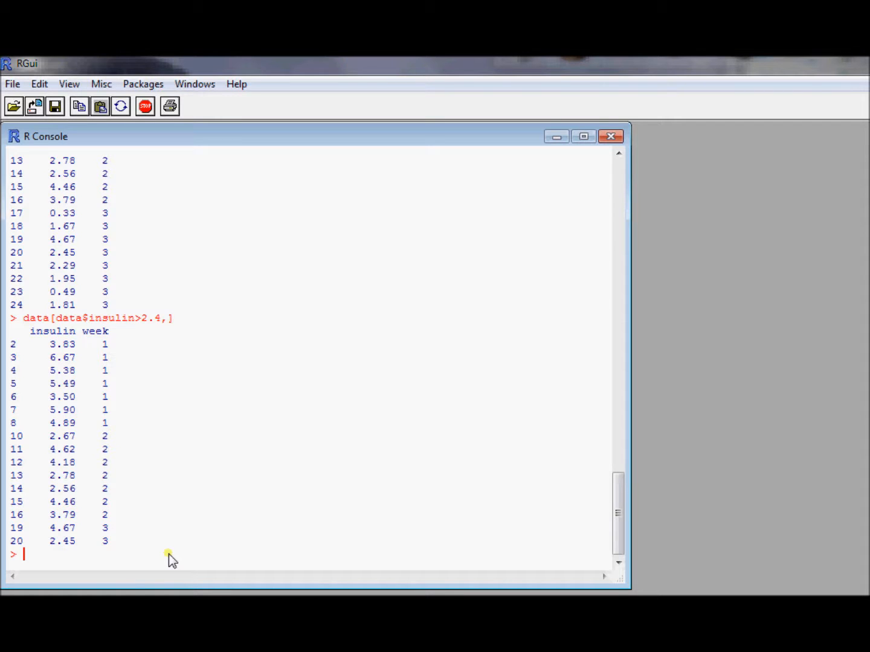
mouse_move(94, 559)
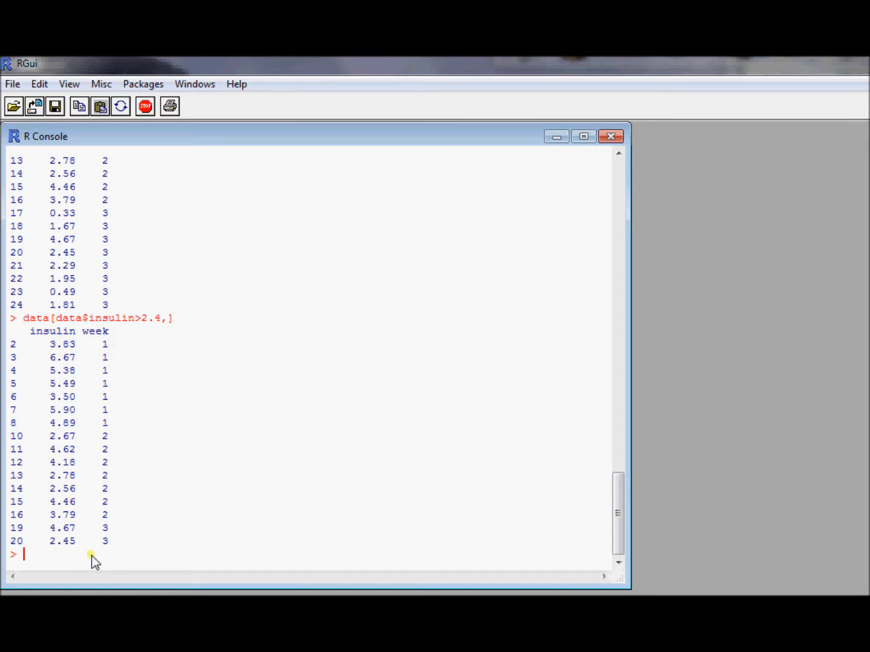
mouse_move(184, 426)
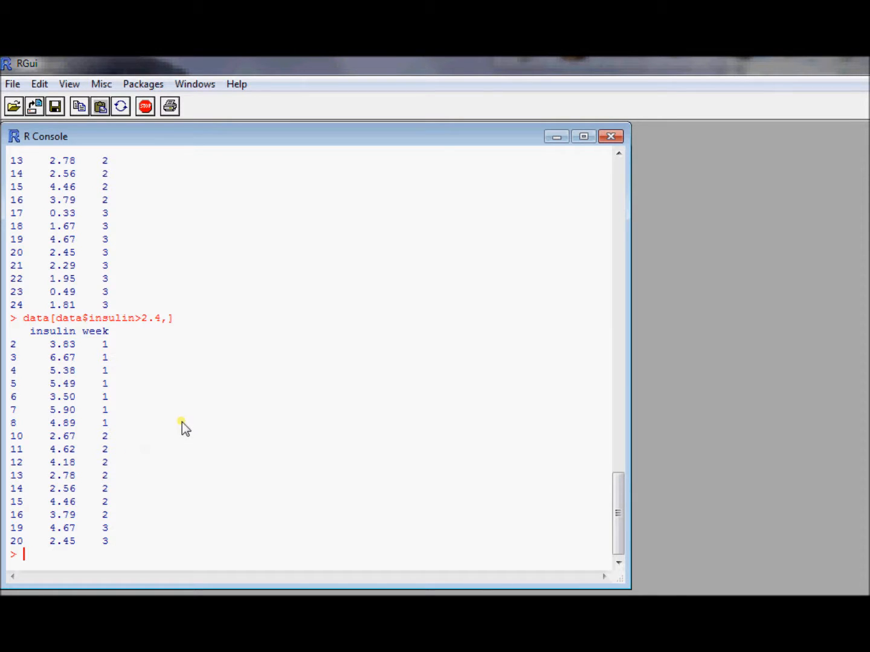
Step: Run names(data) to list the column names insulin and week
text(na)
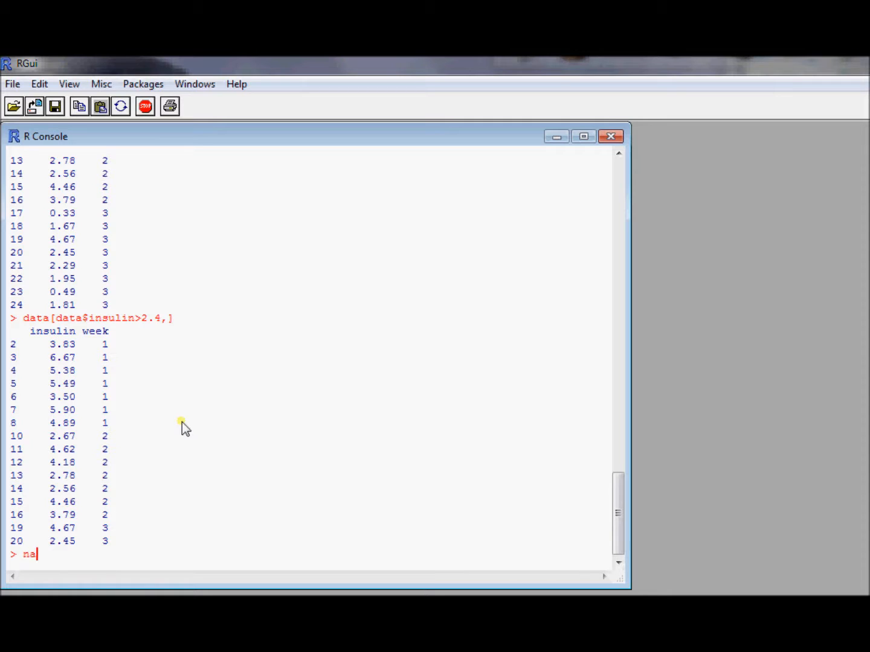
text(mes()
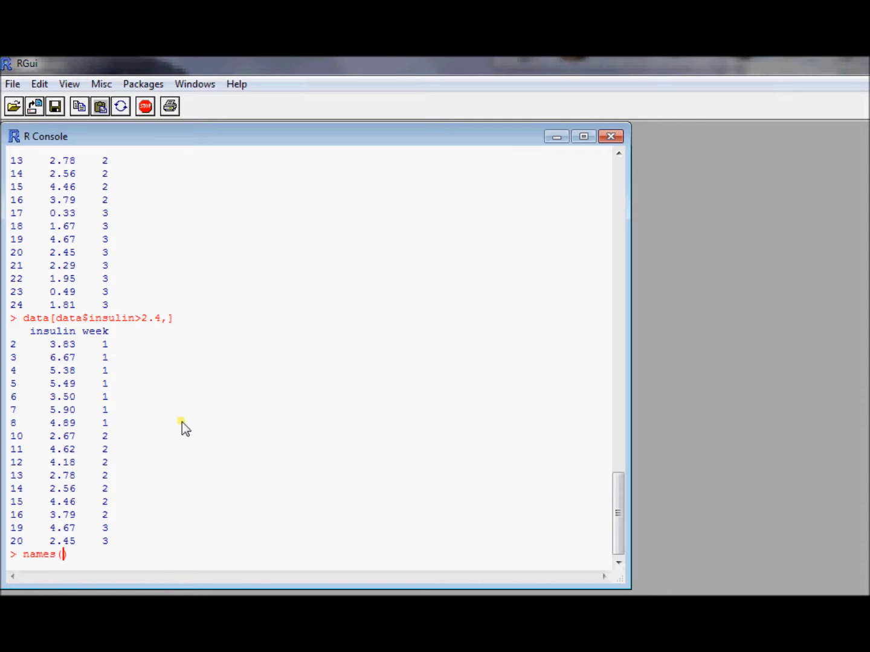
text(dat)
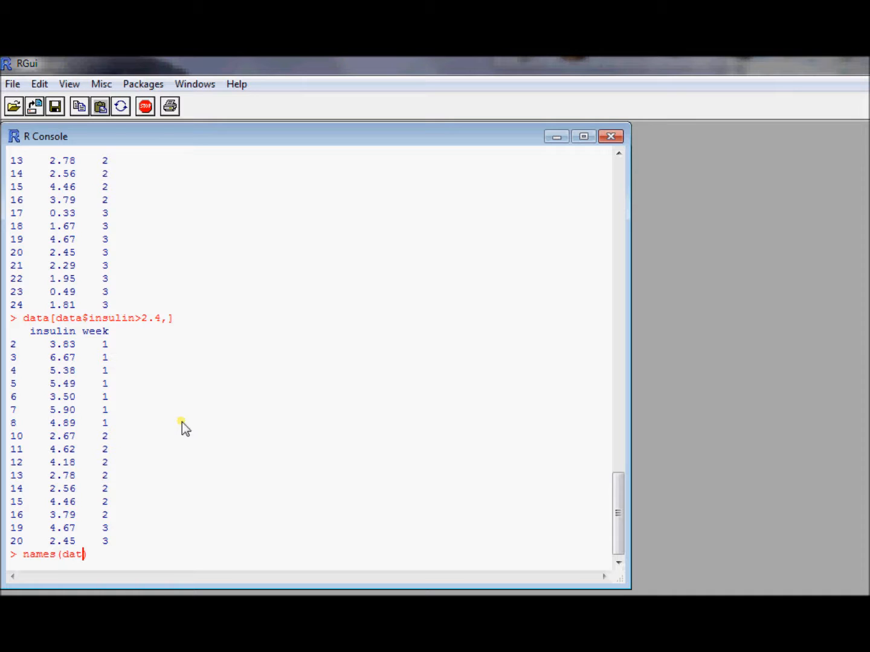
text(a)
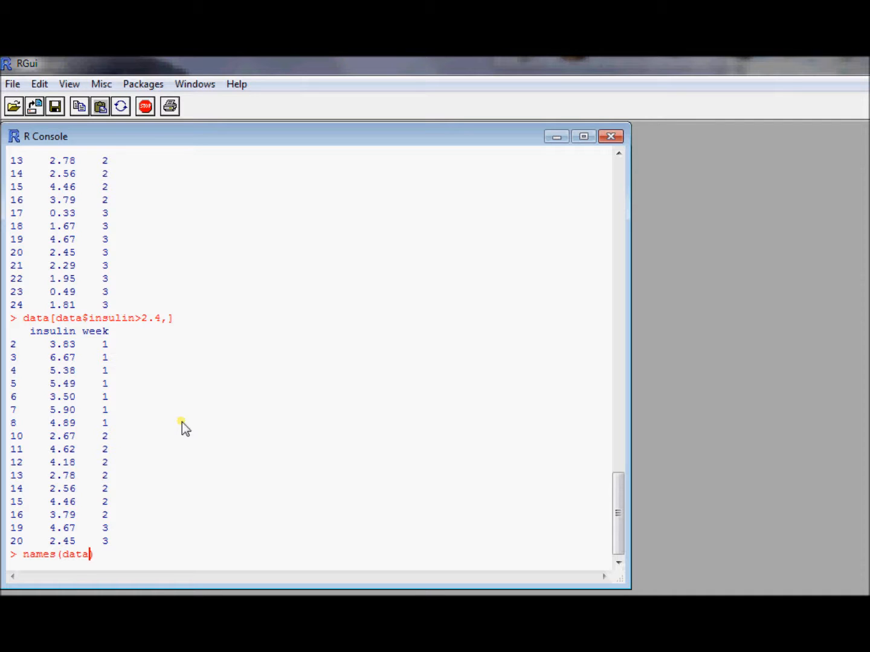
key(Return)
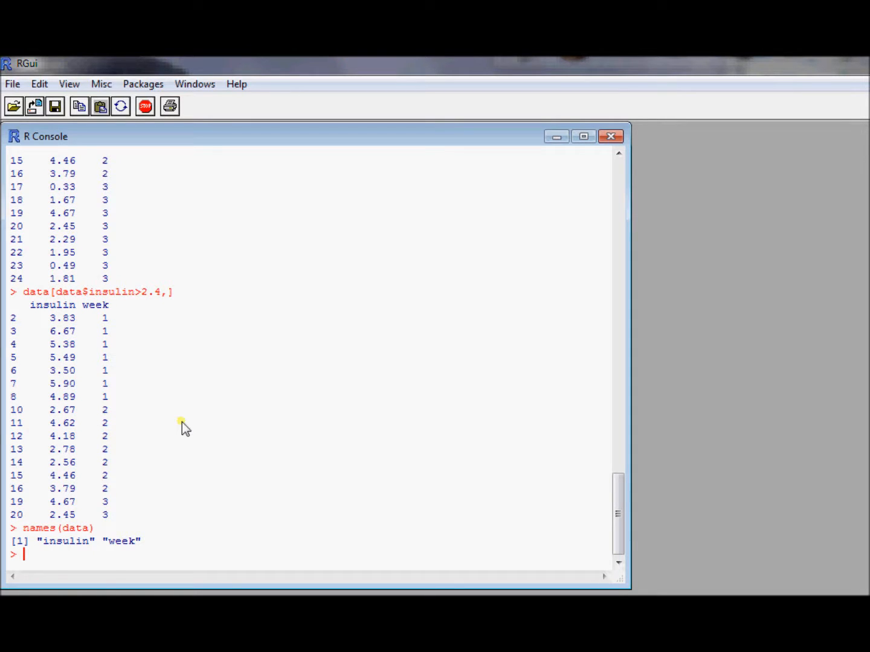
mouse_move(124, 556)
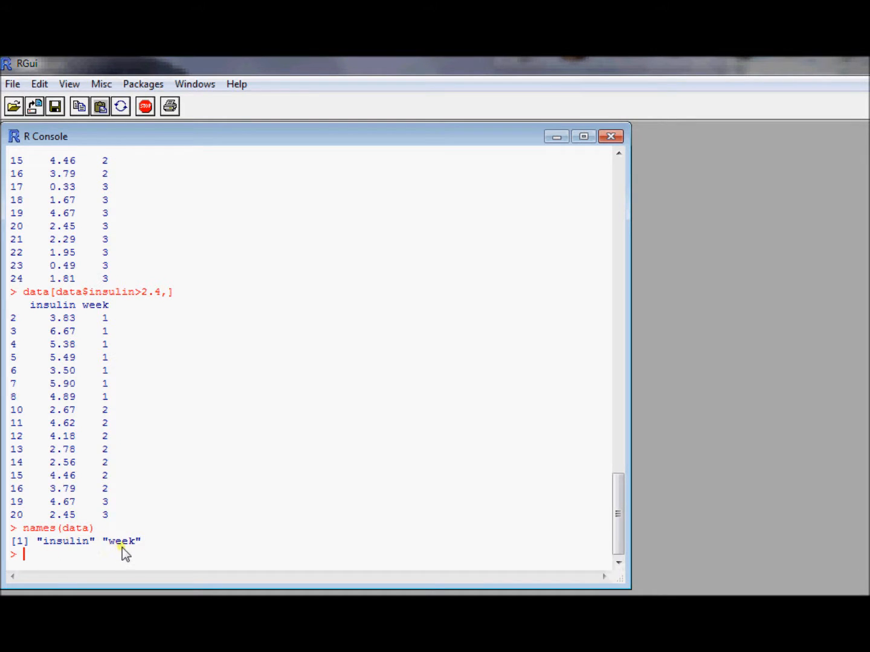
mouse_move(193, 549)
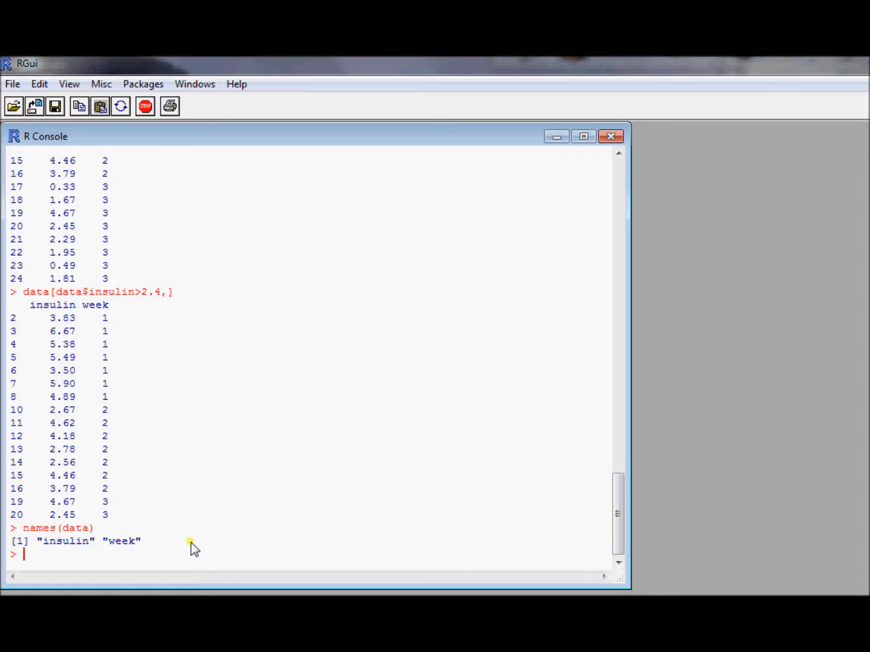
mouse_move(192, 555)
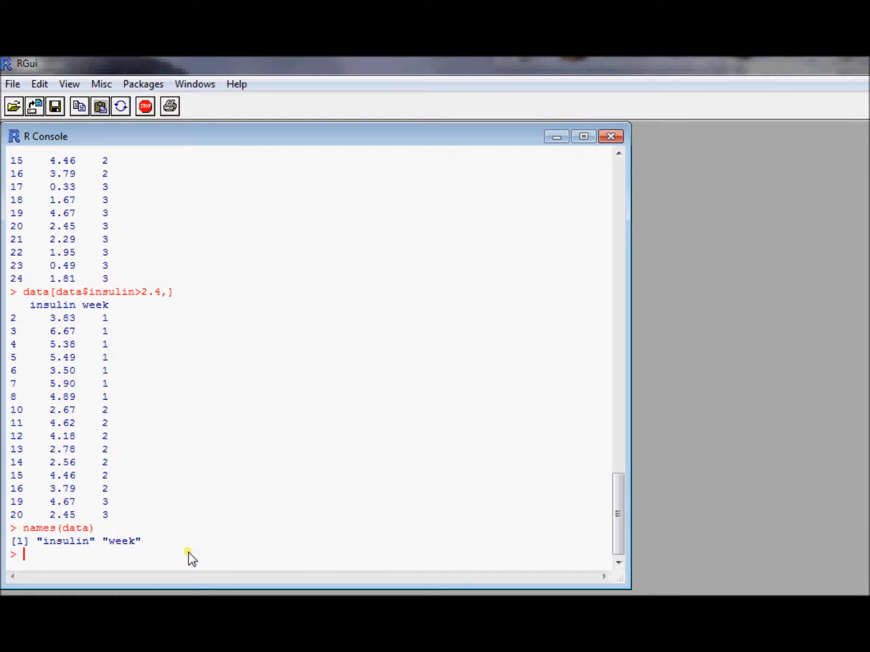
Step: Load ResvnData.csv with headers into data using read.csv
text(data)
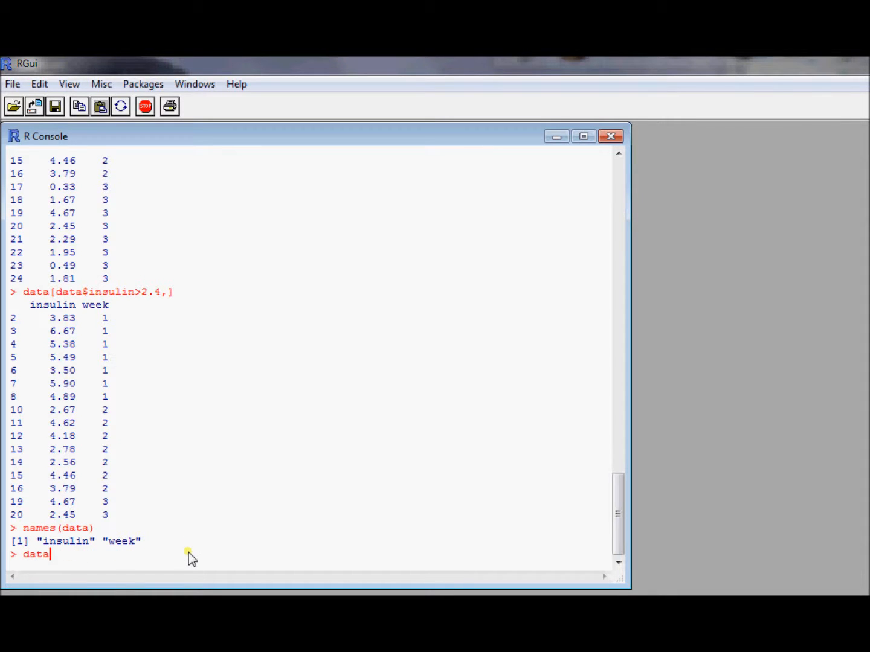
text(= read.csv("C://R//insulin.csv", header=T))
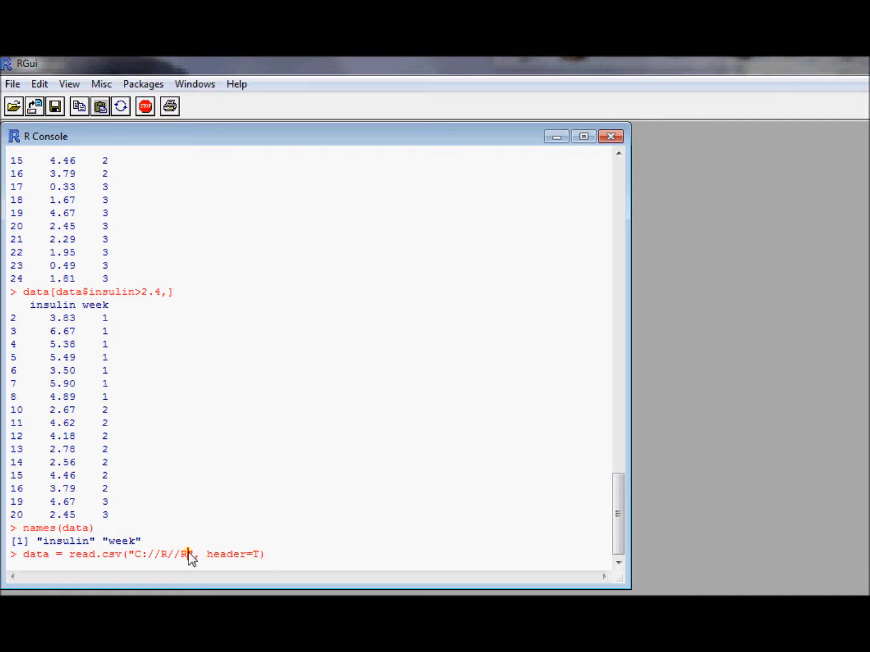
text(svnD)
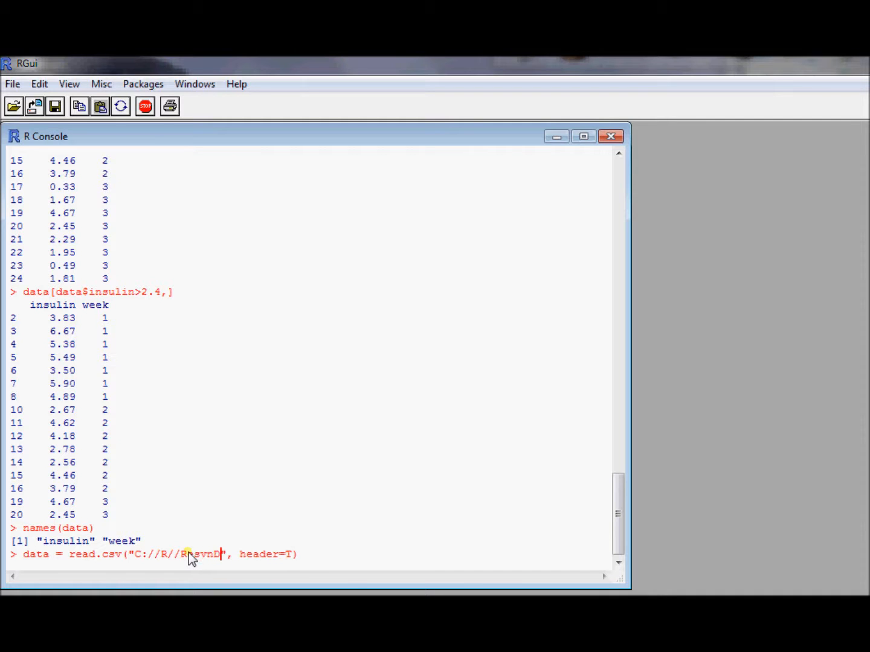
text(ata.ca)
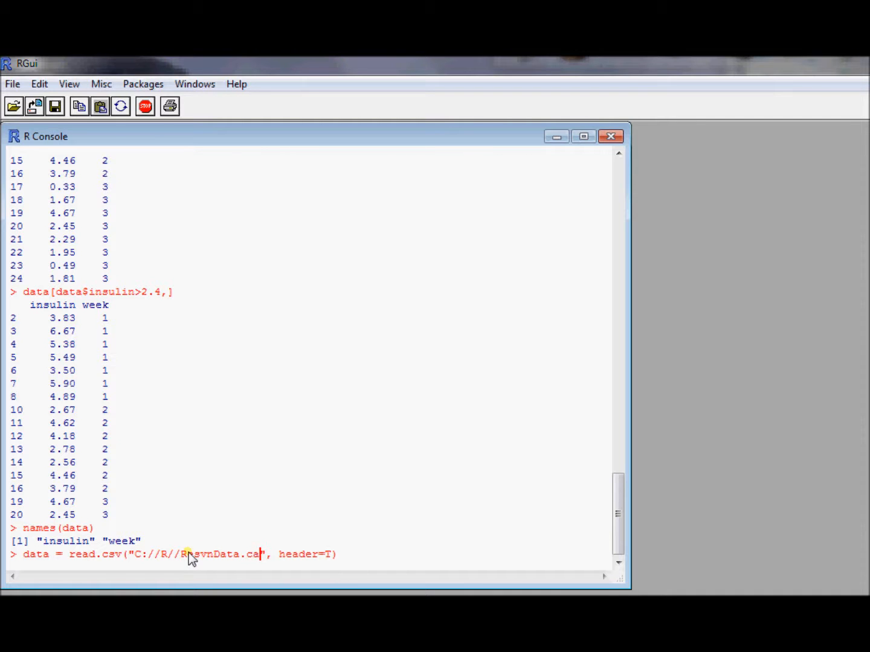
text(v)
key(Return)
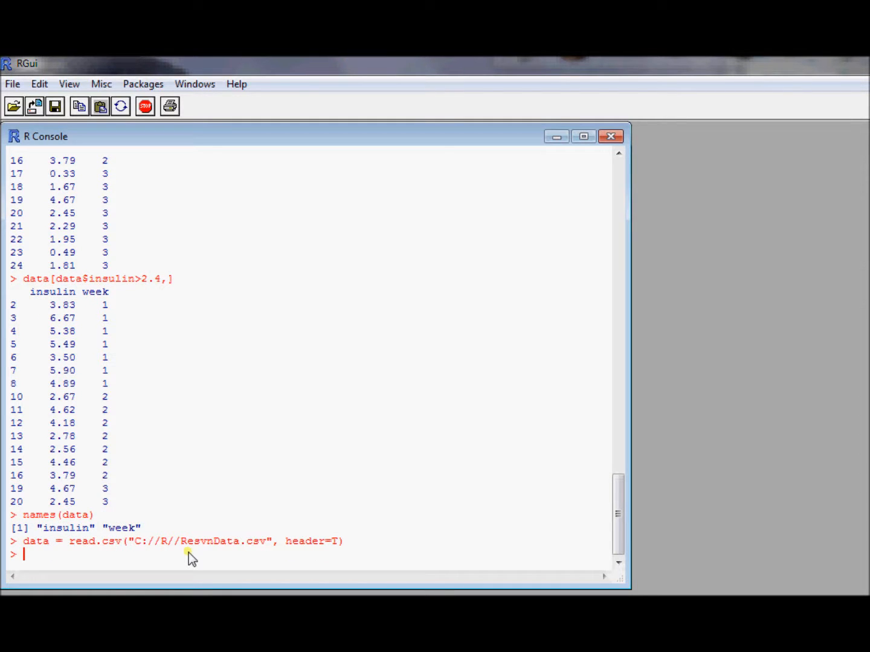
Step: List the 111 column names of the new data and mark games1907
text(names(data))
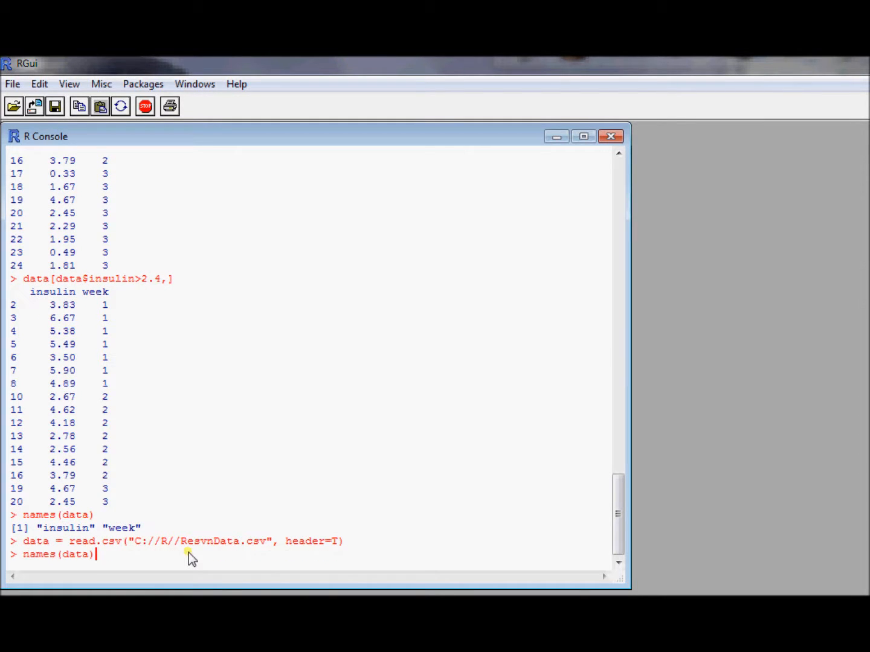
key(Return)
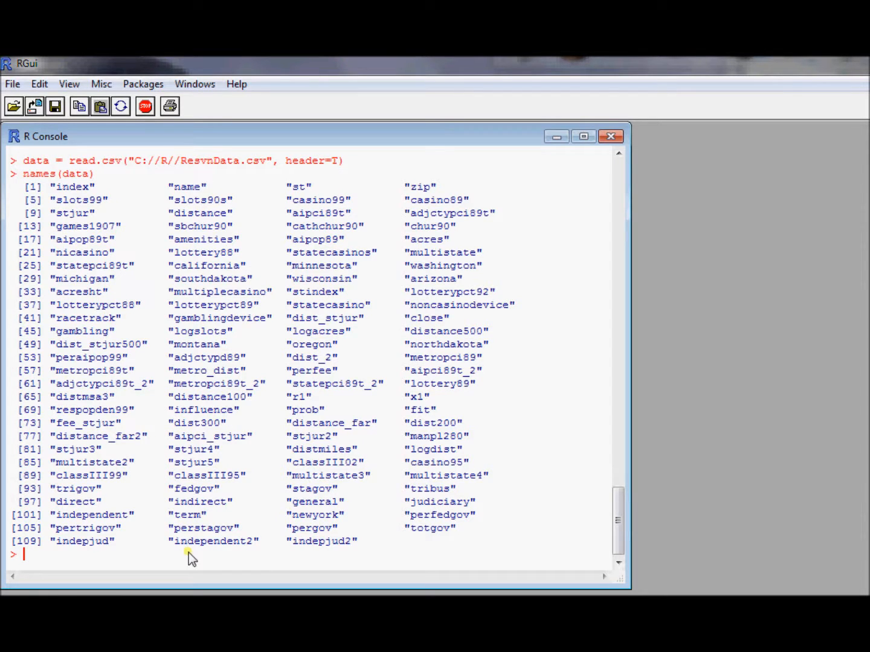
mouse_move(200, 554)
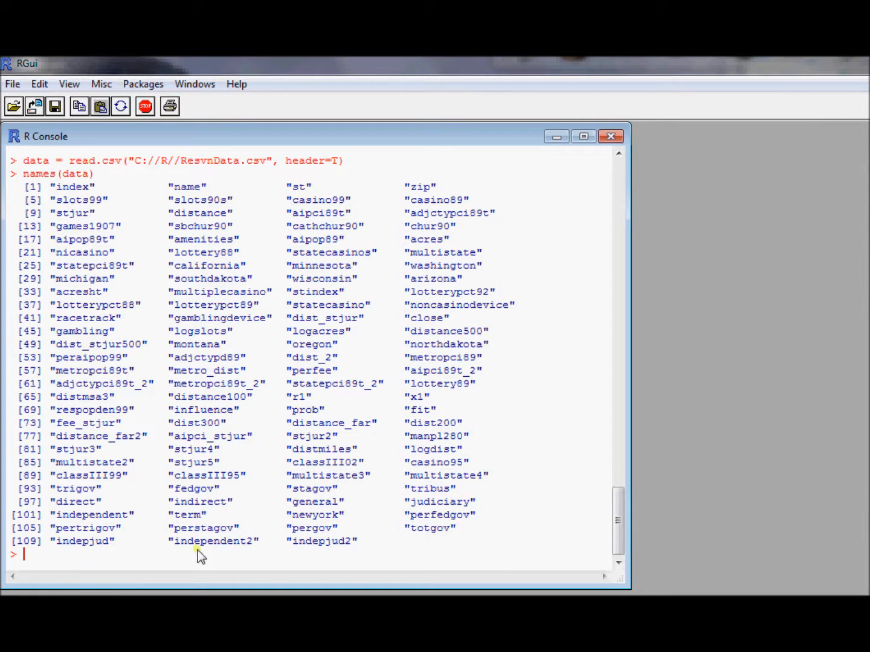
mouse_move(362, 554)
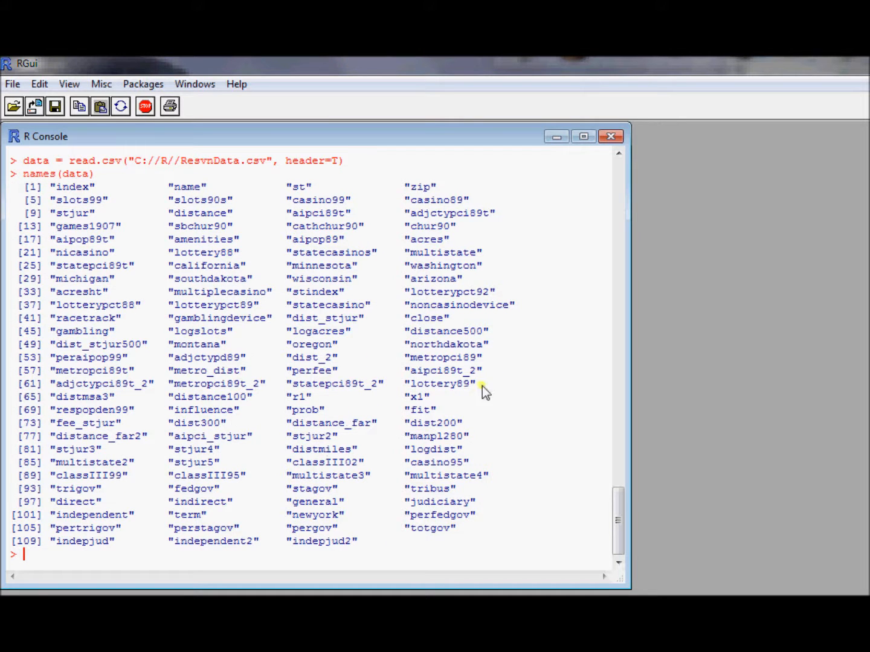
mouse_move(48, 265)
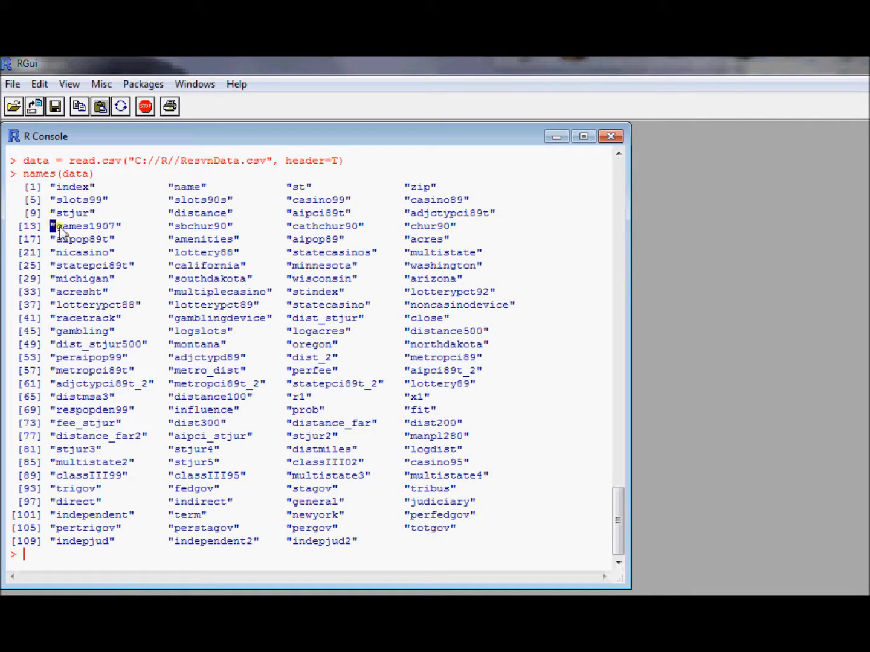
double_click(85, 226)
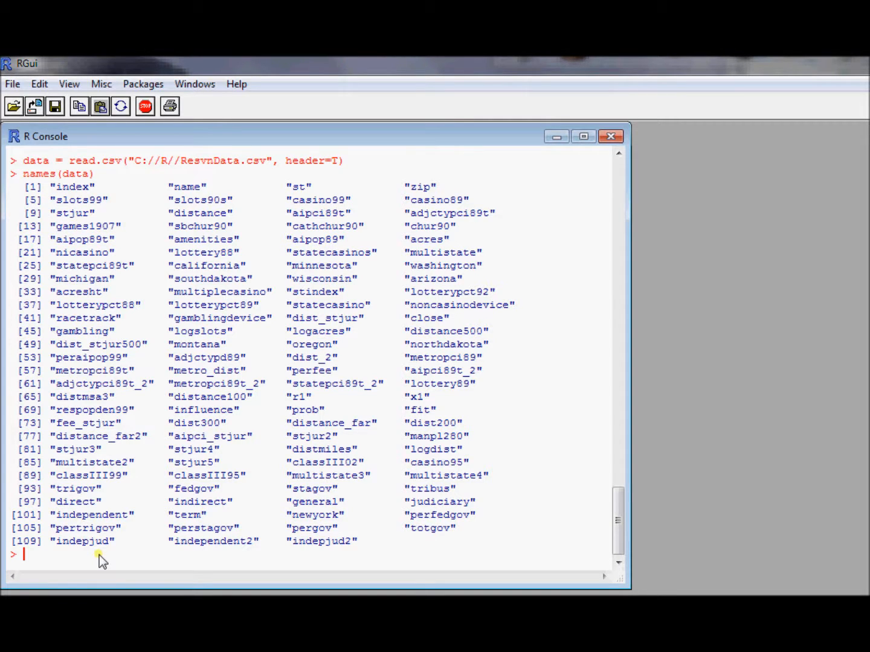
Step: Print data$games1907 and scroll through its roughly 130 values, including NA entries
text(data)
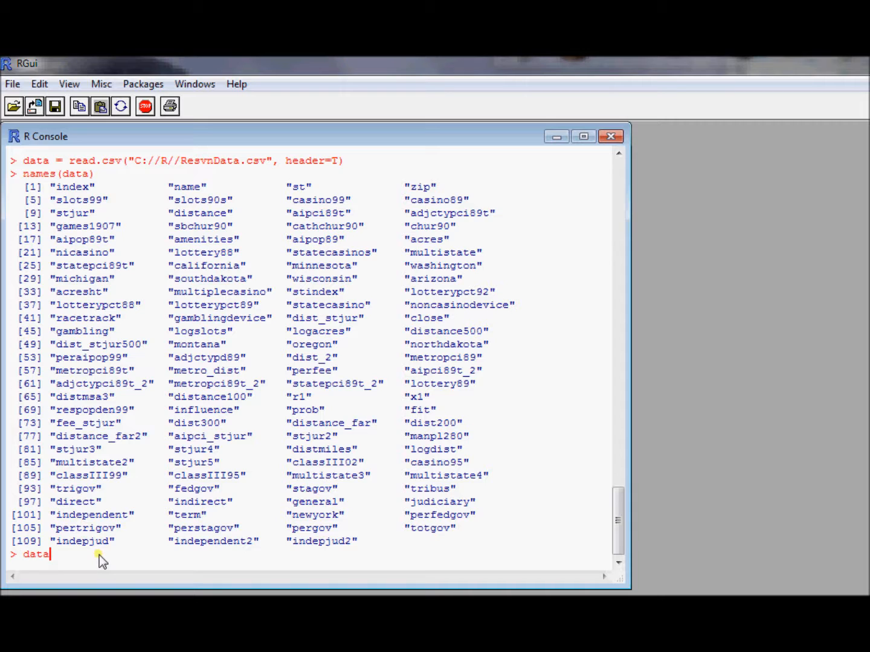
text($game)
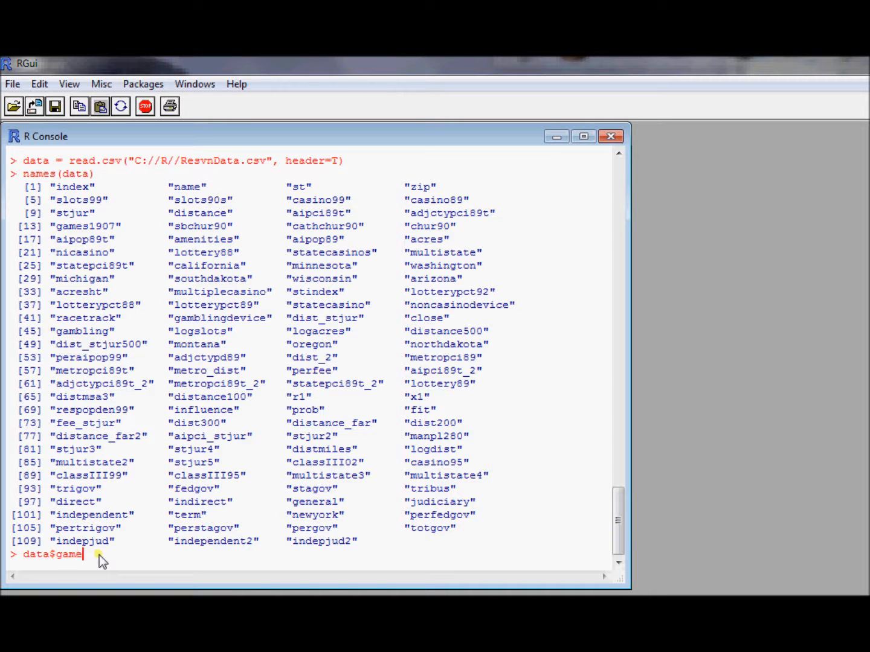
key(Return)
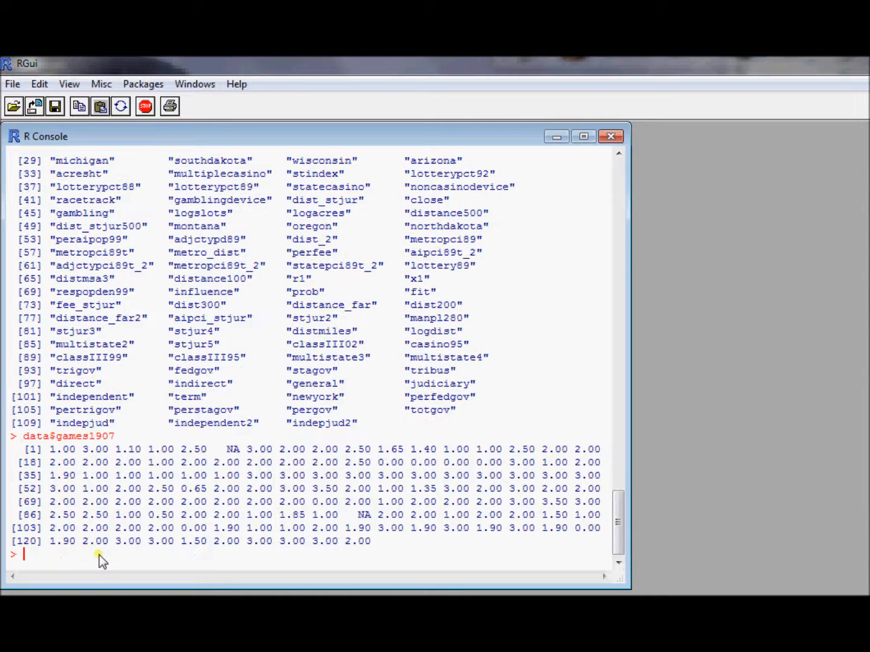
mouse_move(97, 450)
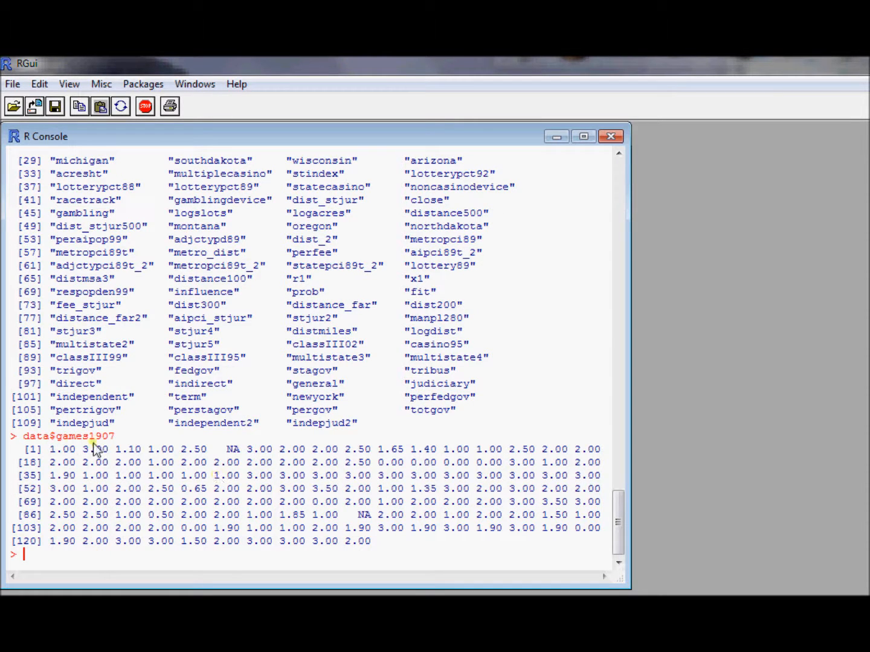
mouse_move(481, 578)
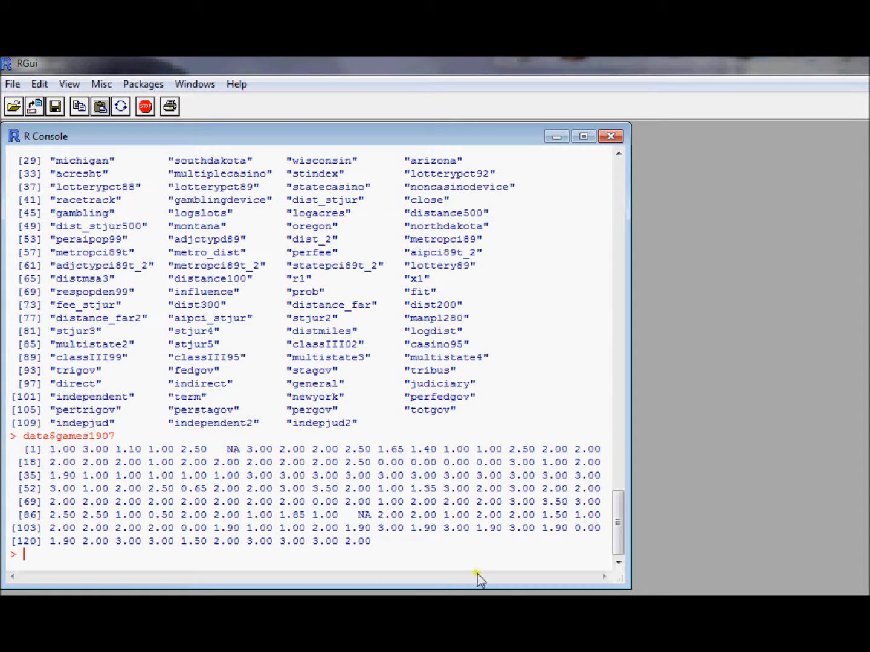
mouse_move(436, 556)
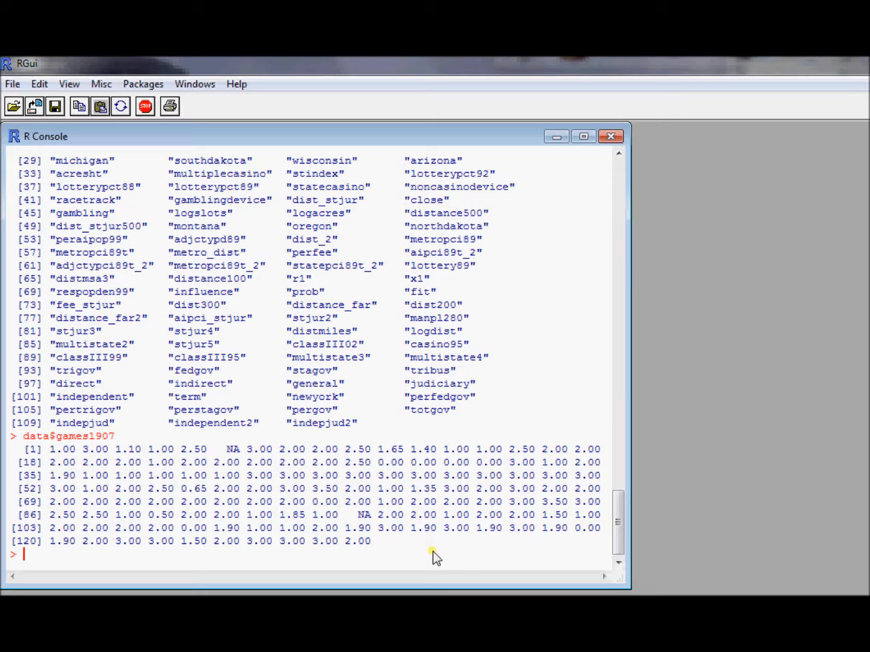
mouse_move(36, 453)
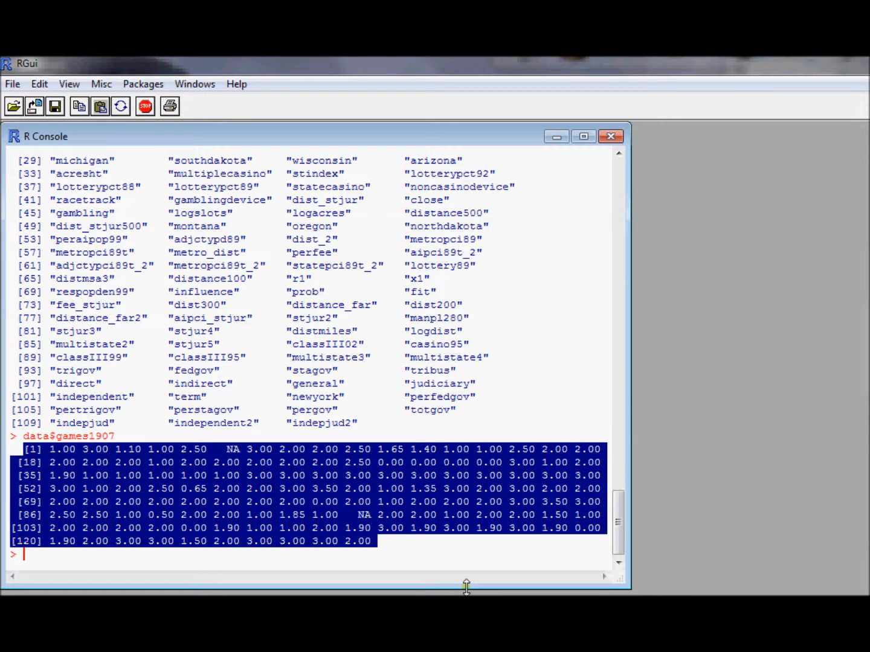
click(314, 492)
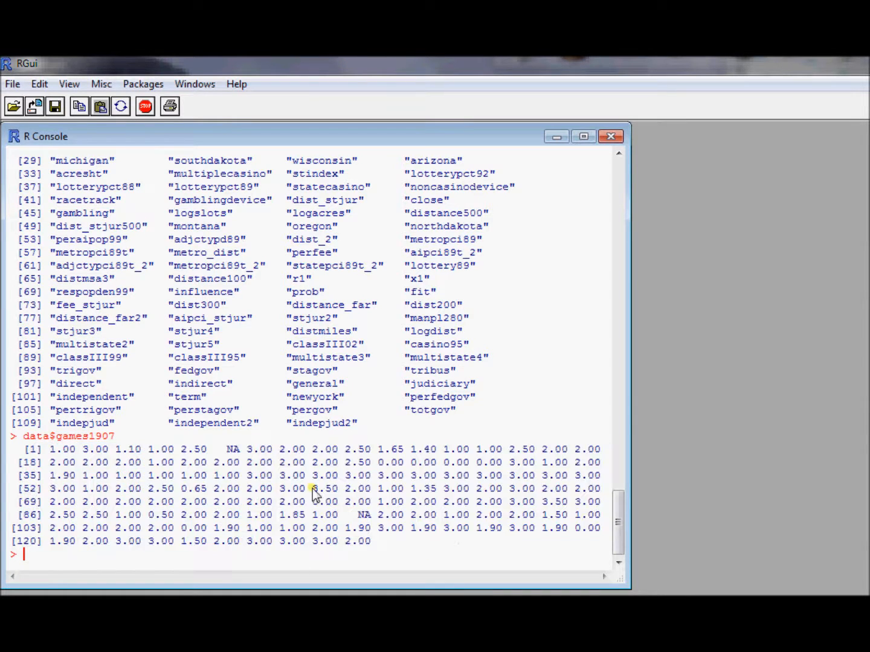
double_click(325, 489)
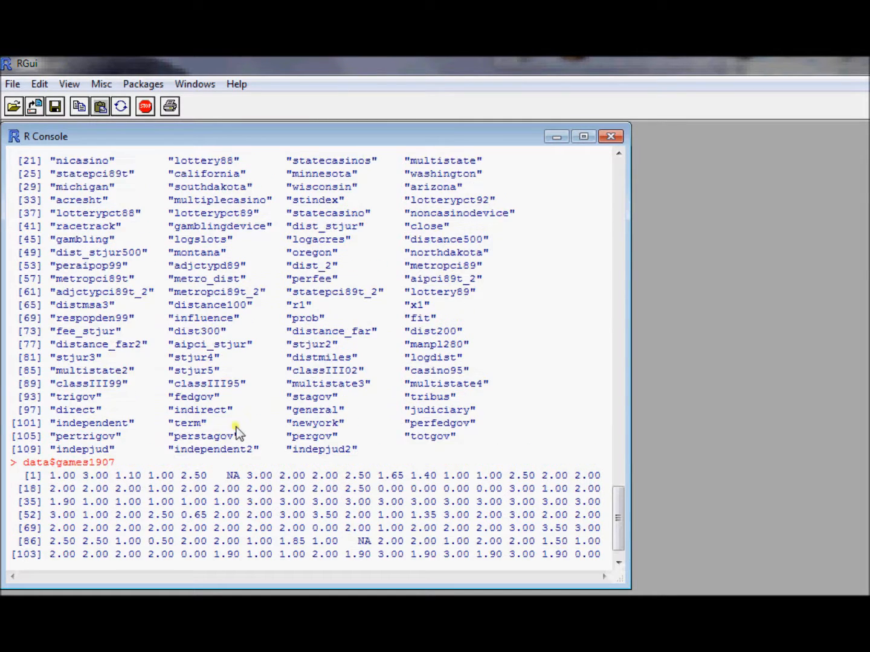
scroll(down, 3)
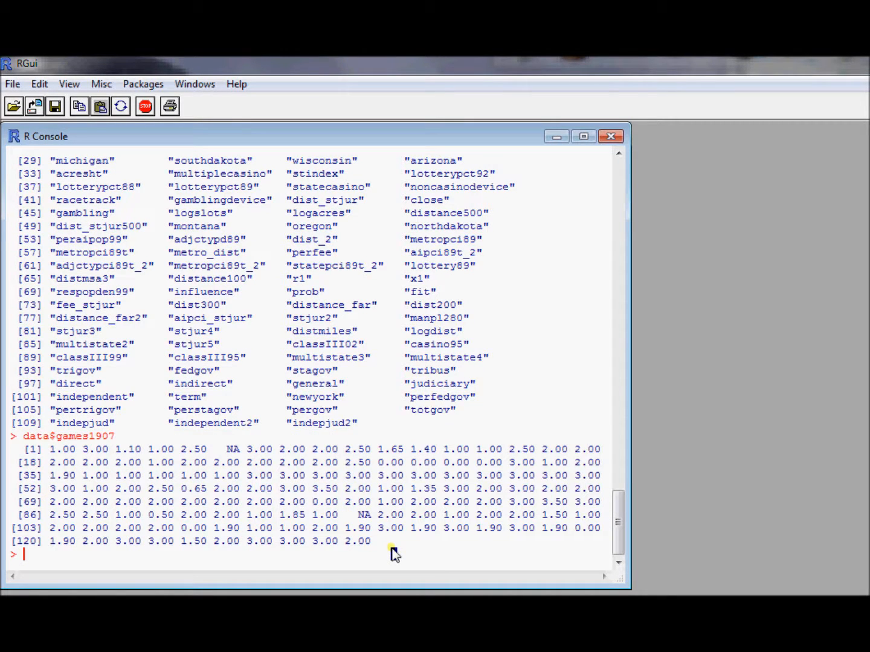
scroll(up, 3)
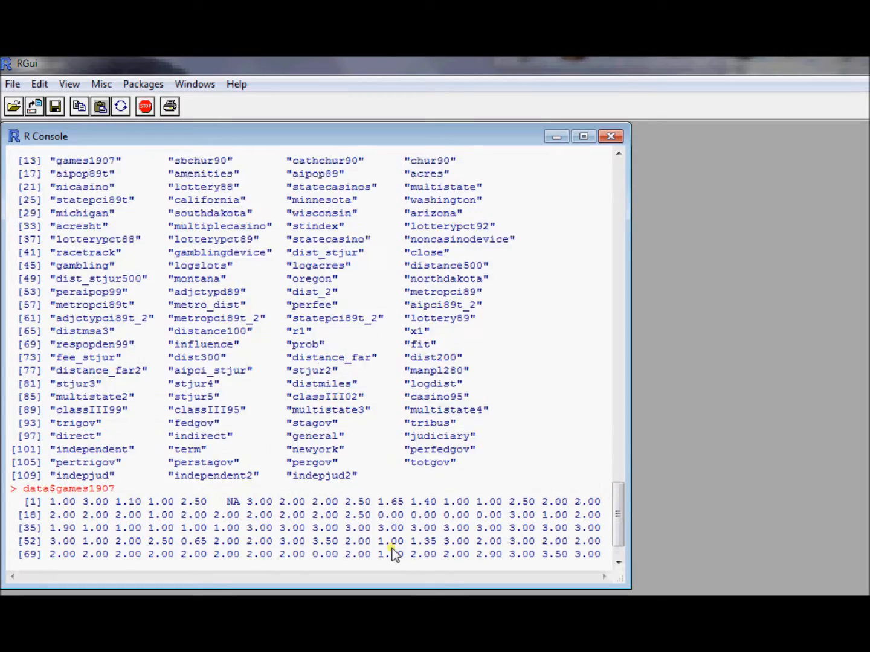
key(Return)
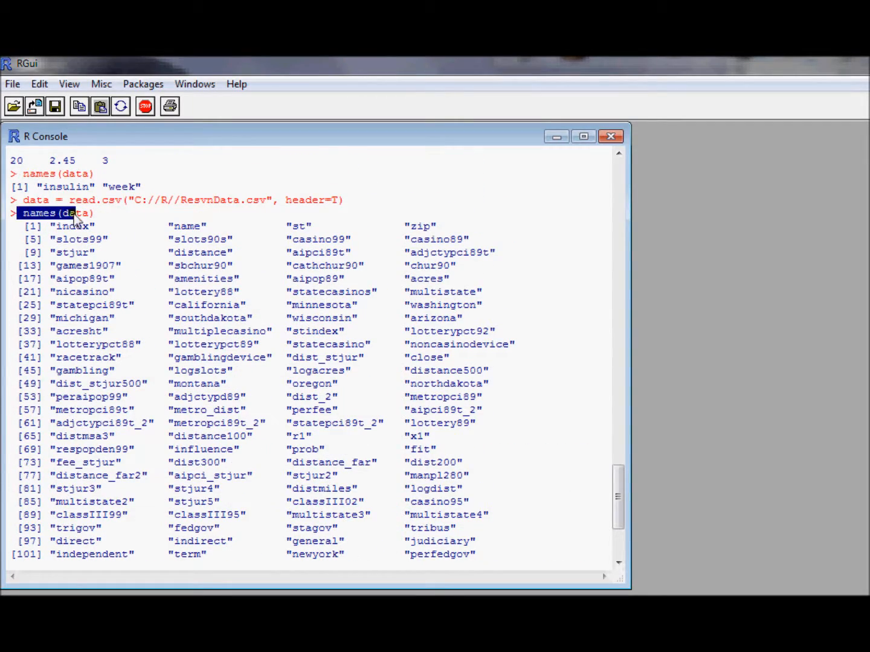
scroll(up, 3)
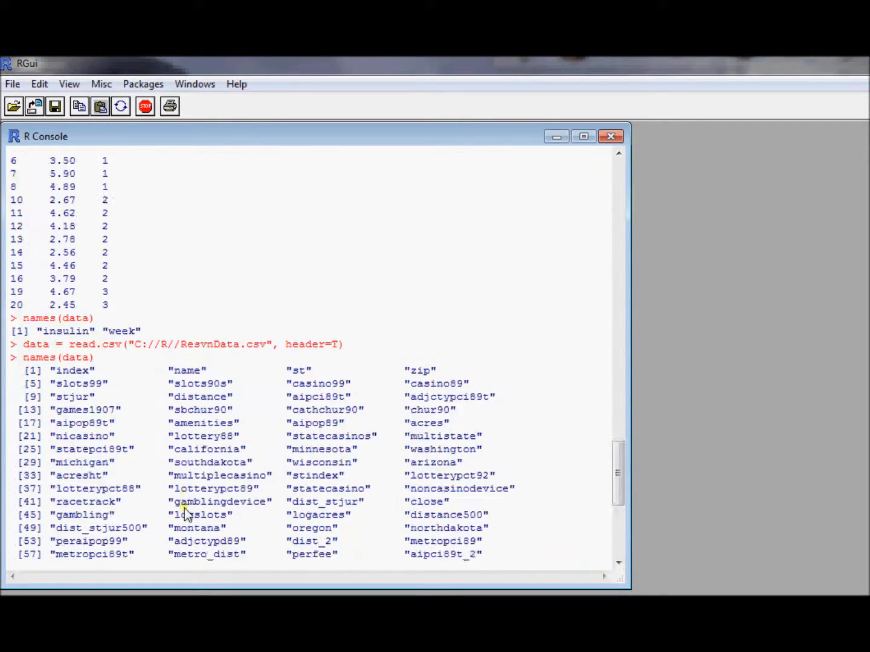
key(Return)
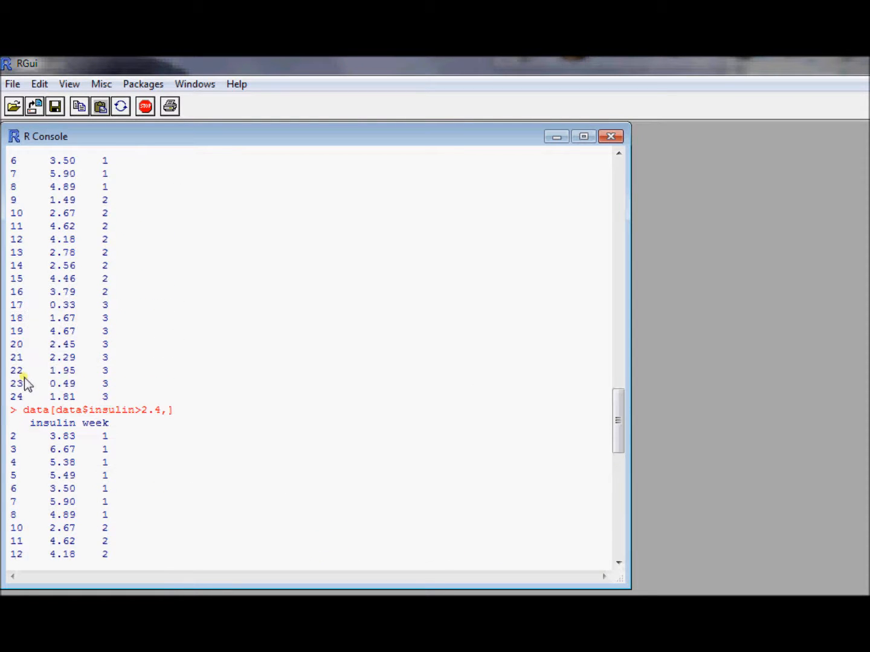
scroll(up, 3)
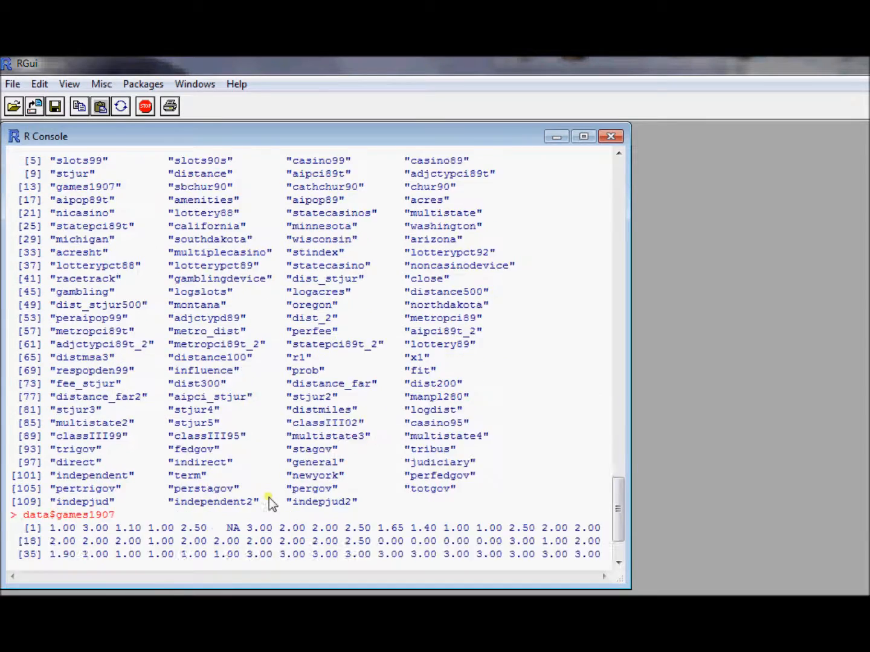
scroll(down, 3)
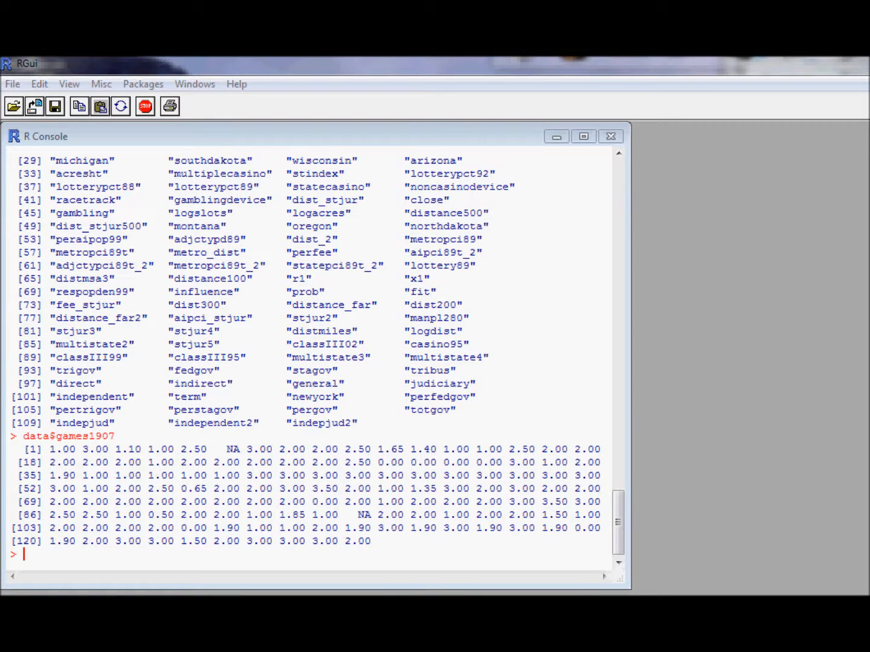
mouse_move(123, 541)
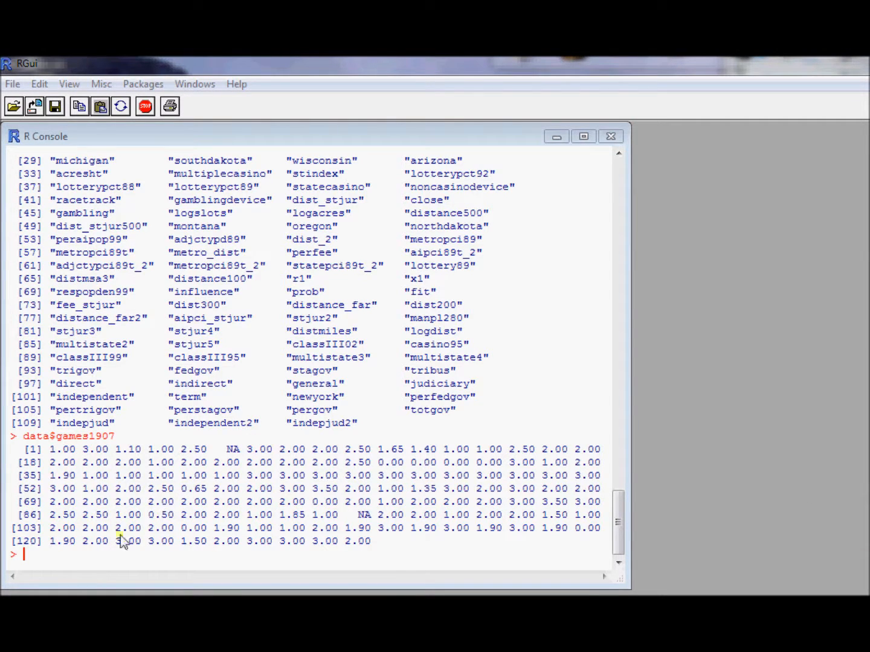
mouse_move(118, 579)
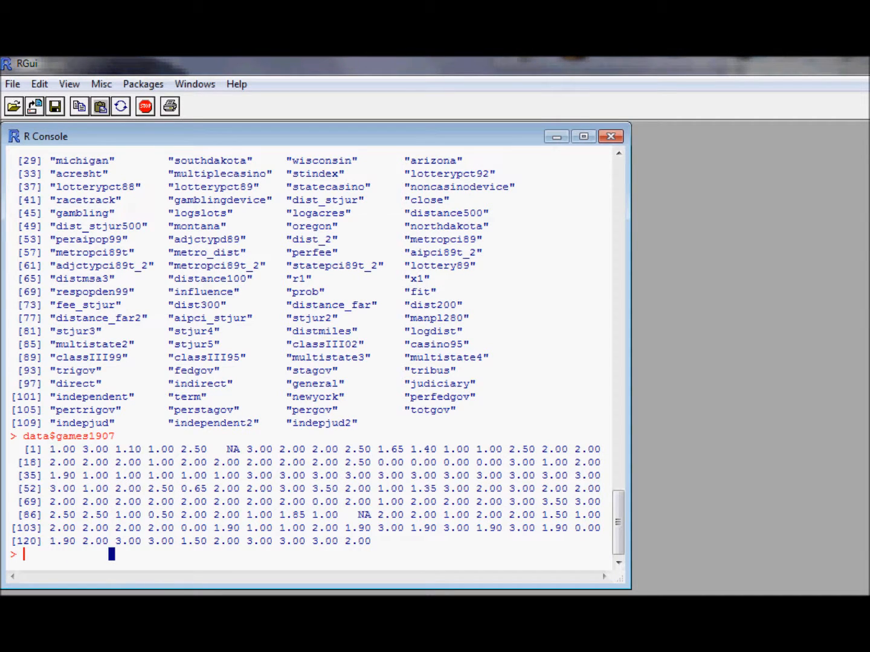
mouse_move(300, 574)
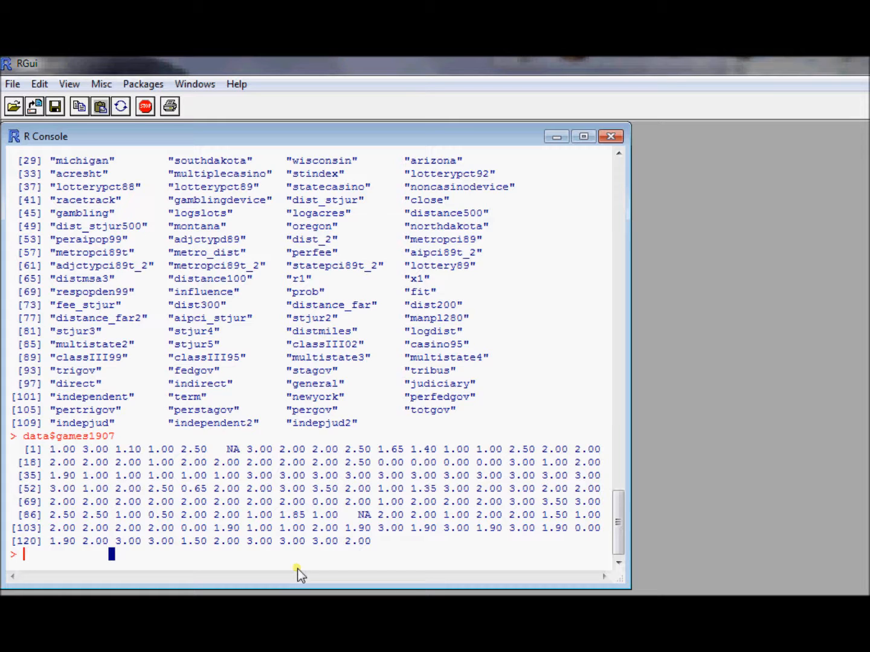
mouse_move(300, 563)
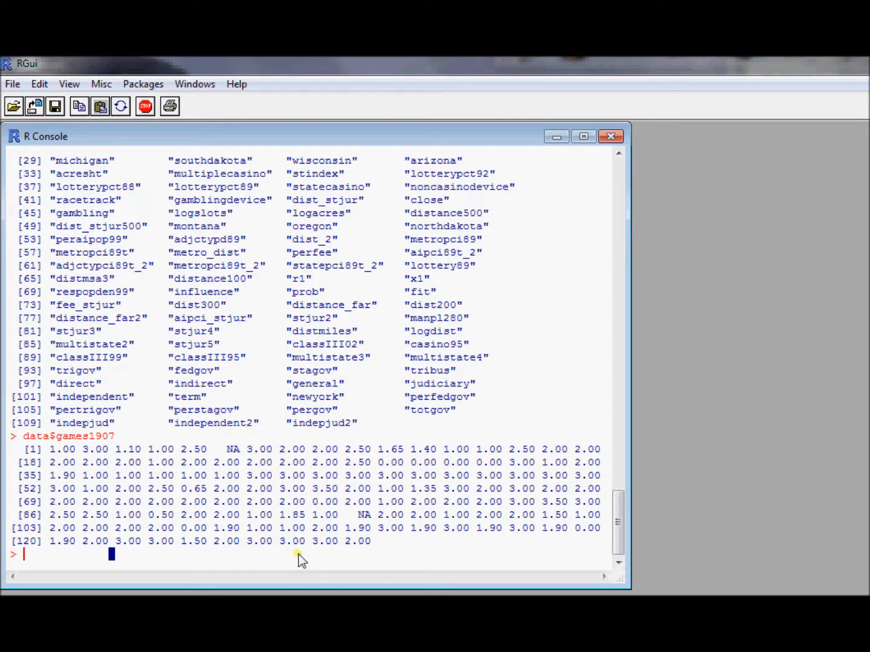